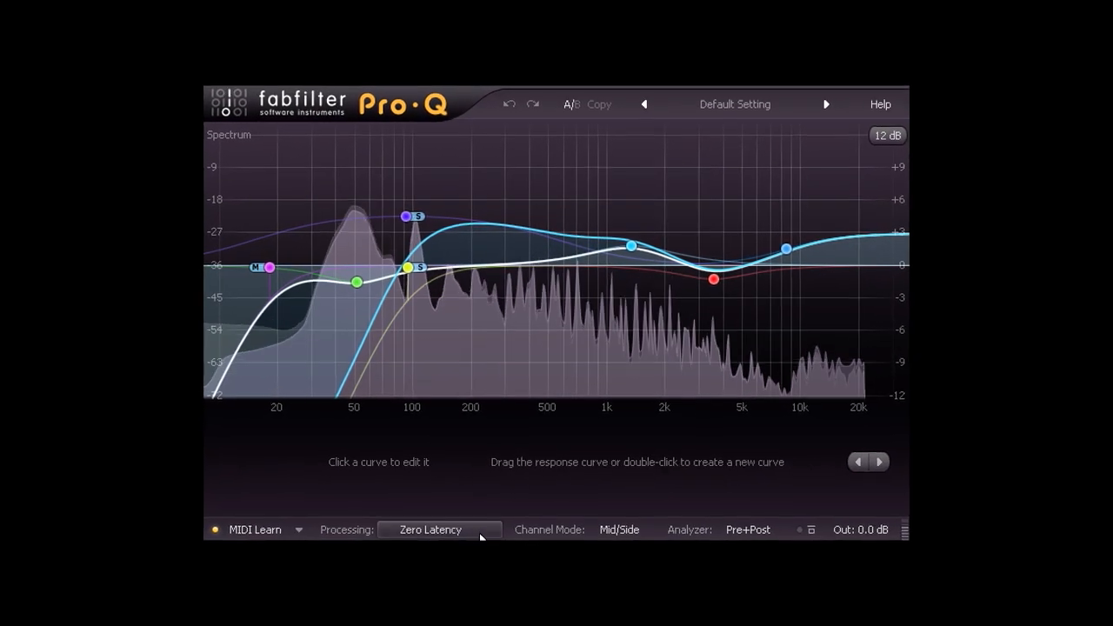
Check the processing mode list and keep the bass EQ in Zero Latency.
left_click(430, 529)
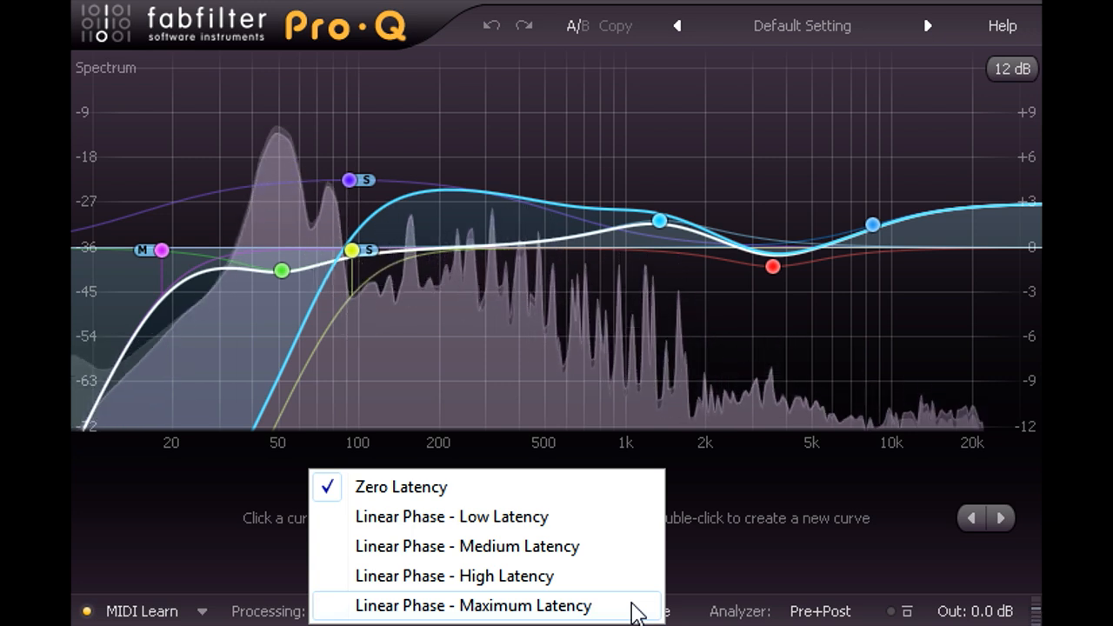
mouse_move(632, 580)
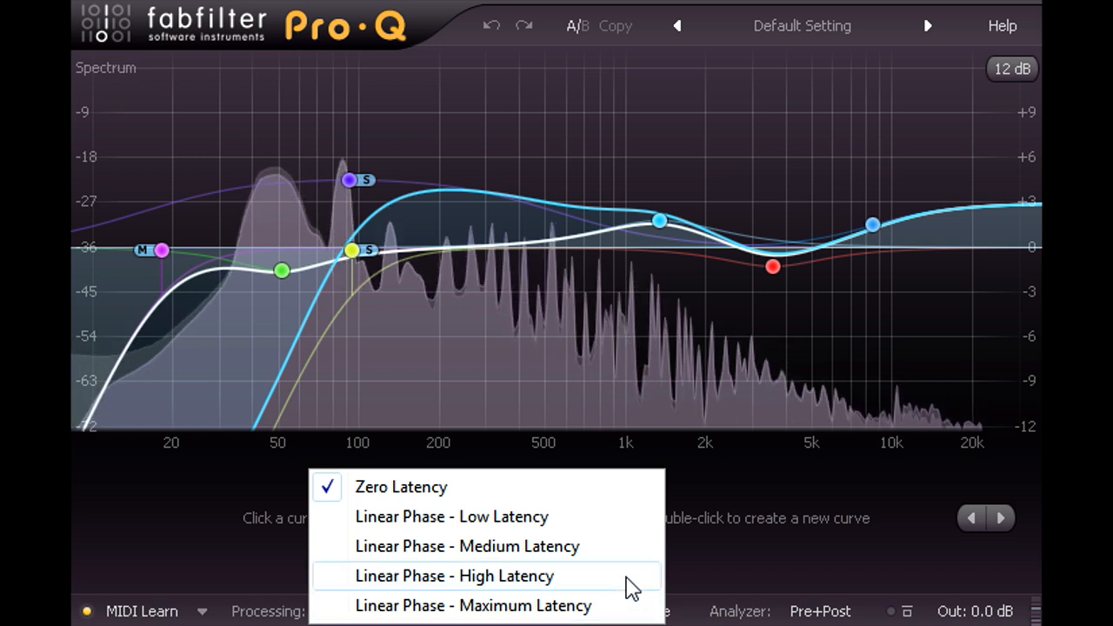
mouse_move(633, 557)
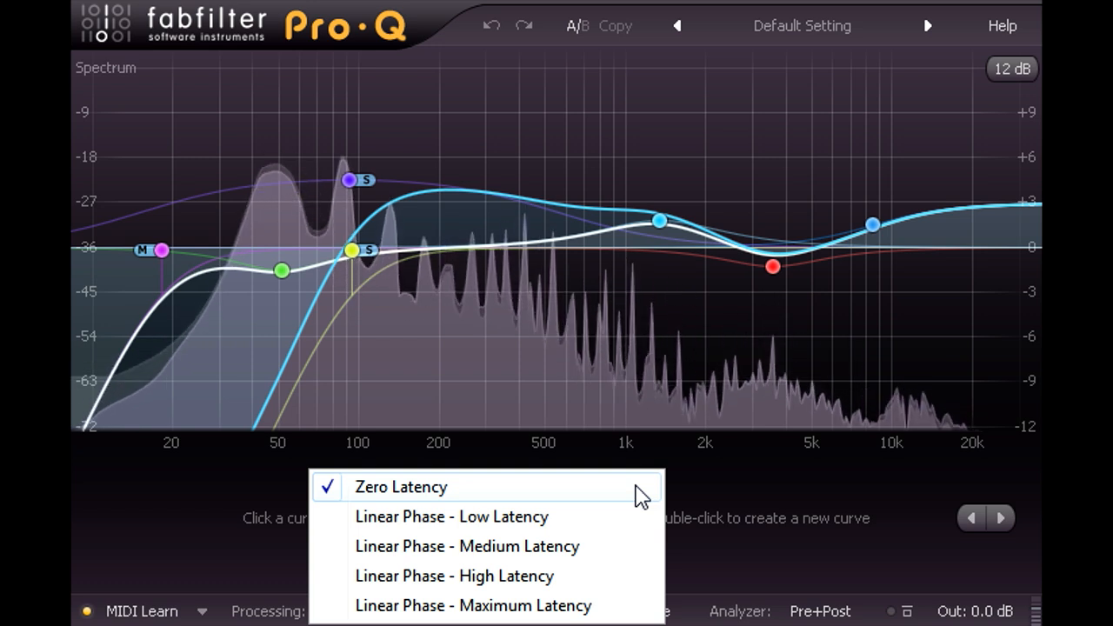
left_click(401, 486)
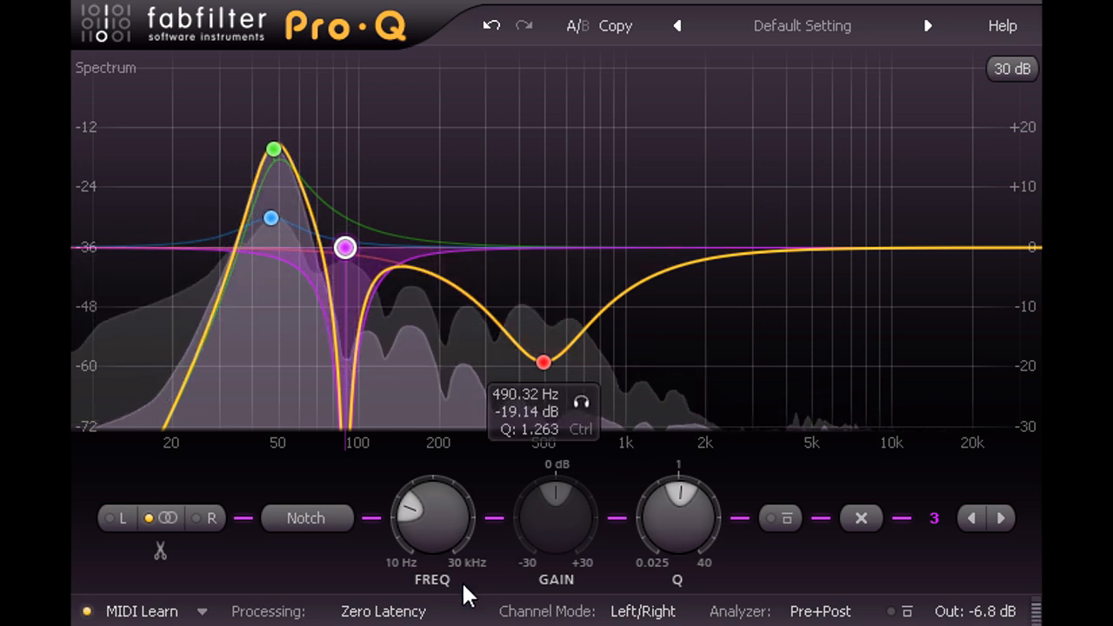
Switch the bass EQ to Linear Phase - Maximum Latency and confirm it is checked.
left_click(382, 610)
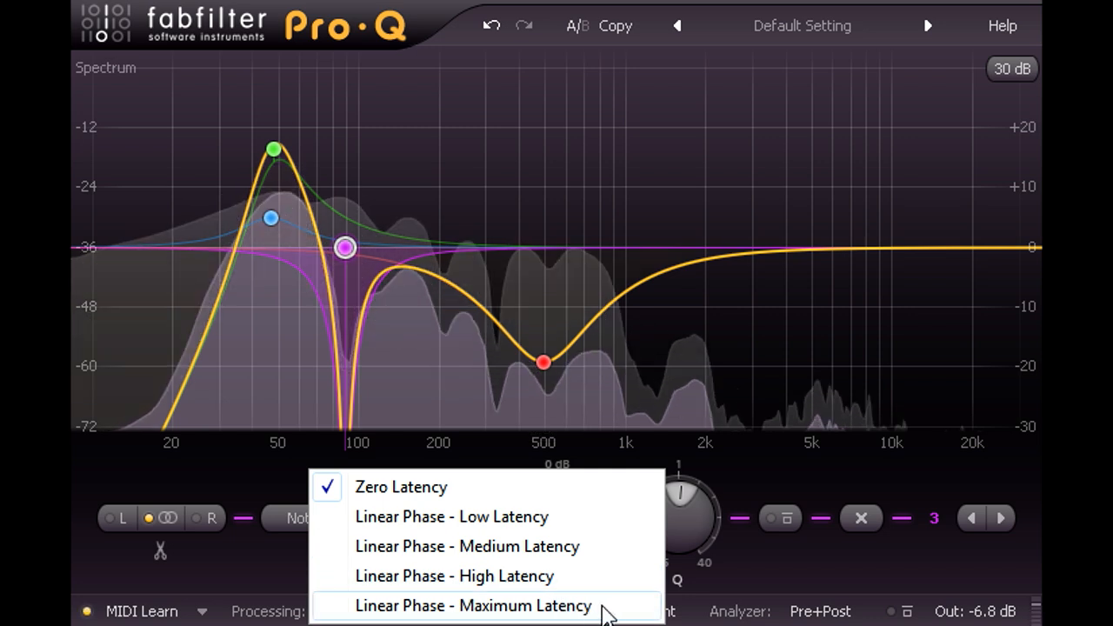
left_click(473, 605)
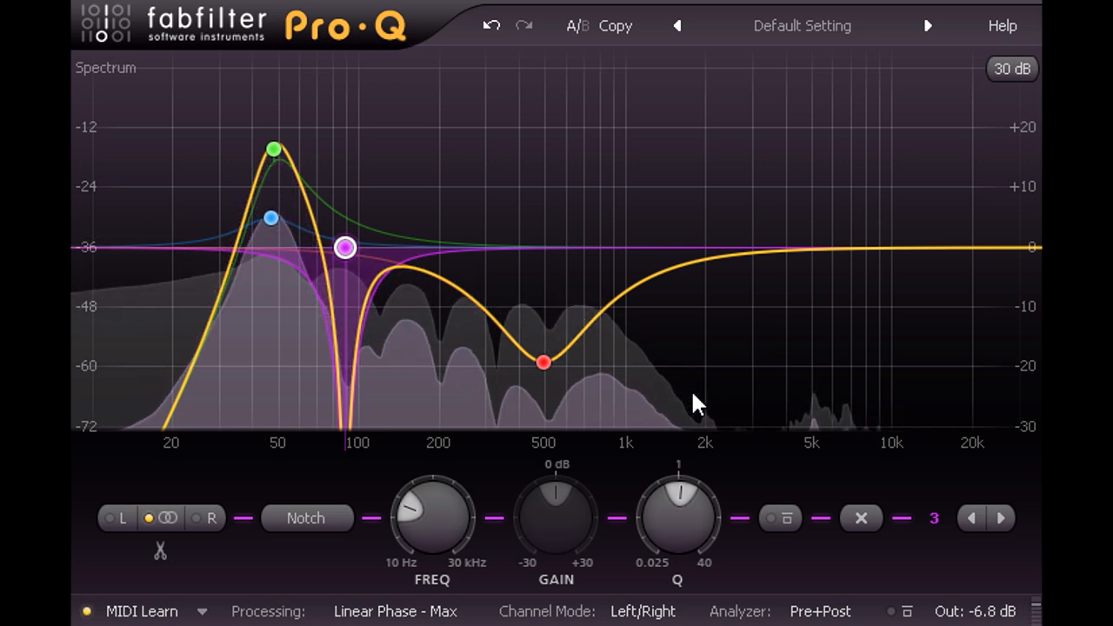
left_click(394, 610)
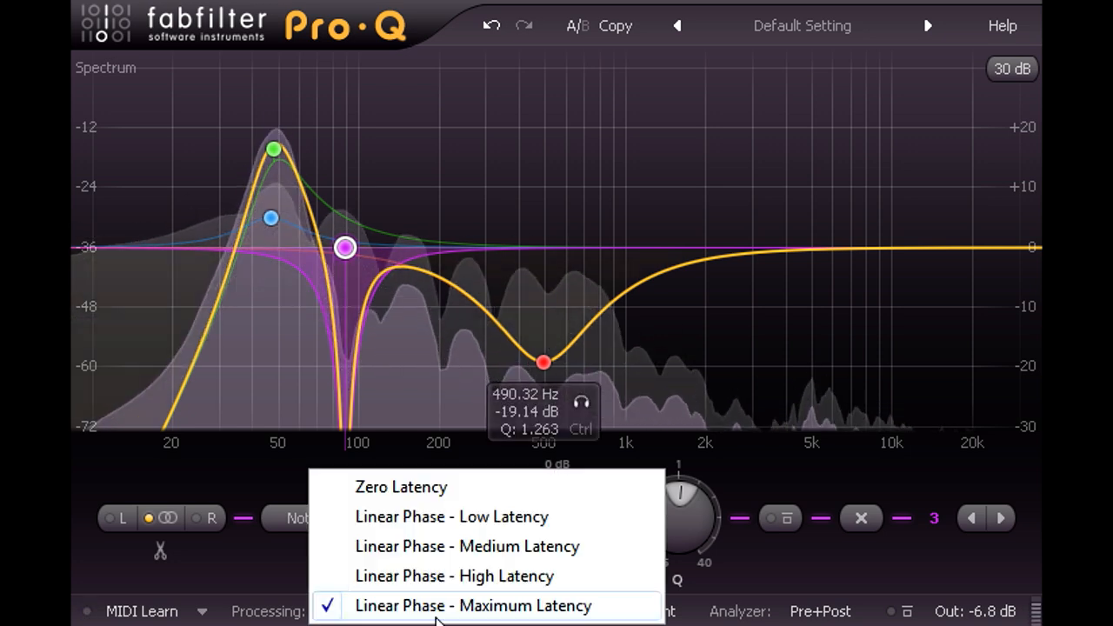
left_click(401, 486)
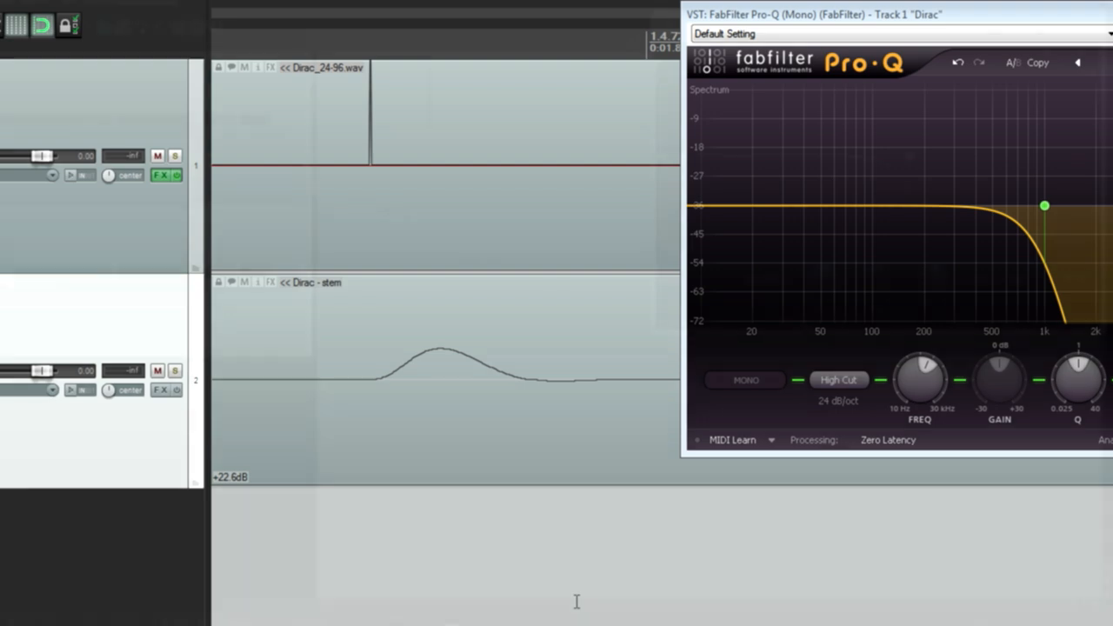
Switch the Dirac track's high-cut Pro-Q to Linear Phase - Maximum Latency.
left_click(798, 322)
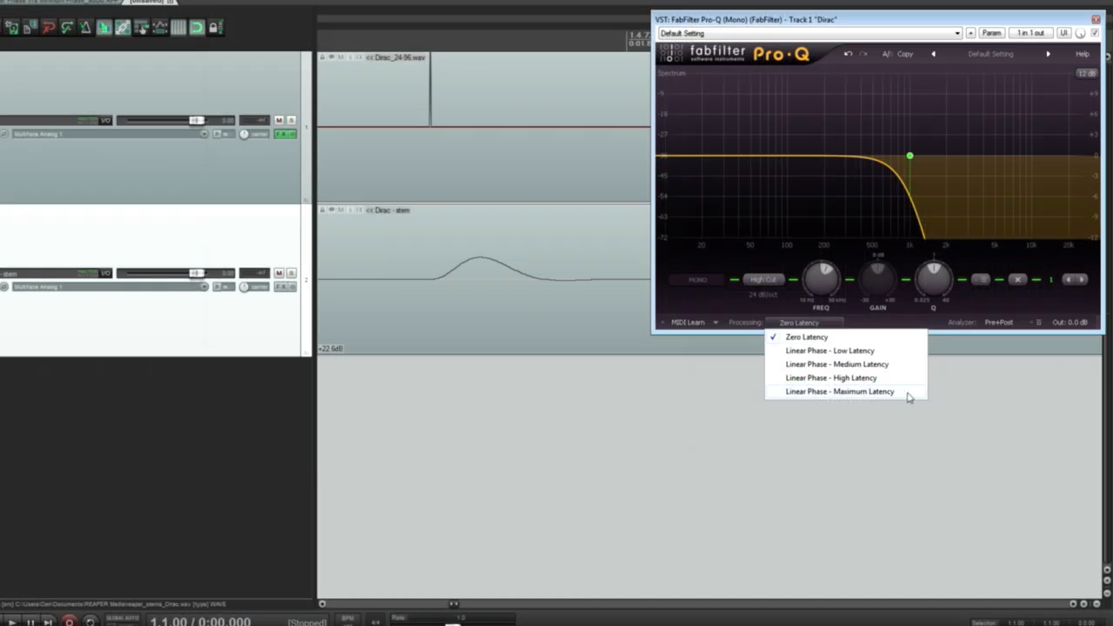
left_click(841, 391)
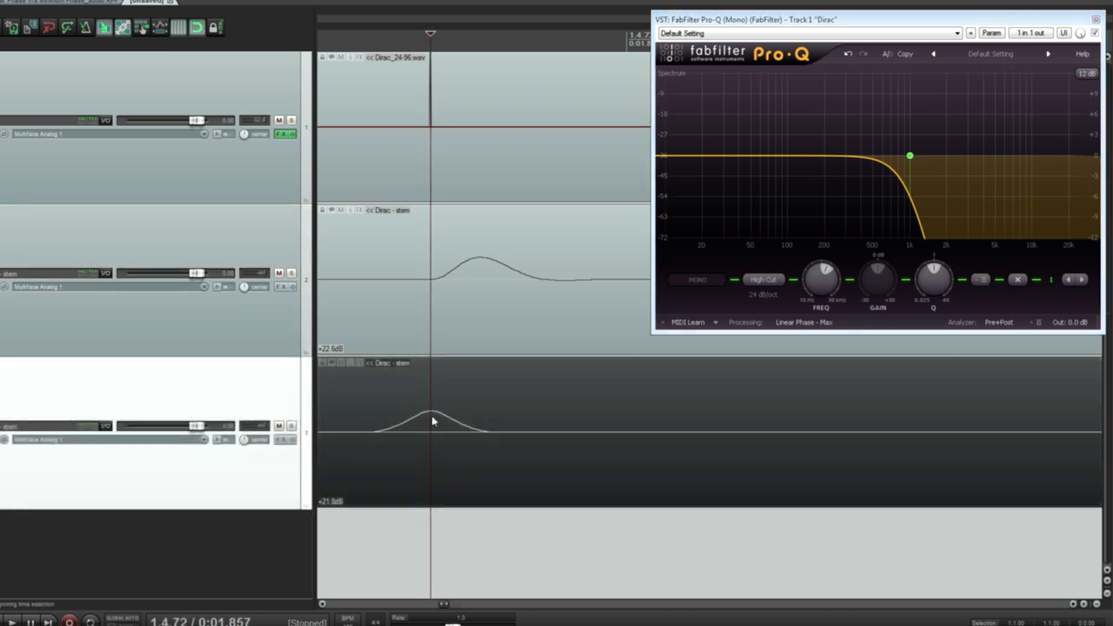
mouse_move(404, 431)
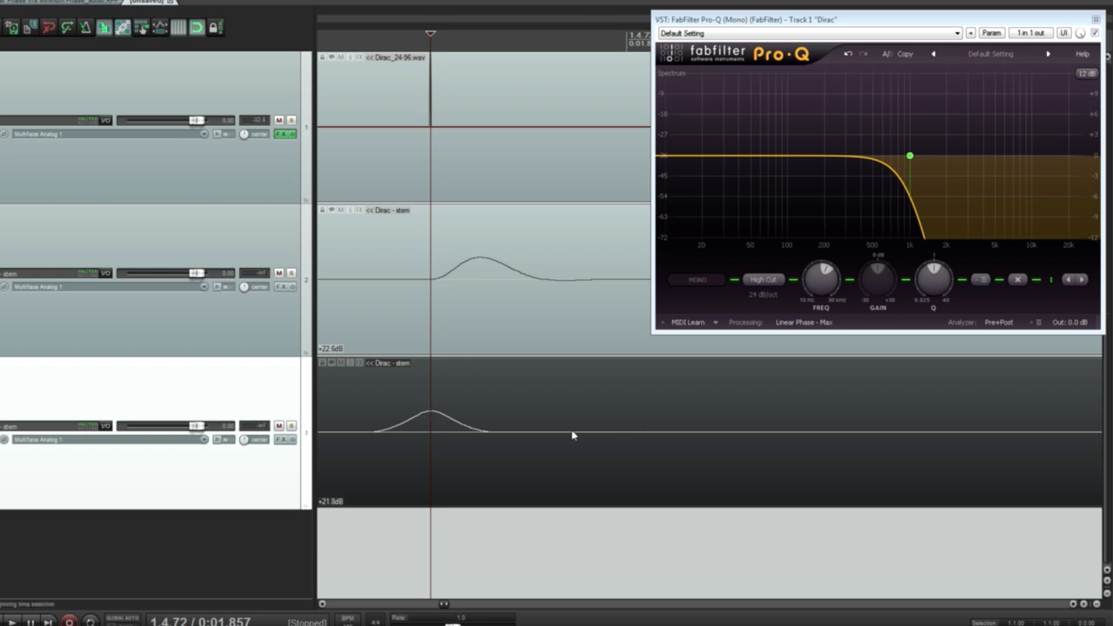
mouse_move(600, 439)
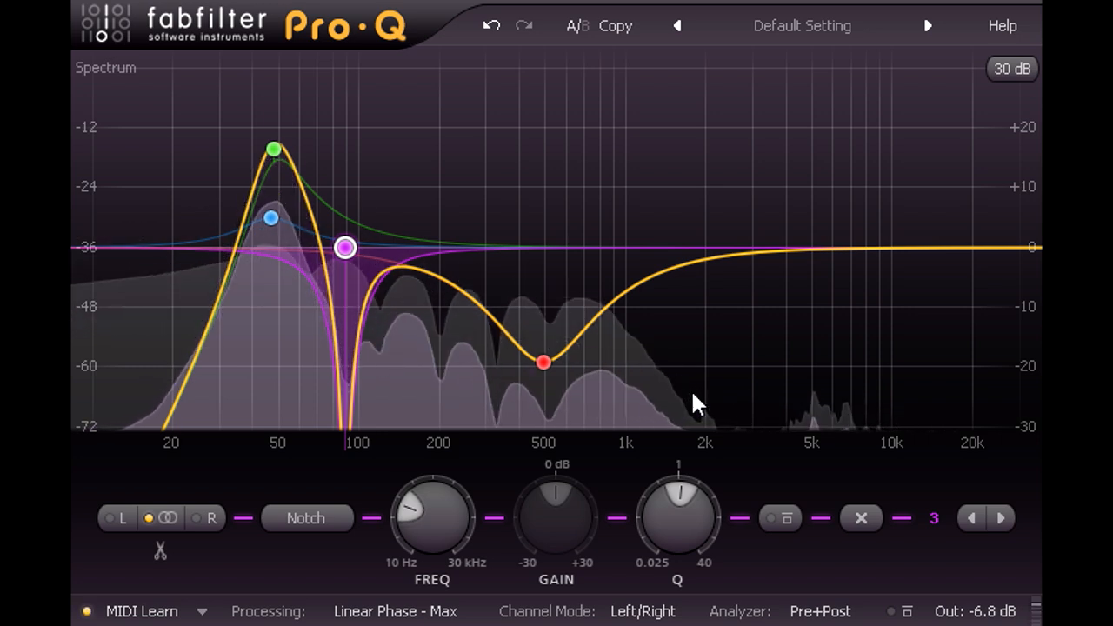
Recheck the bass EQ's processing mode, keeping Linear Phase - Maximum Latency.
left_click(394, 611)
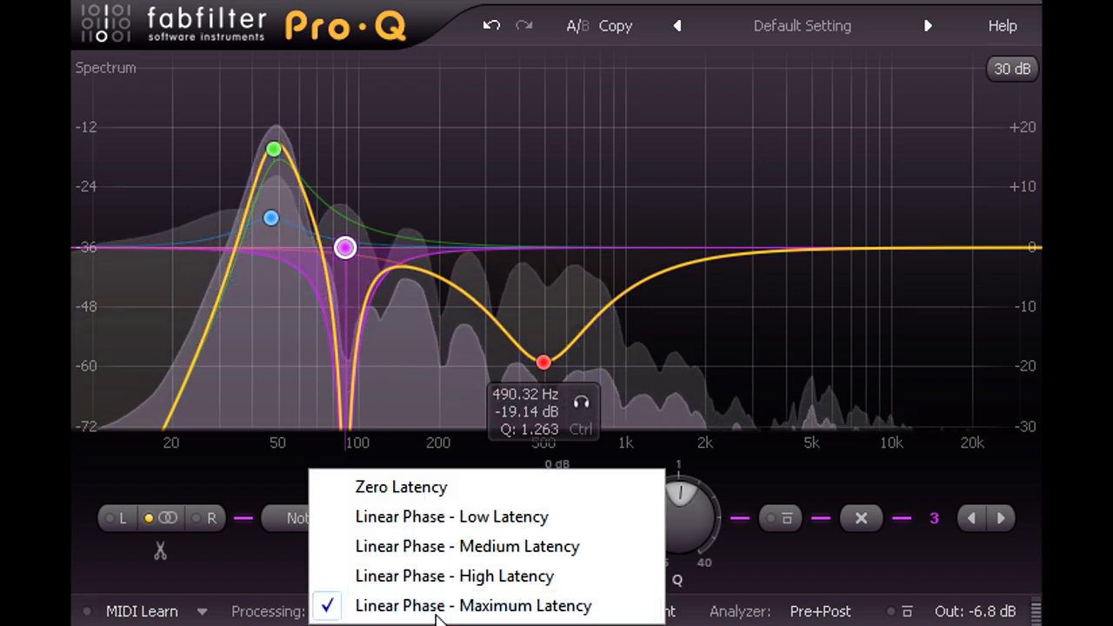
left_click(401, 488)
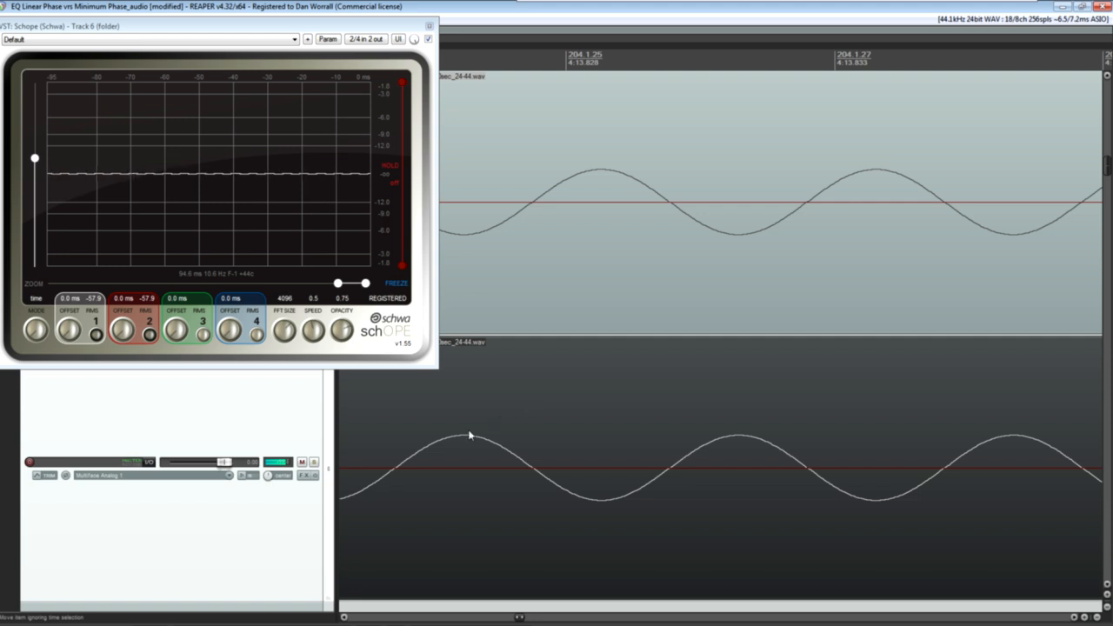
mouse_move(796, 463)
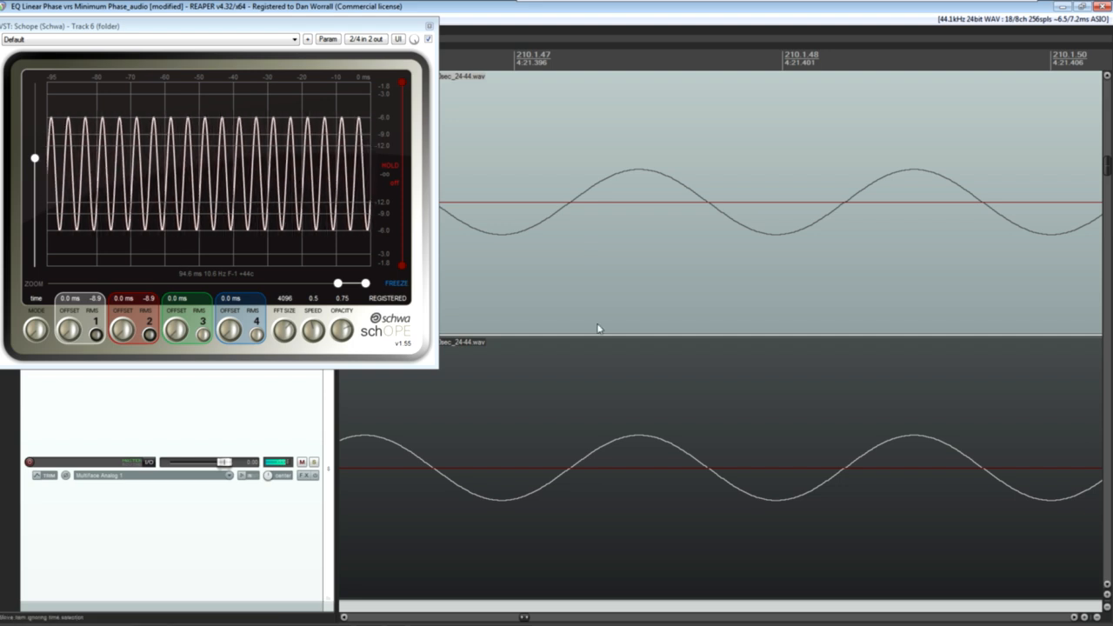
mouse_move(635, 573)
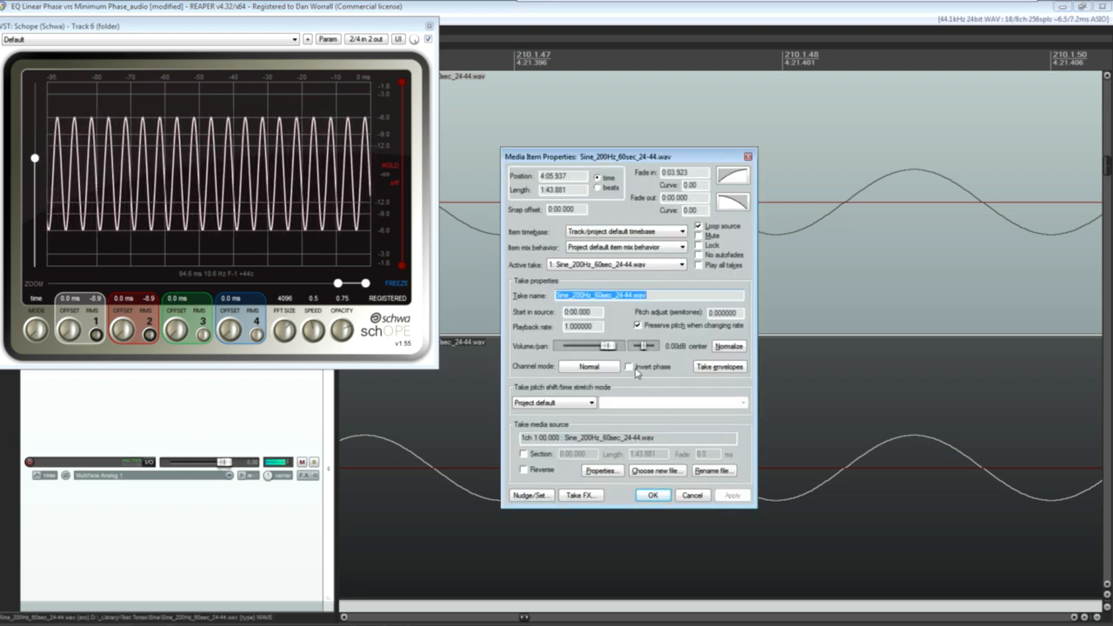
Tick Invert phase for the Sine_200Hz_60sec_24-44.wav item.
left_click(653, 495)
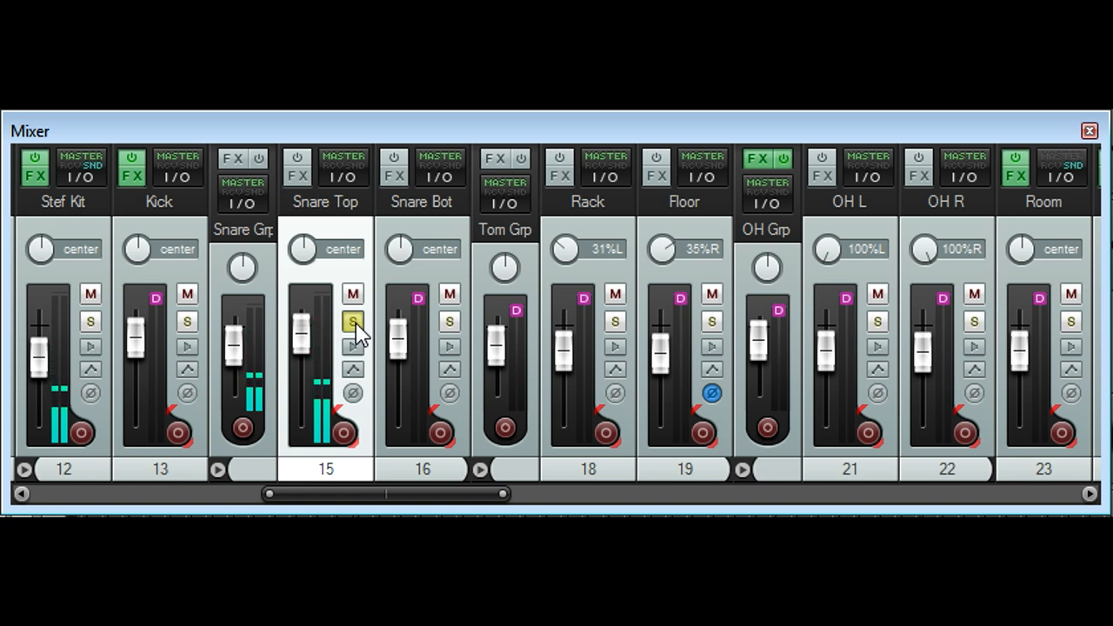
Solo Snare Bot alongside Snare Top and invert Snare Top's polarity.
left_click(352, 321)
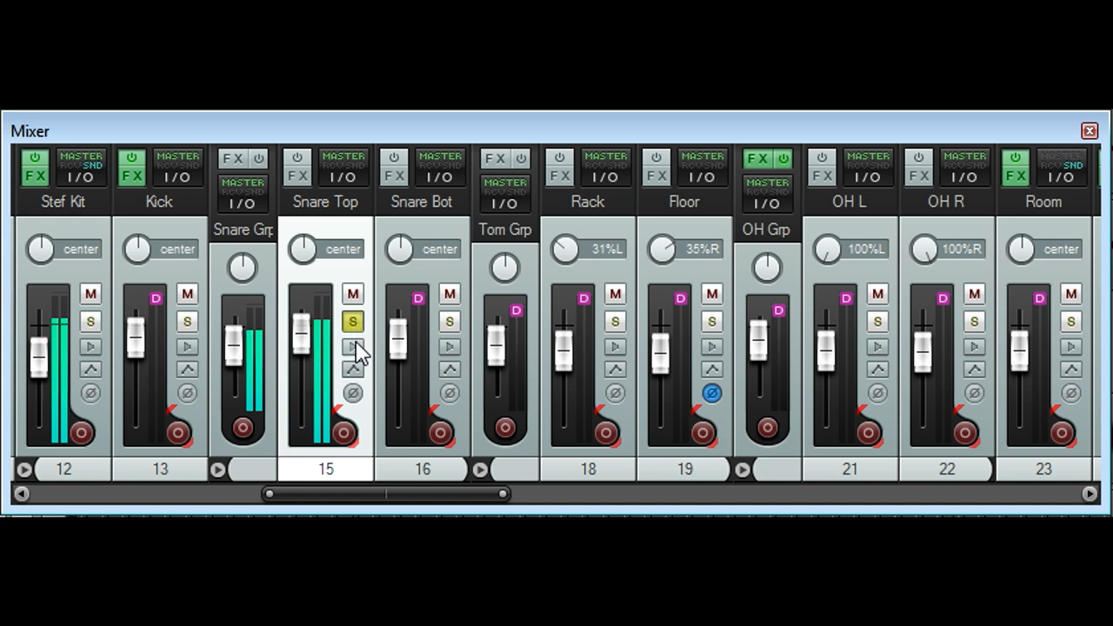
left_click(450, 322)
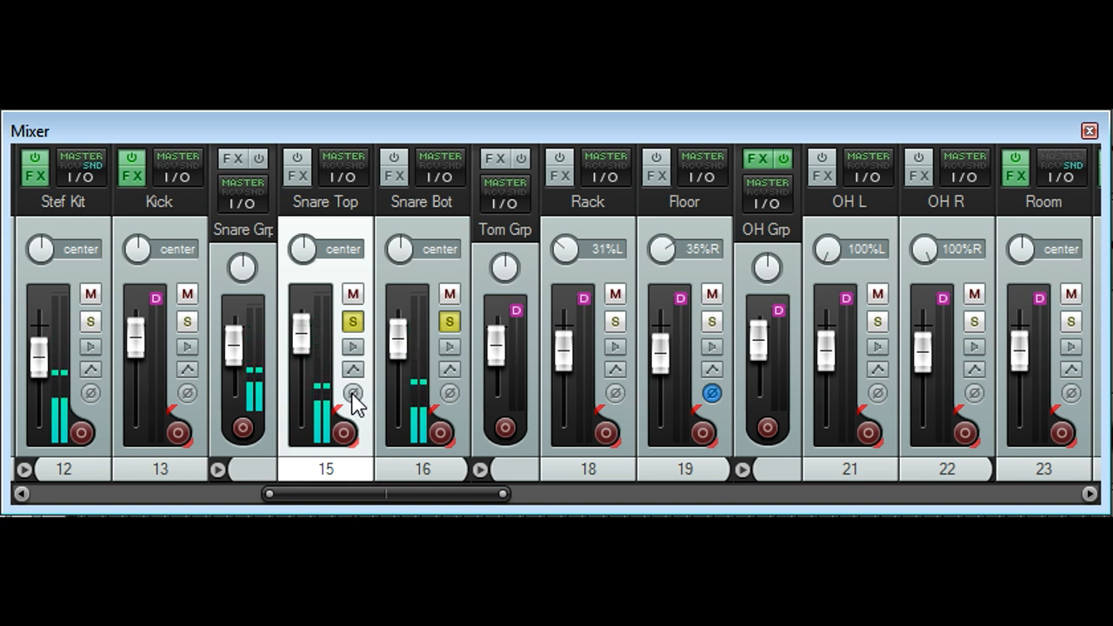
left_click(352, 393)
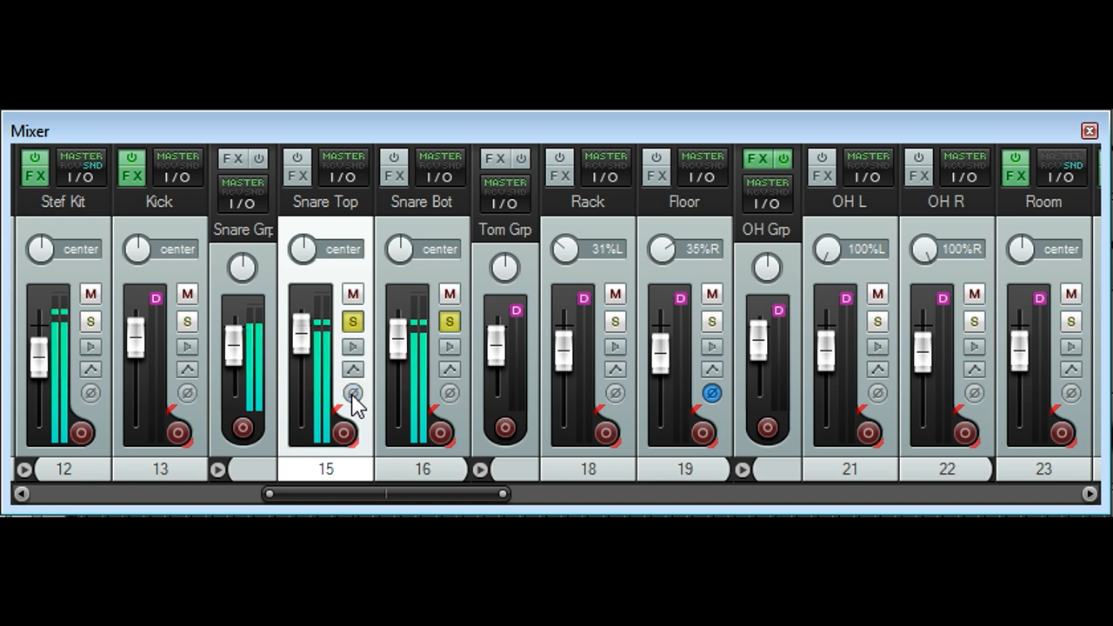
left_click(353, 393)
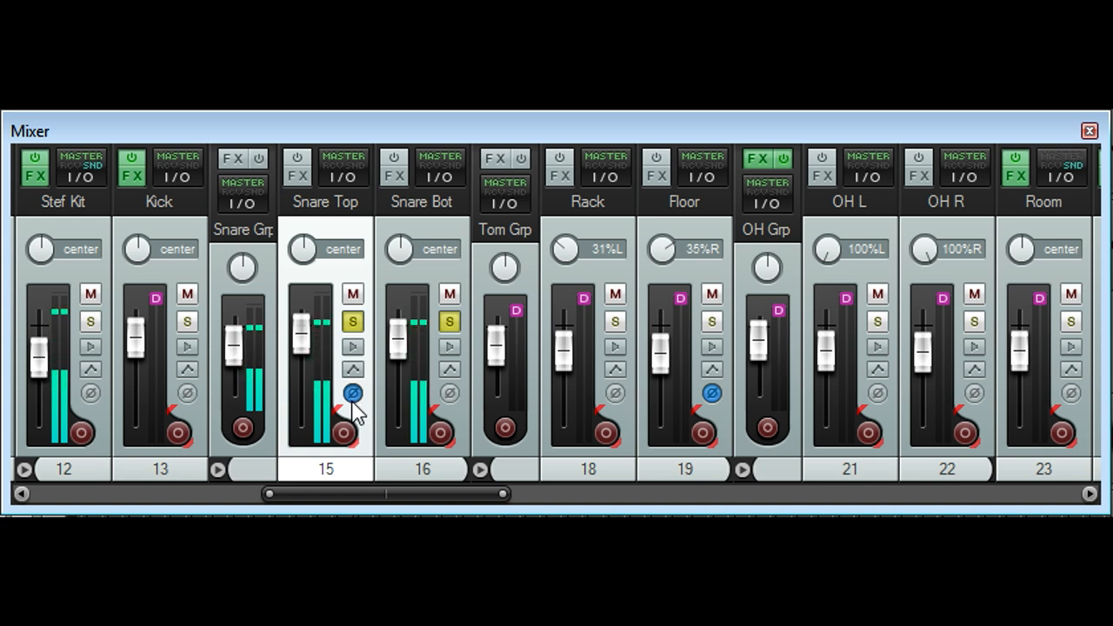
left_click(352, 393)
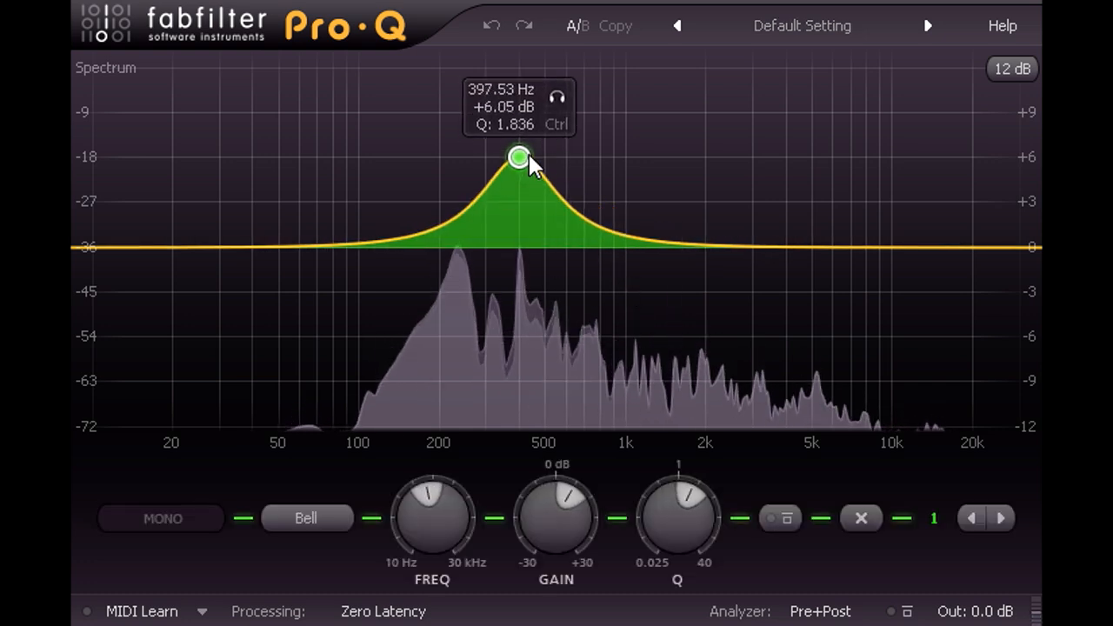
Reshape the 400 Hz bell boost into a 13.6 dB notch at 402 Hz, Q about 9.5.
left_click_drag(518, 157, 522, 54)
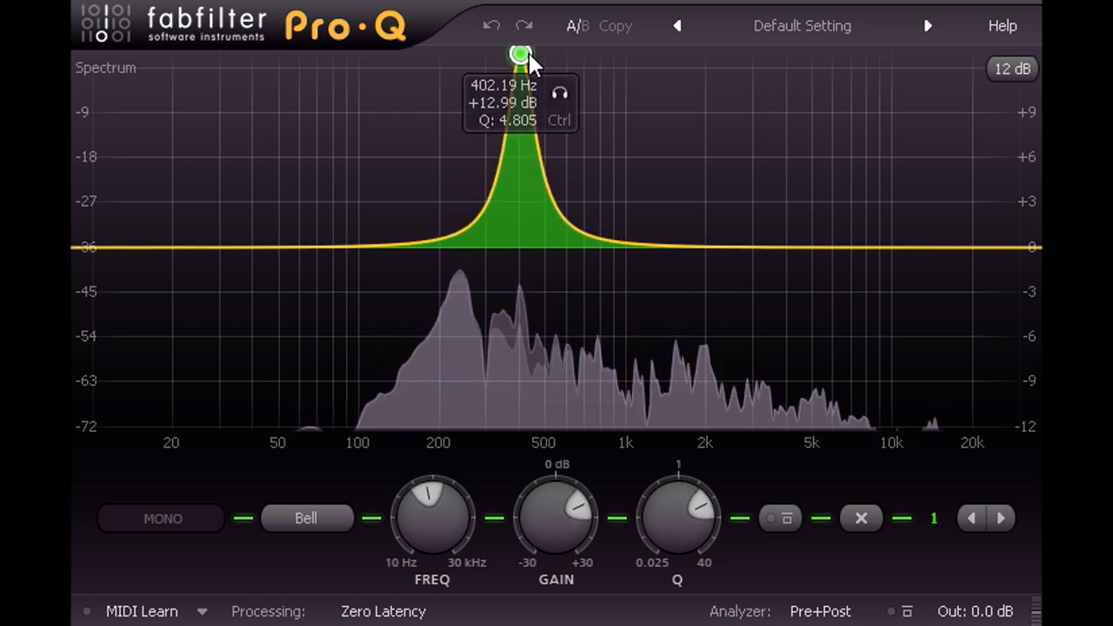
left_click_drag(519, 54, 528, 161)
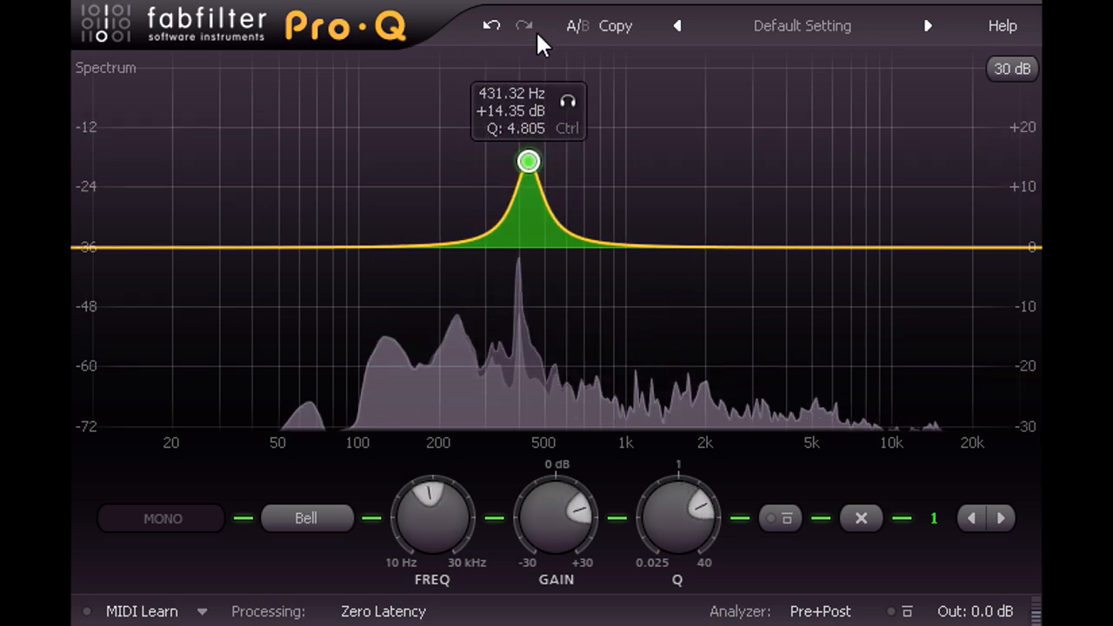
left_click_drag(528, 161, 528, 92)
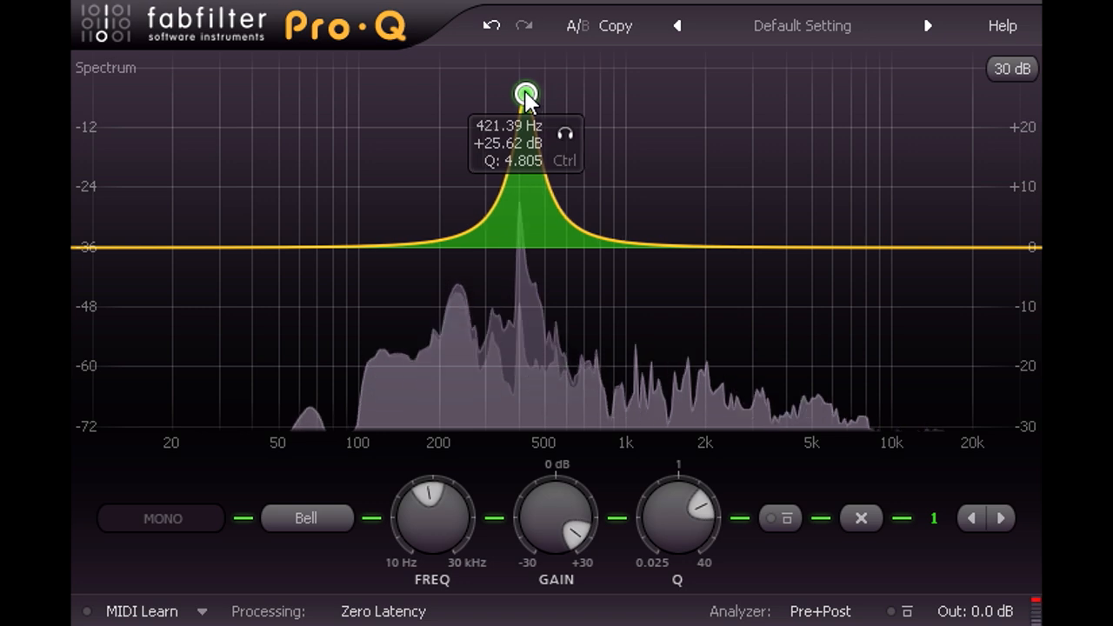
left_click_drag(525, 93, 525, 144)
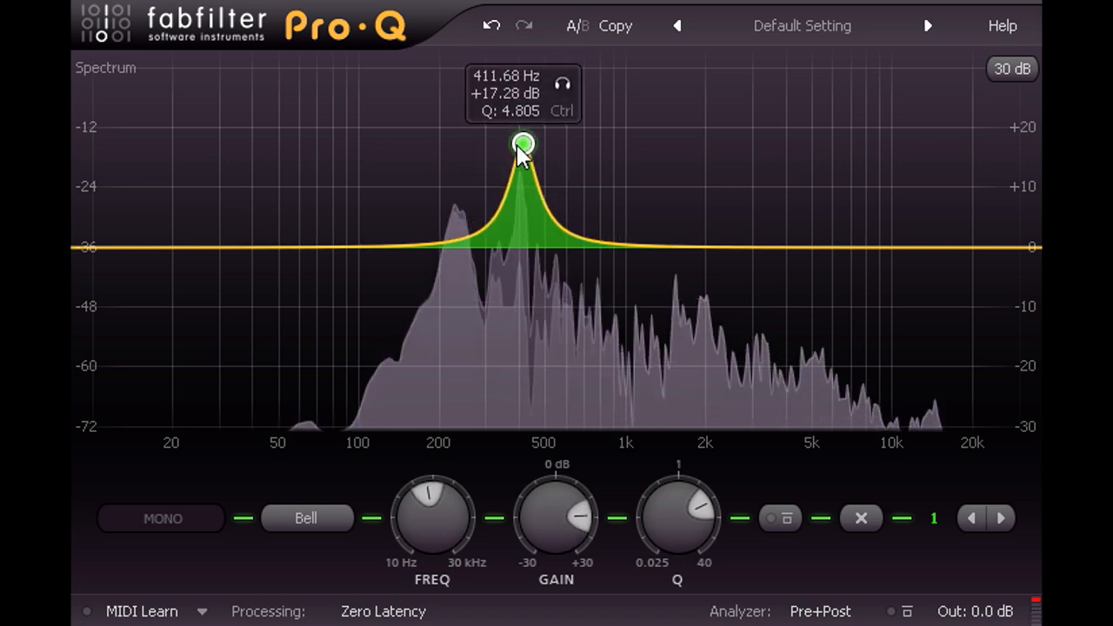
left_click_drag(522, 144, 521, 163)
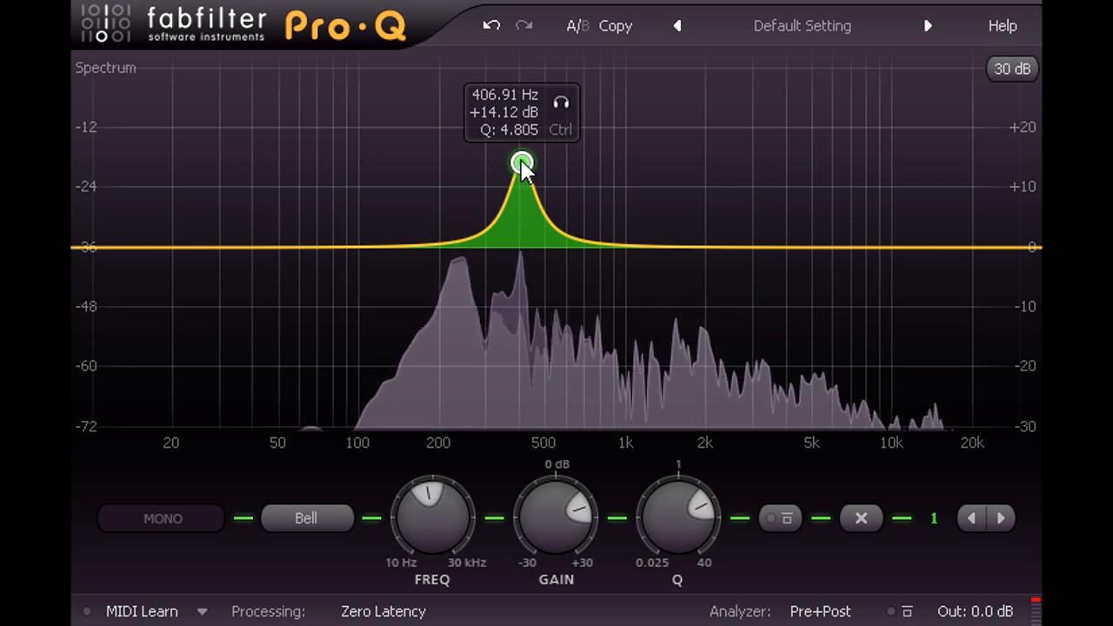
left_click_drag(522, 164, 520, 339)
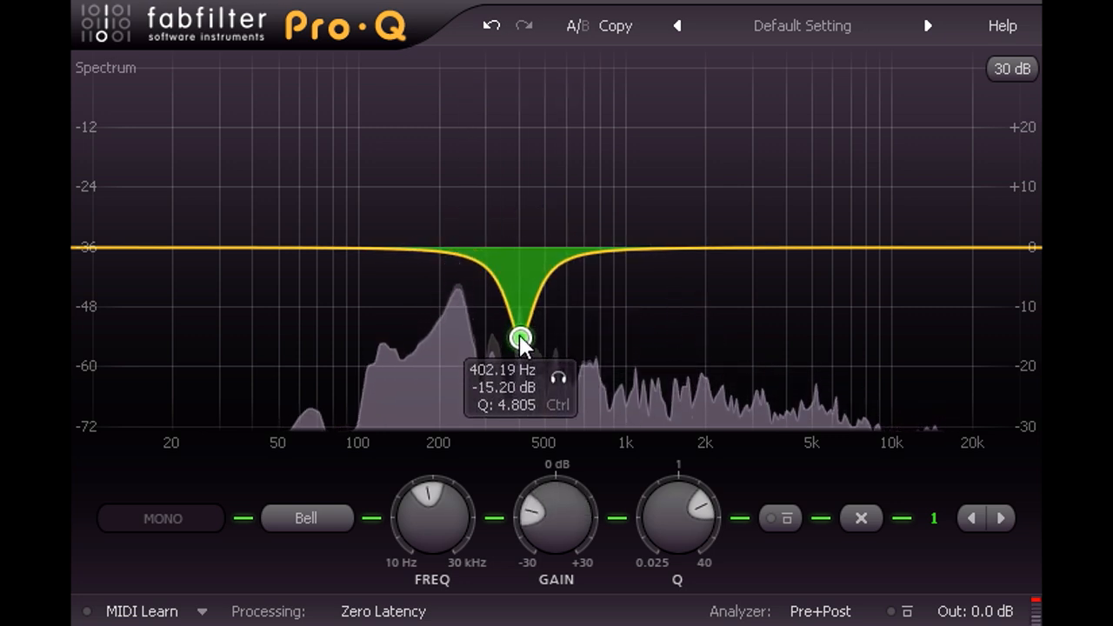
left_click_drag(519, 338, 520, 366)
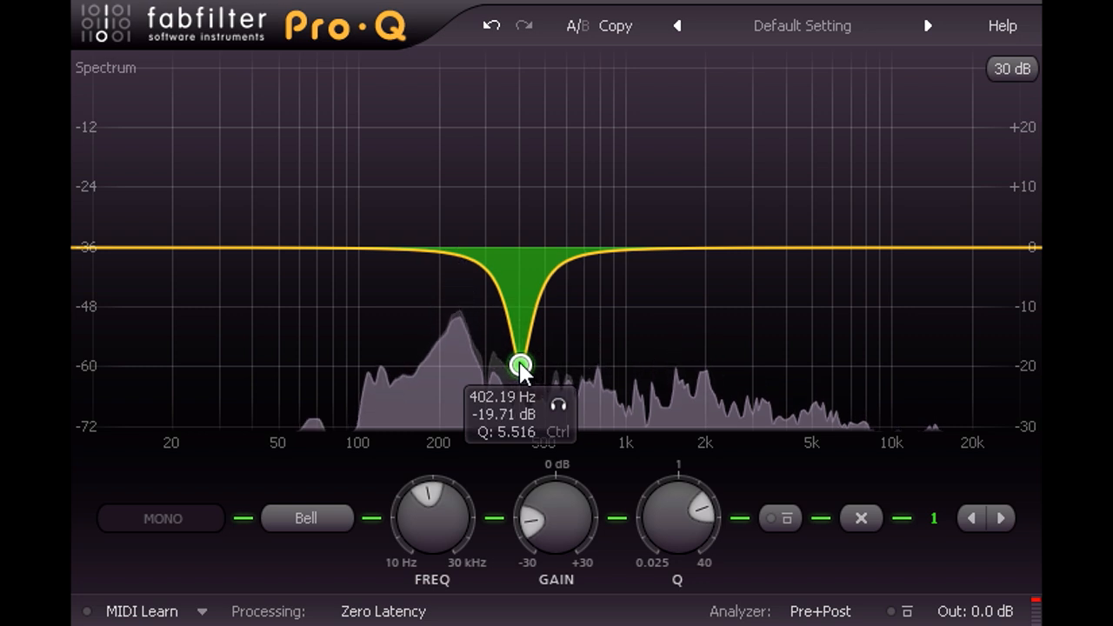
left_click_drag(520, 365, 520, 335)
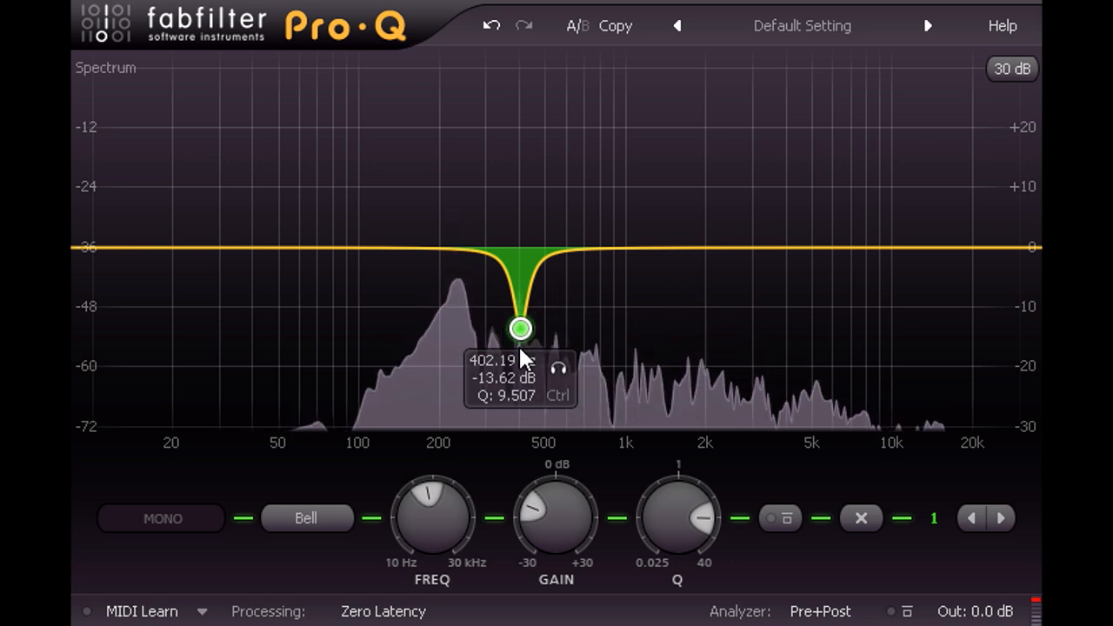
Switch the notched EQ from Zero Latency to Linear Phase - Maximum Latency.
left_click(383, 611)
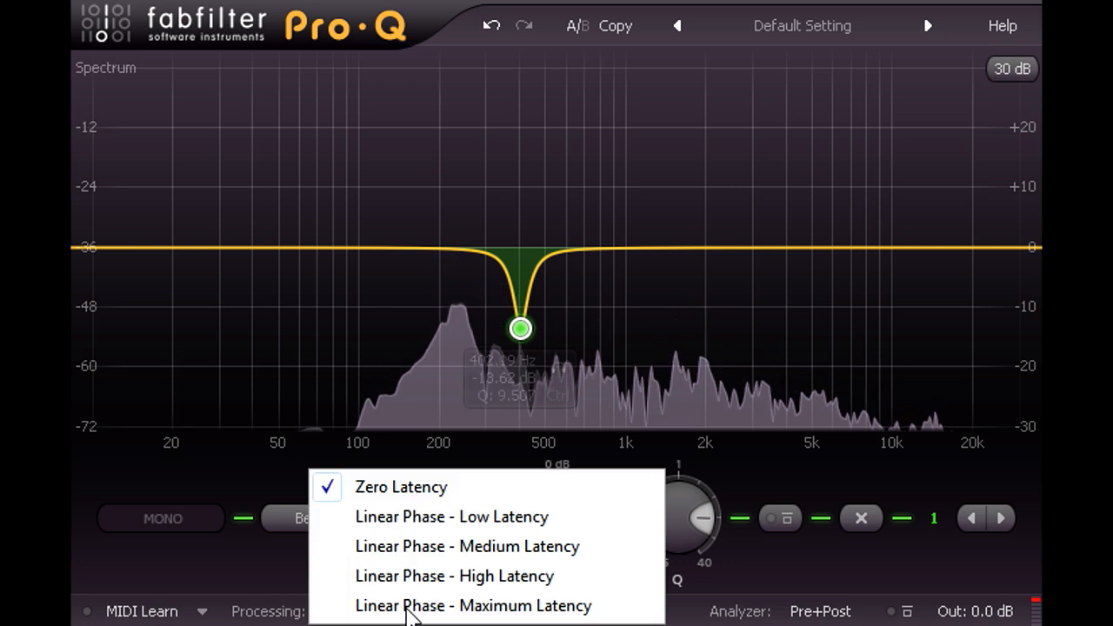
left_click(473, 606)
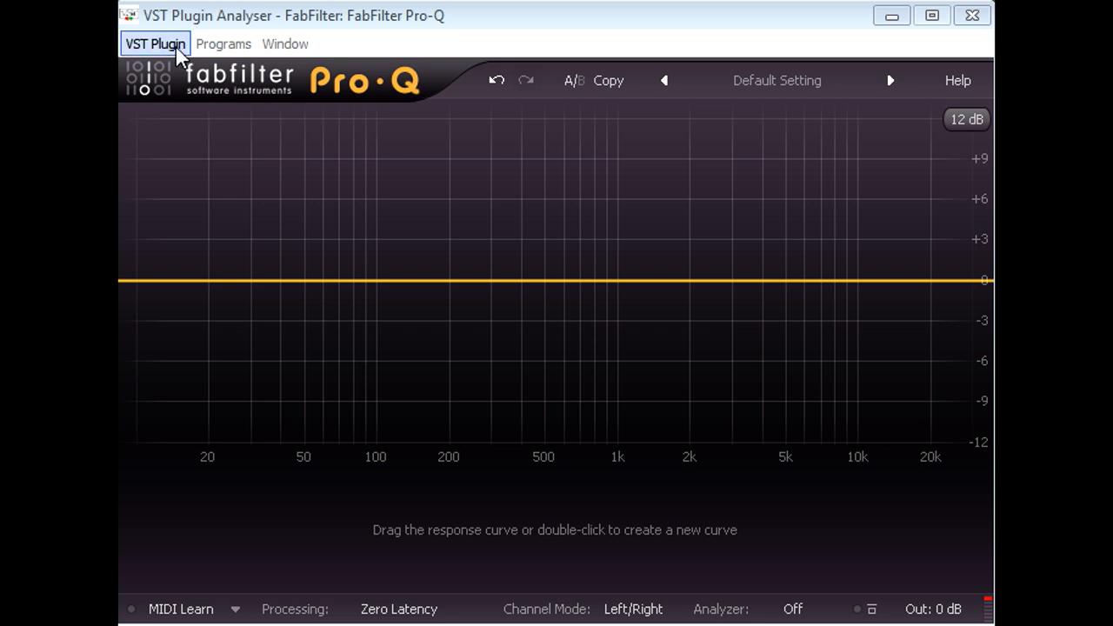
Open the frequency response plot and sweep the bell, ending with a ~5 dB cut at 496 Hz.
left_click(155, 44)
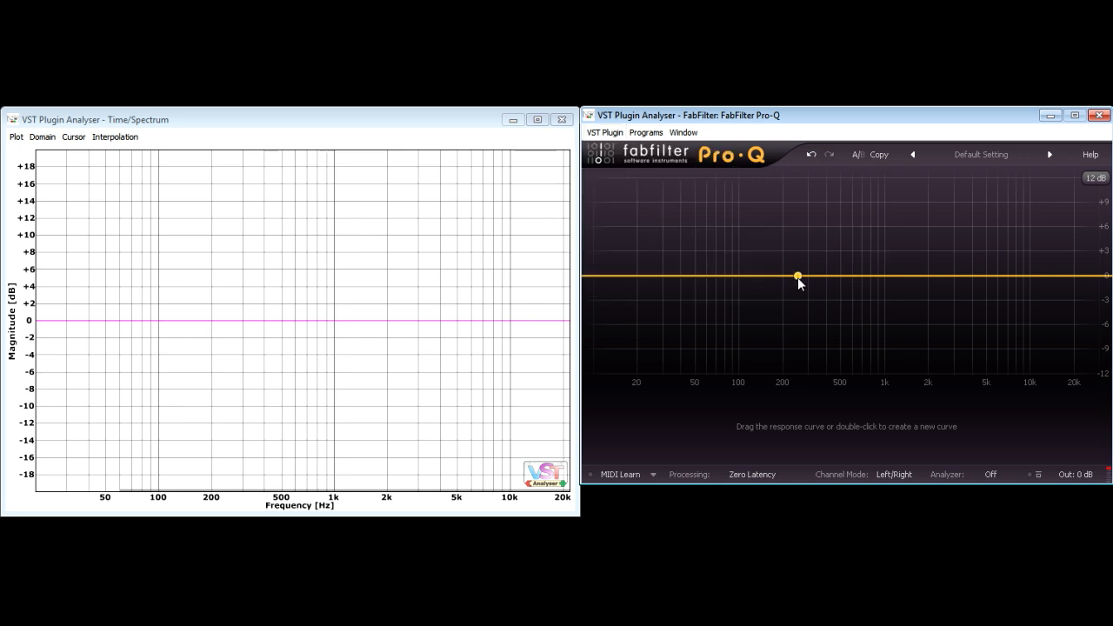
left_click_drag(798, 275, 821, 332)
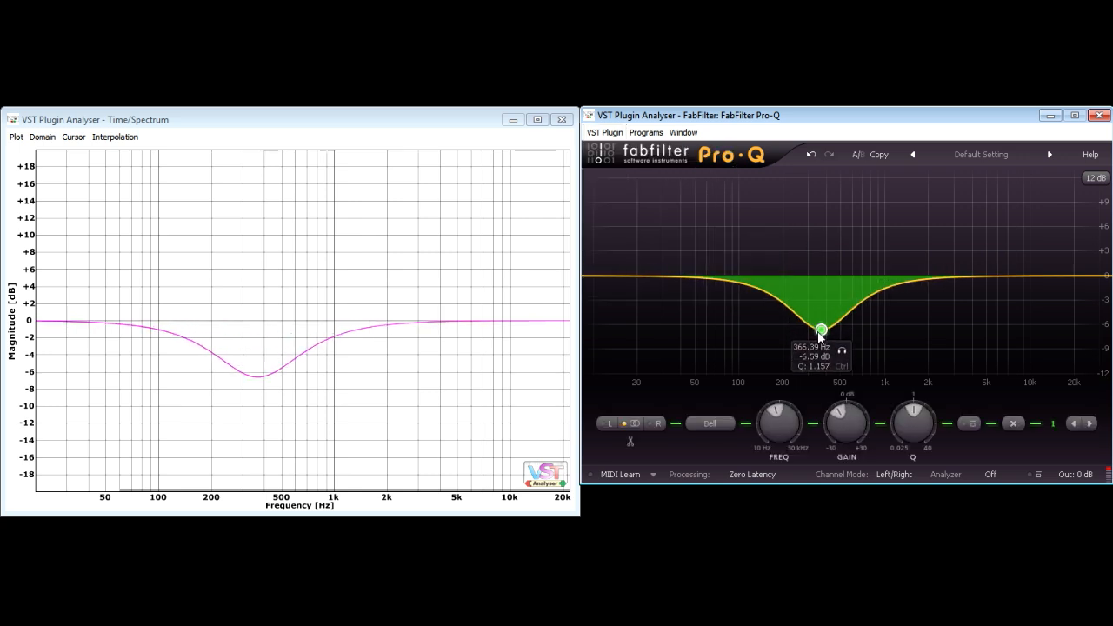
left_click_drag(822, 329, 897, 332)
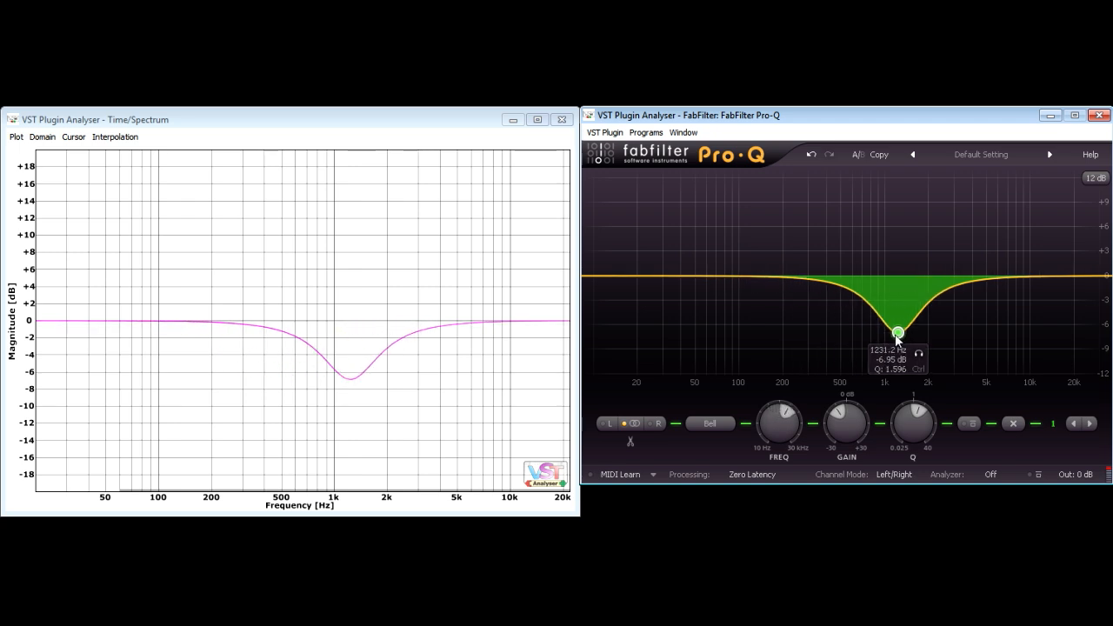
left_click_drag(898, 333, 960, 329)
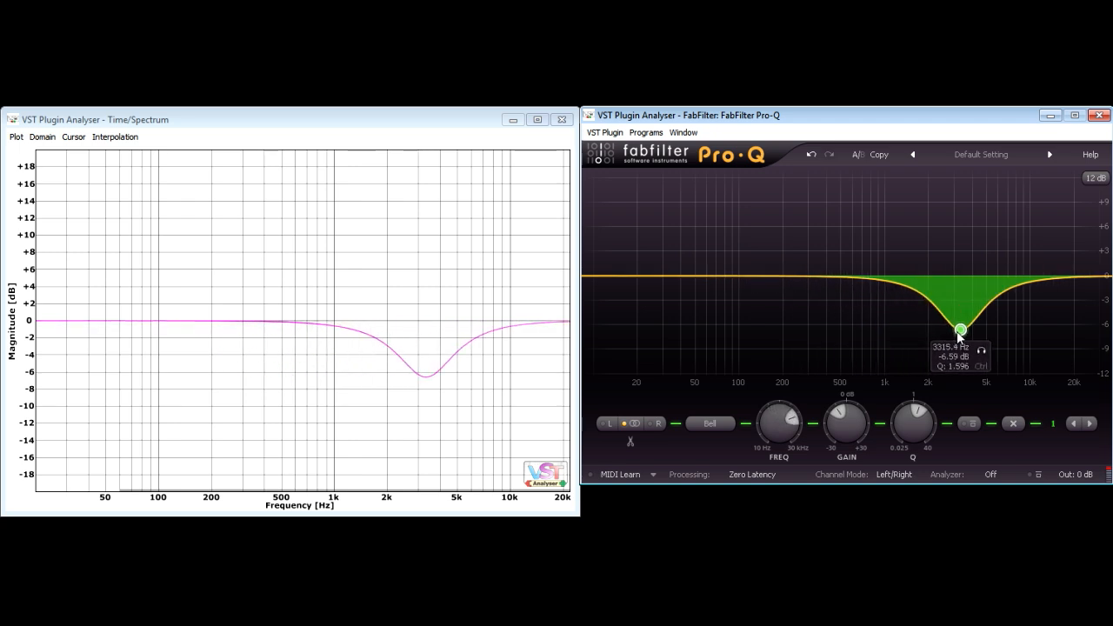
left_click_drag(959, 330, 833, 304)
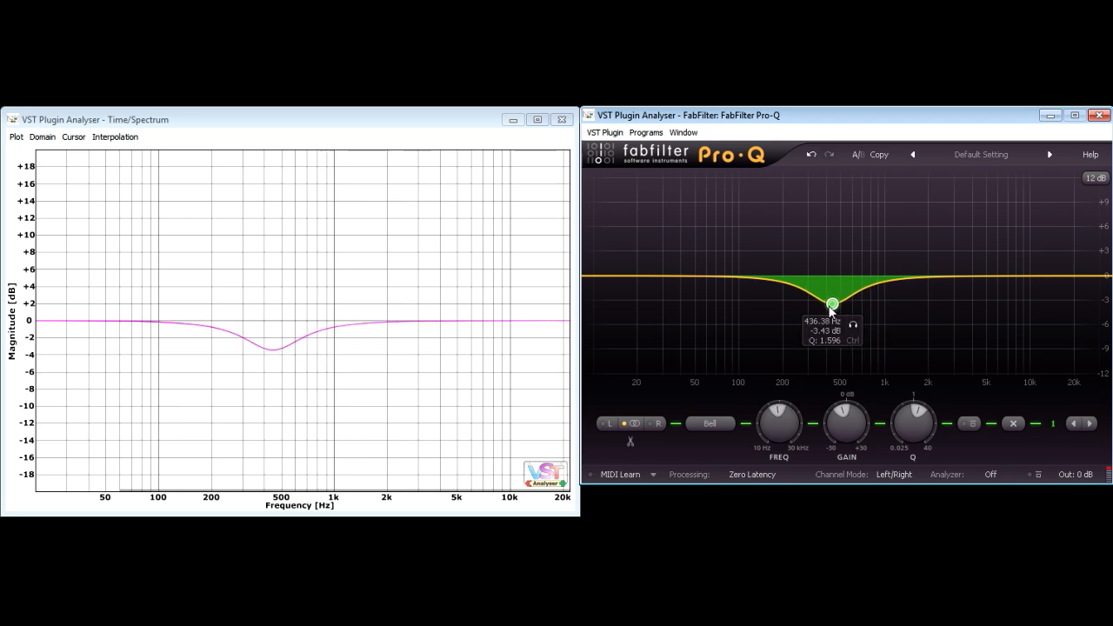
left_click_drag(833, 305, 818, 207)
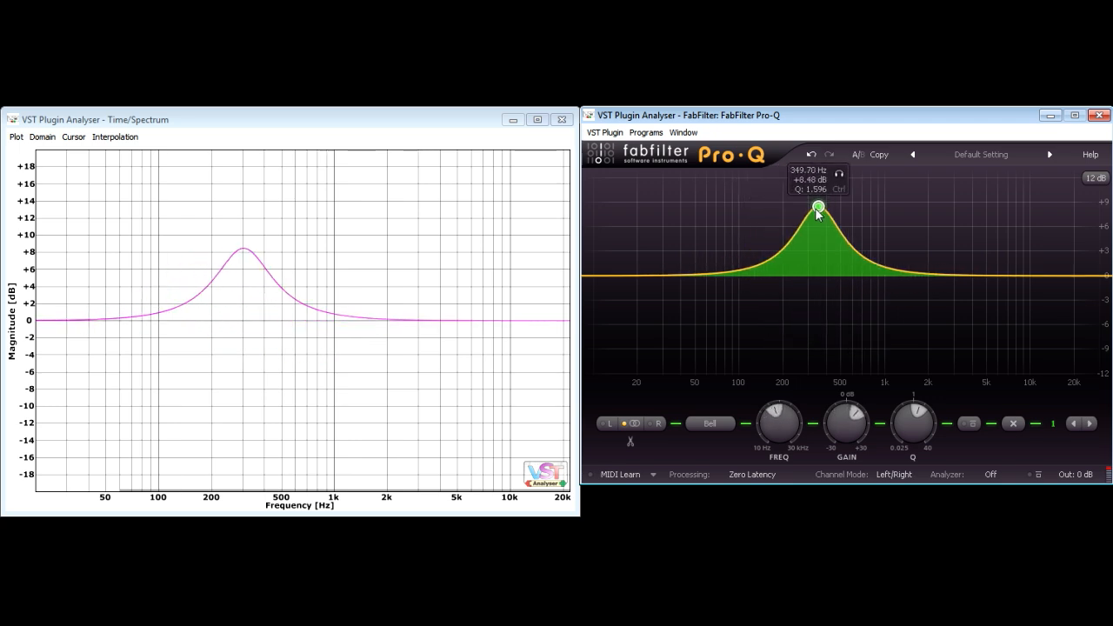
left_click_drag(818, 207, 927, 207)
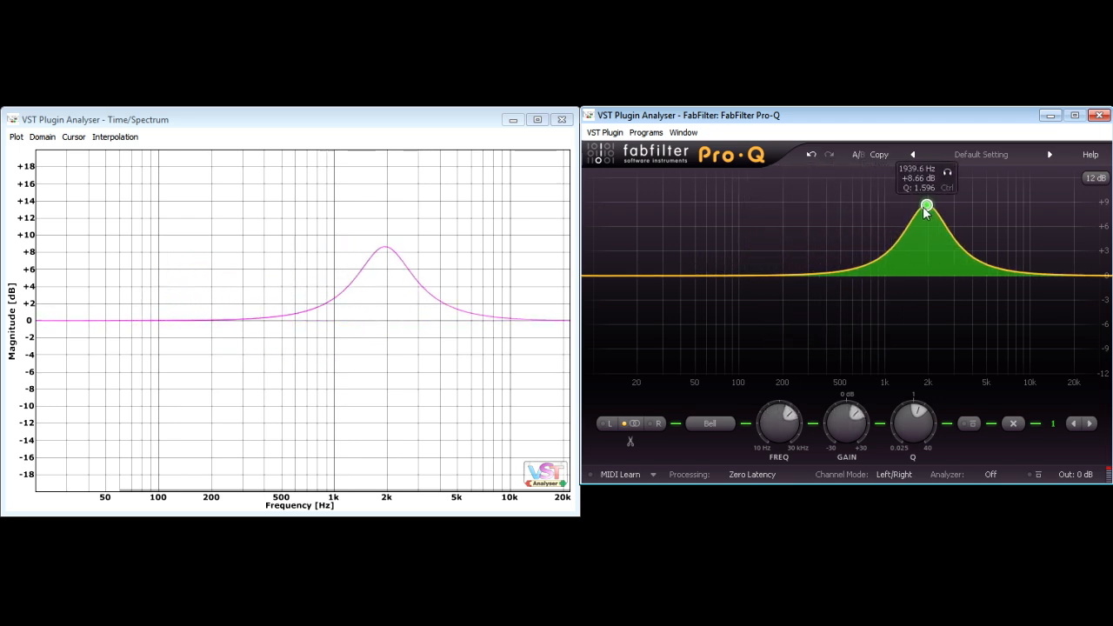
left_click_drag(926, 206, 854, 263)
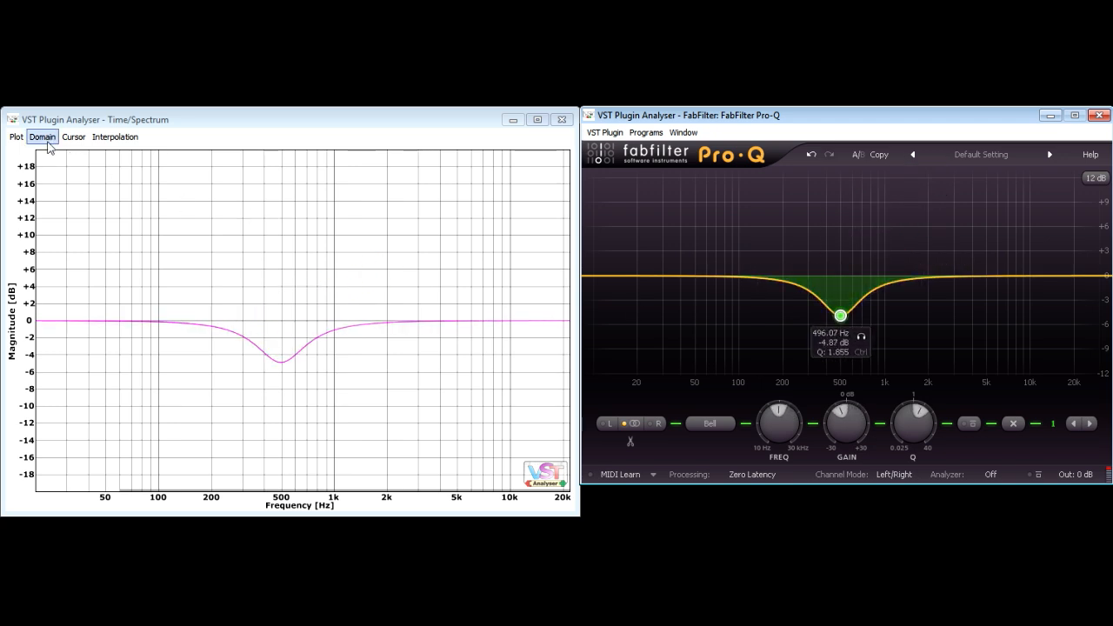
Plot wrapped phase and switch Pro-Q to Linear Phase - Maximum Latency.
left_click(42, 137)
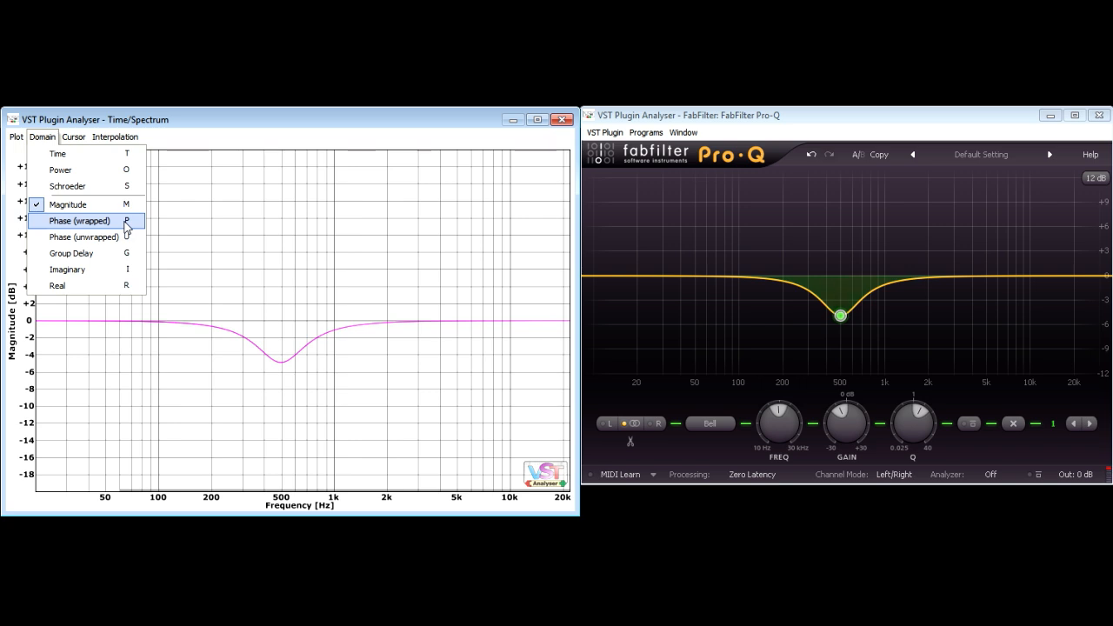
left_click(79, 221)
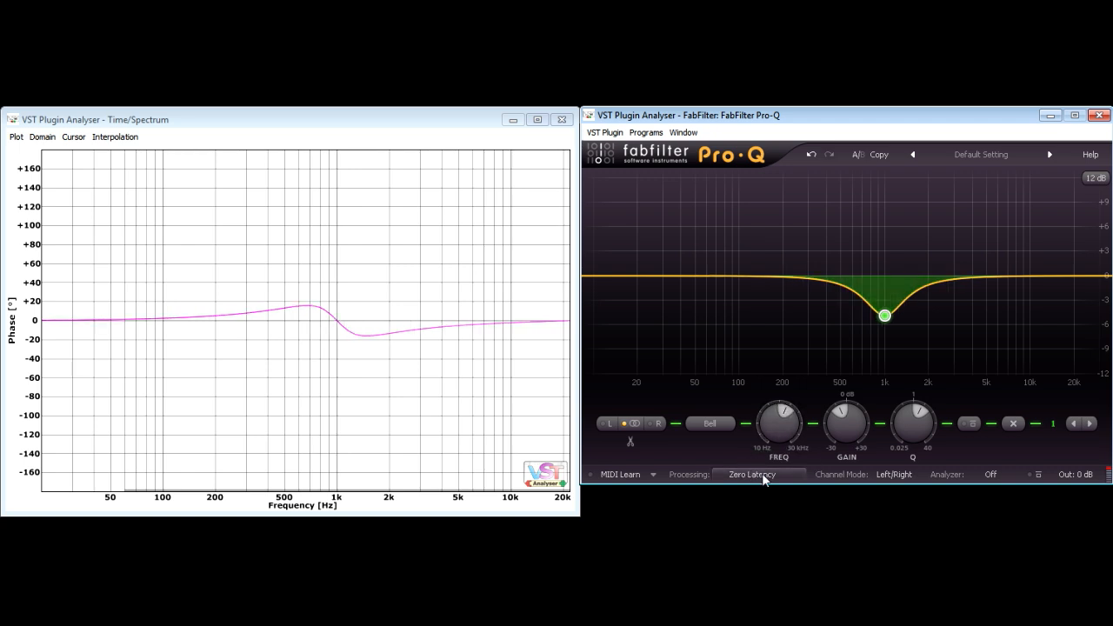
left_click(751, 474)
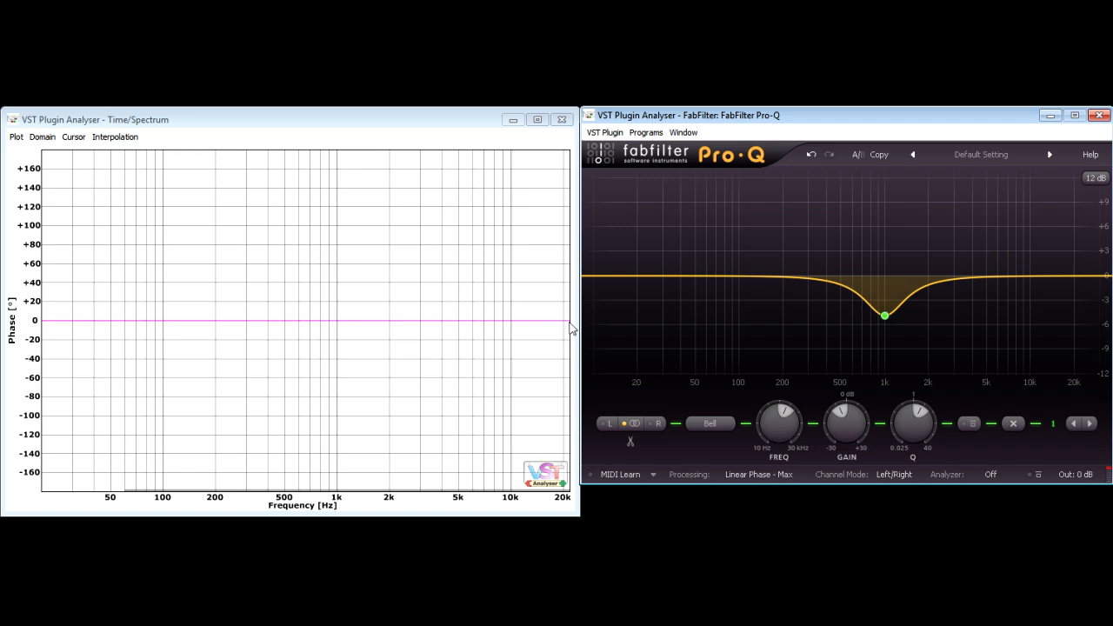
Return Pro-Q to Zero Latency and boost the 1 kHz band to about +7 dB.
left_click(757, 474)
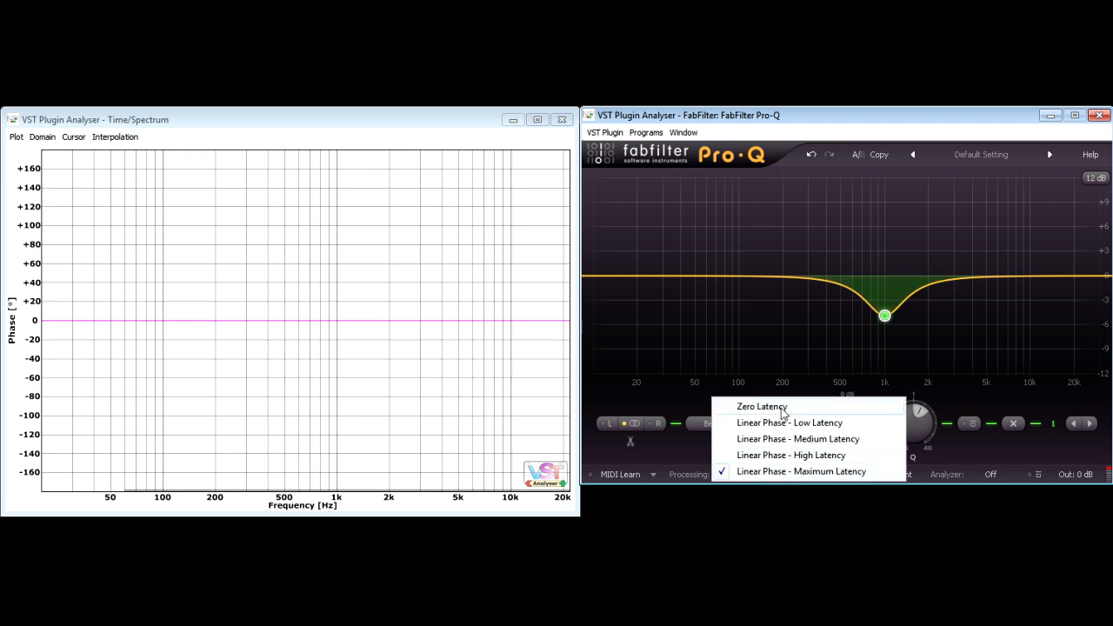
left_click(761, 406)
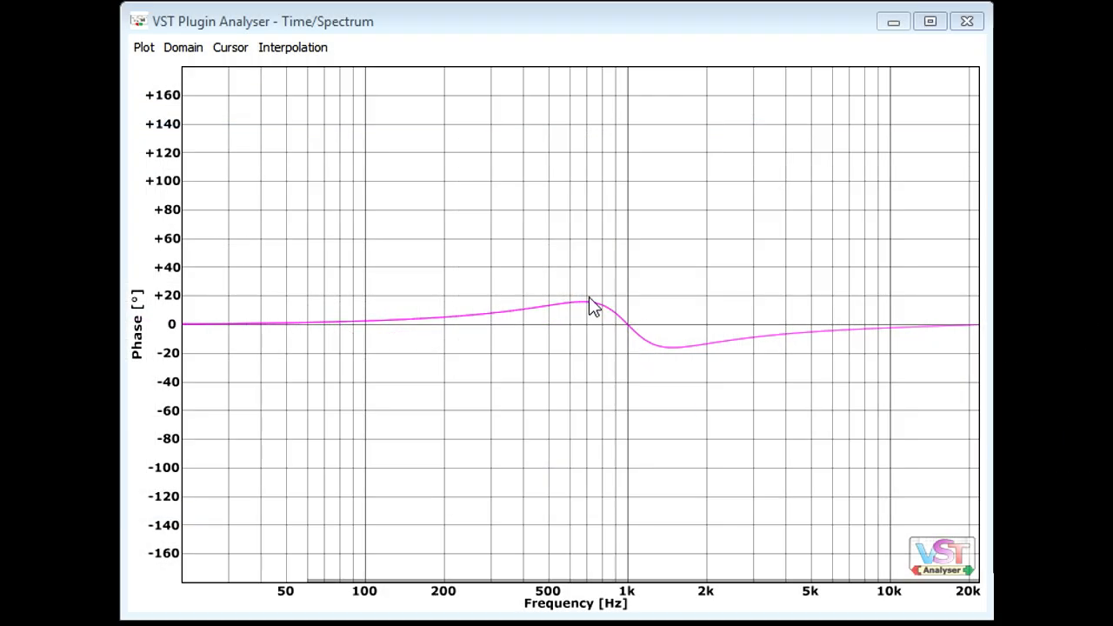
mouse_move(676, 359)
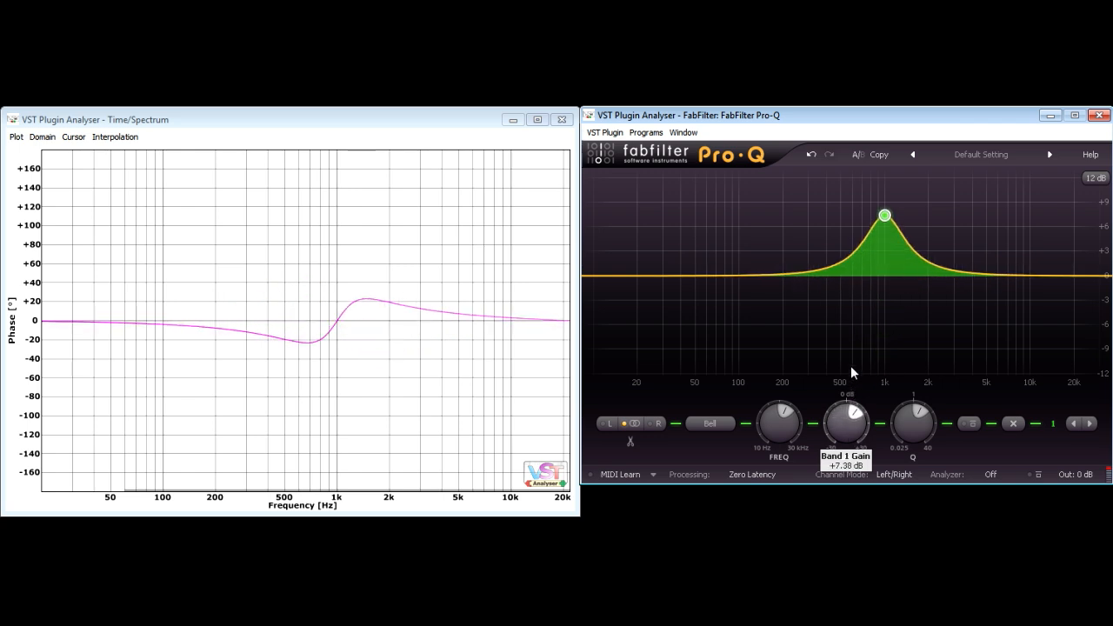
left_click_drag(884, 215, 884, 187)
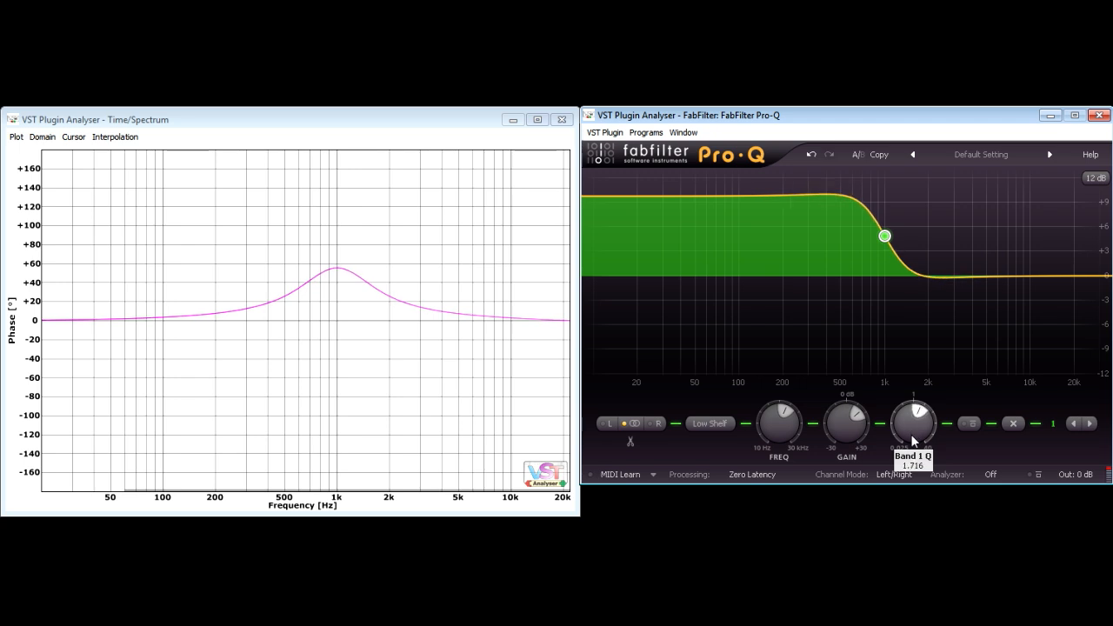
Lower the low shelf band's Q to about 1.05.
left_click_drag(913, 424, 913, 444)
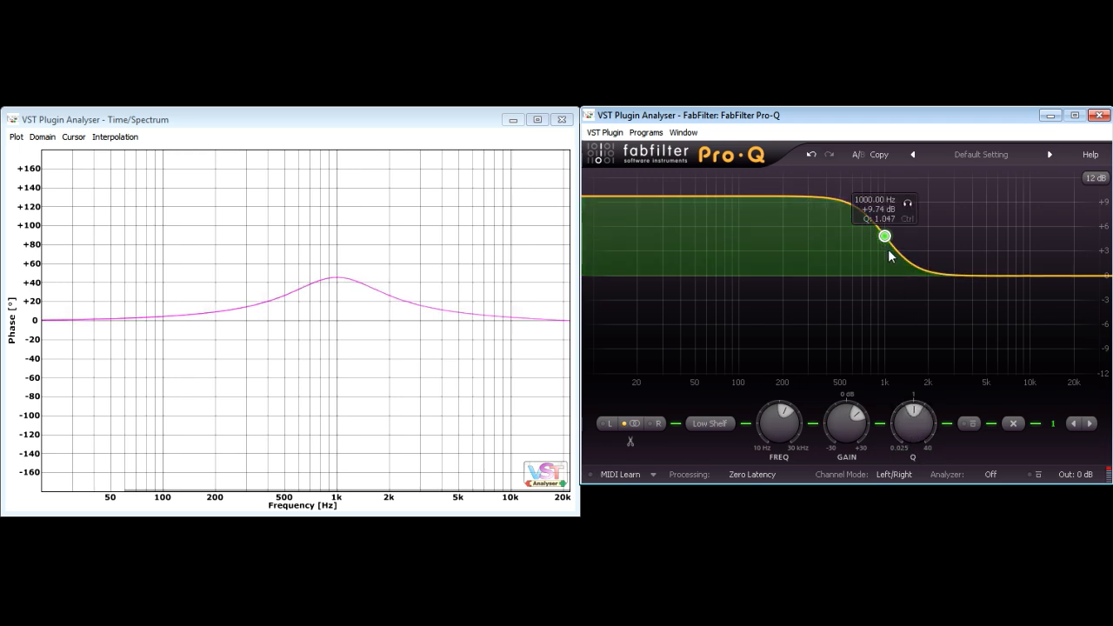
mouse_move(865, 222)
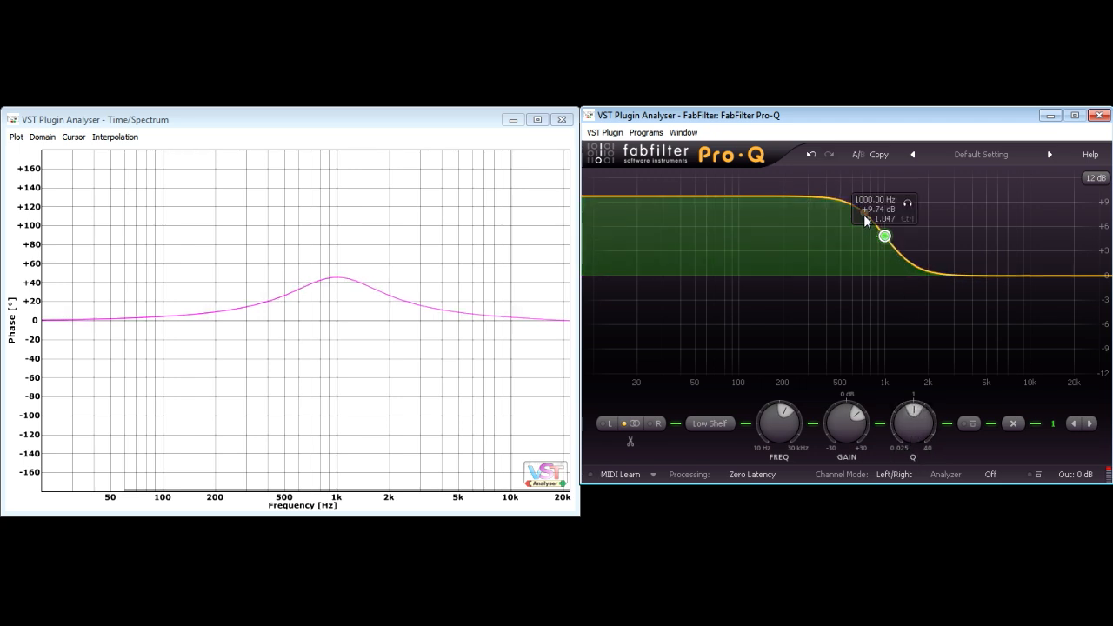
left_click(690, 196)
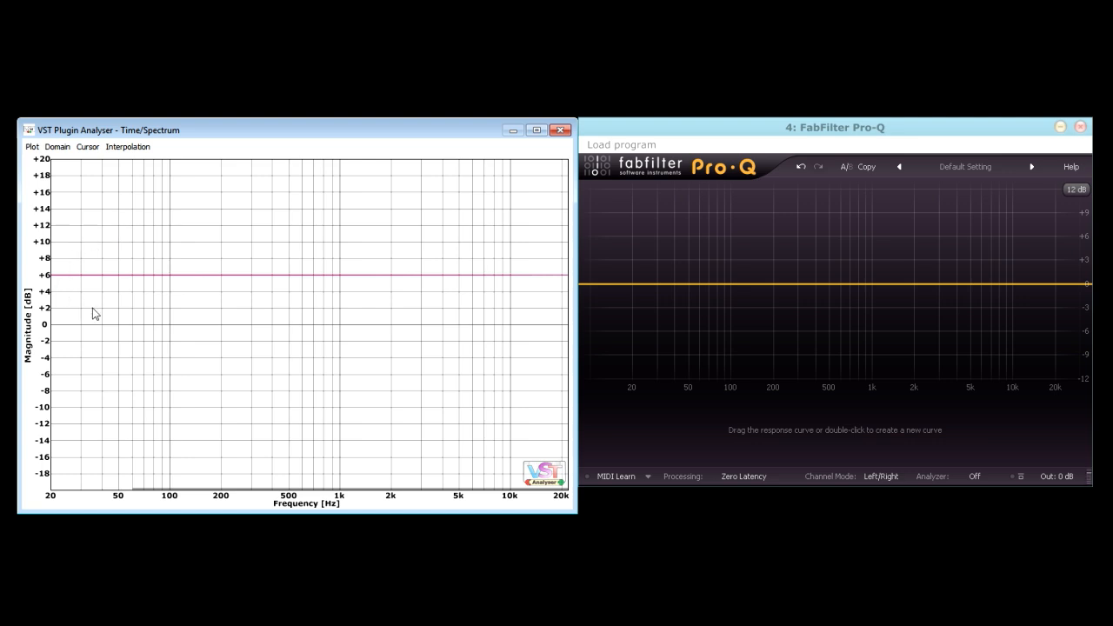
mouse_move(156, 293)
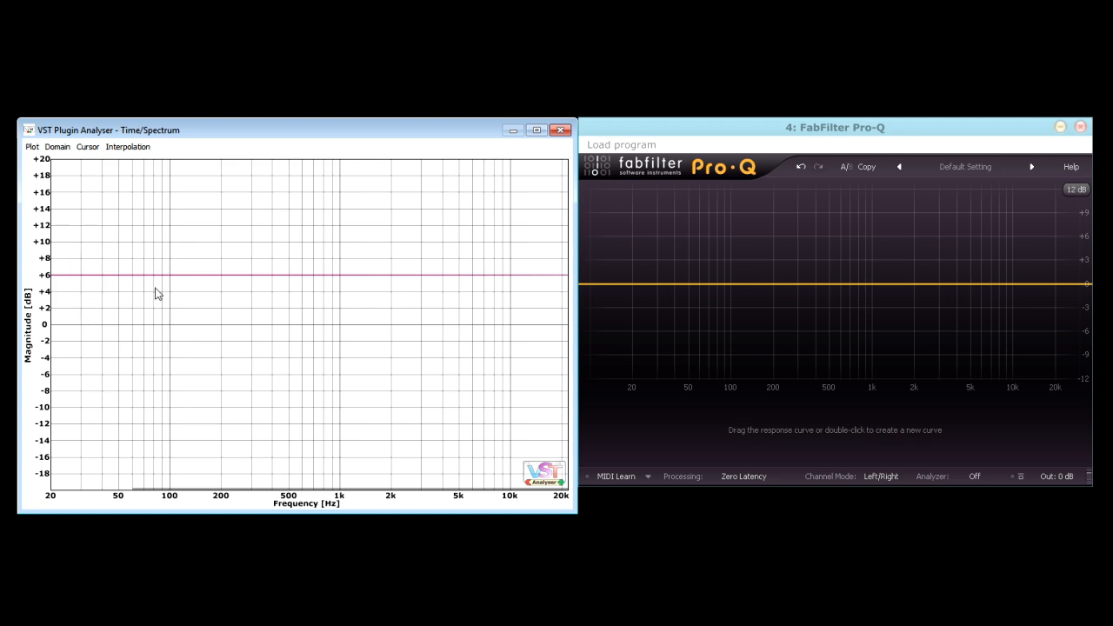
mouse_move(529, 288)
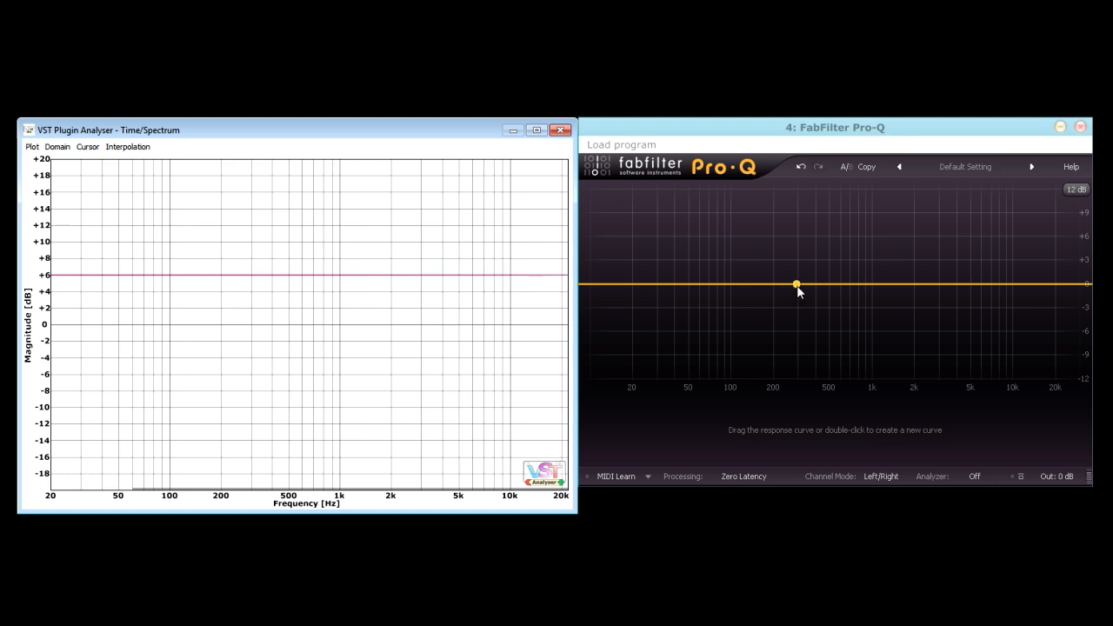
Pull a bell cut of about -6 dB at 763 Hz into the Pro-Q curve.
left_click_drag(796, 284, 856, 334)
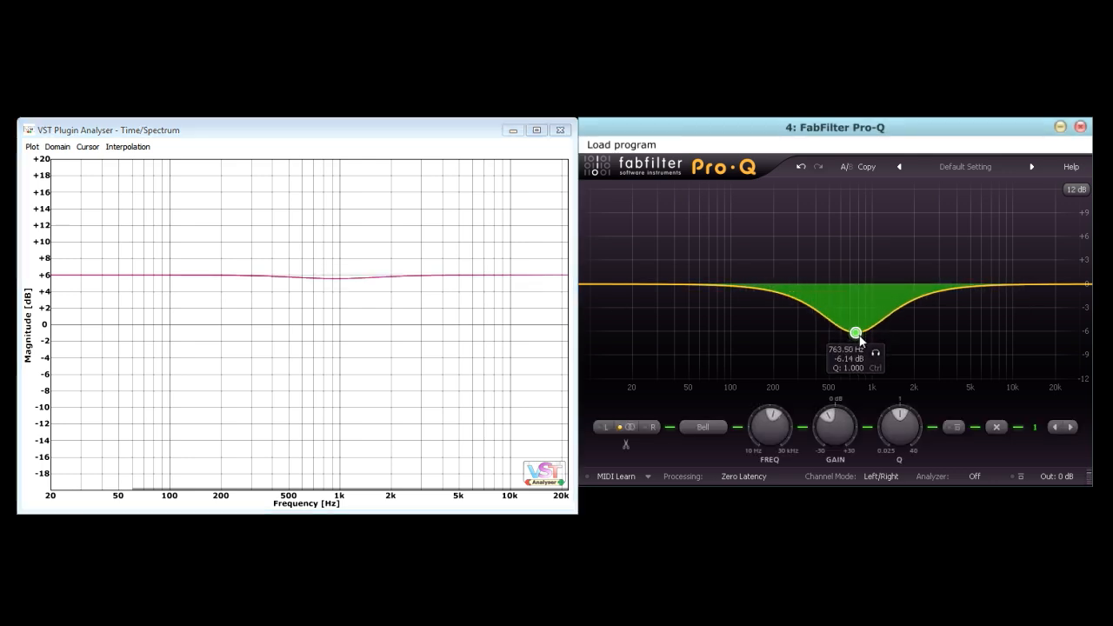
left_click_drag(856, 333, 856, 336)
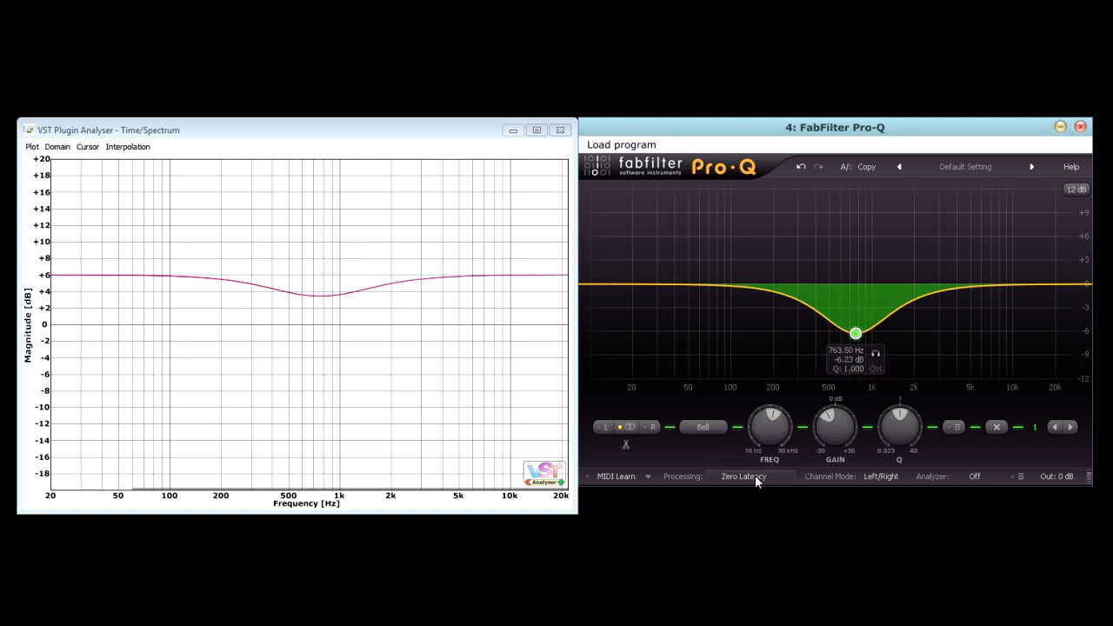
Switch Pro-Q to Linear Phase - Max and narrow the bell cut's Q to 1.31.
left_click(743, 476)
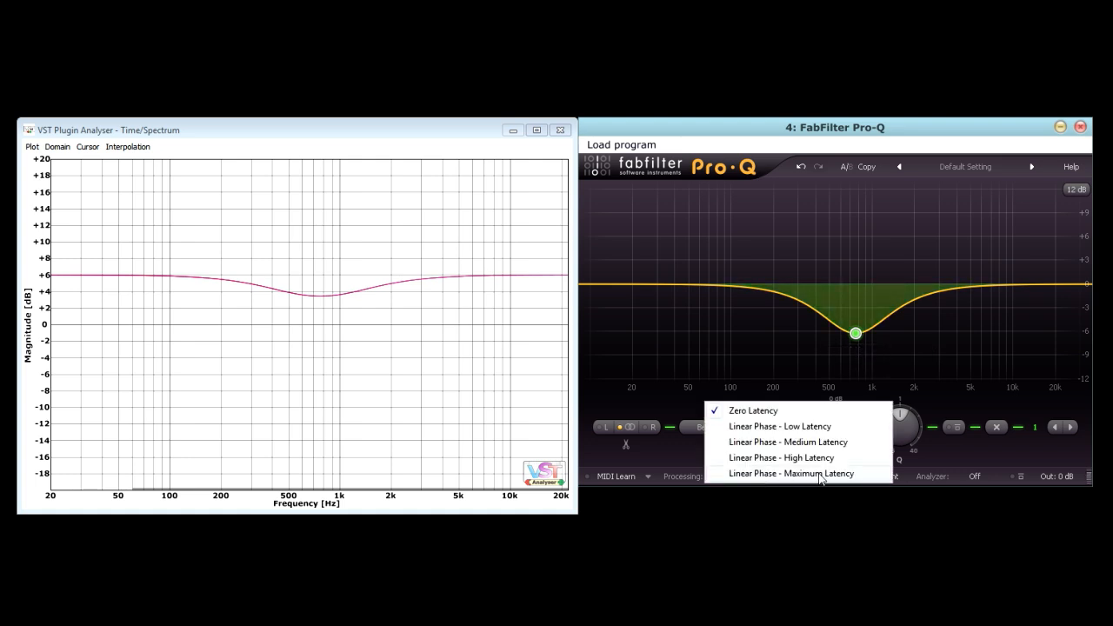
left_click(790, 473)
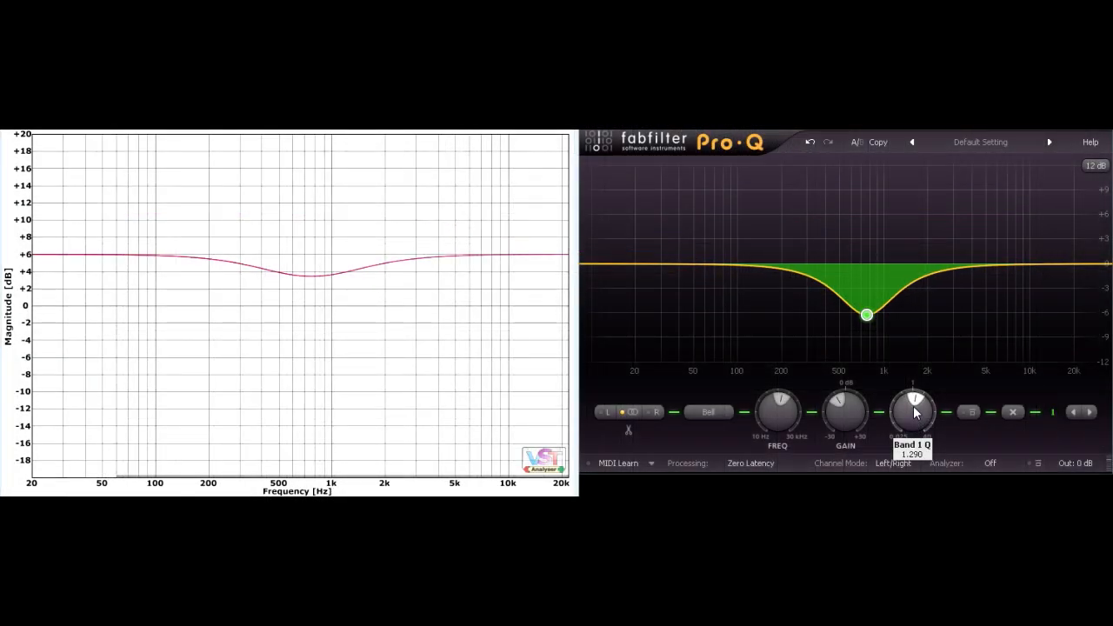
left_click_drag(914, 412, 915, 409)
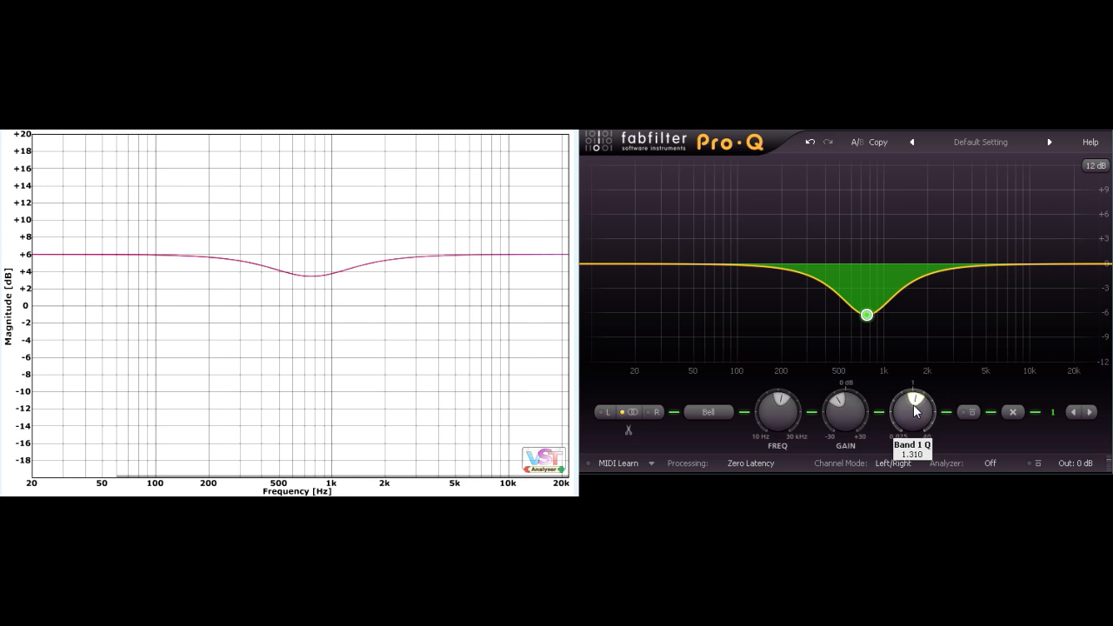
mouse_move(915, 426)
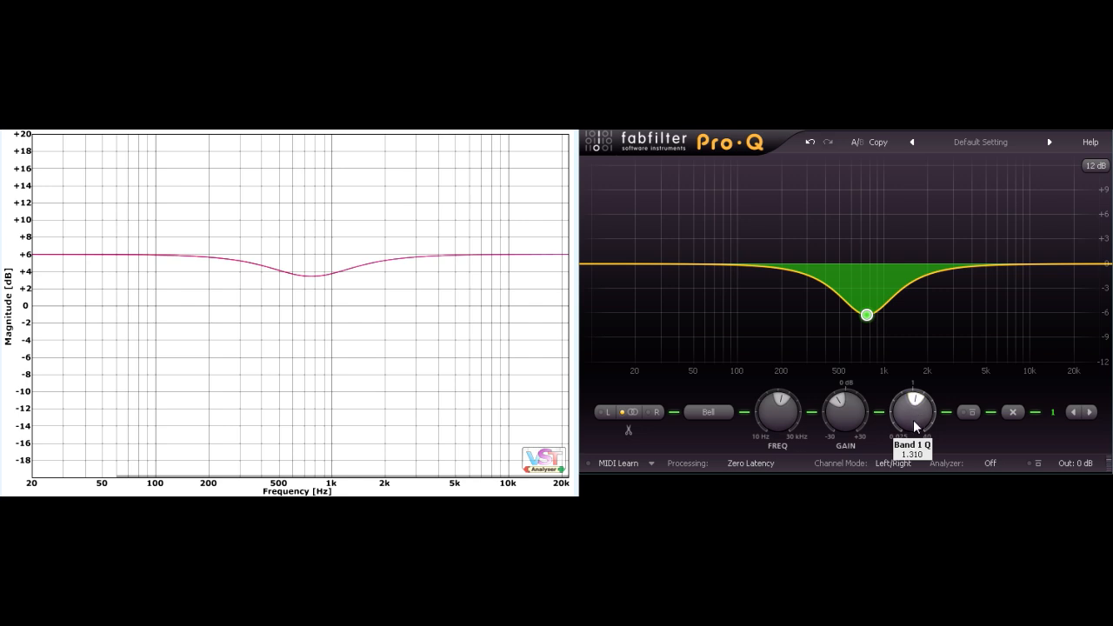
Change the band shape to Low Shelf, reducing the lows below about 1 kHz.
left_click(709, 412)
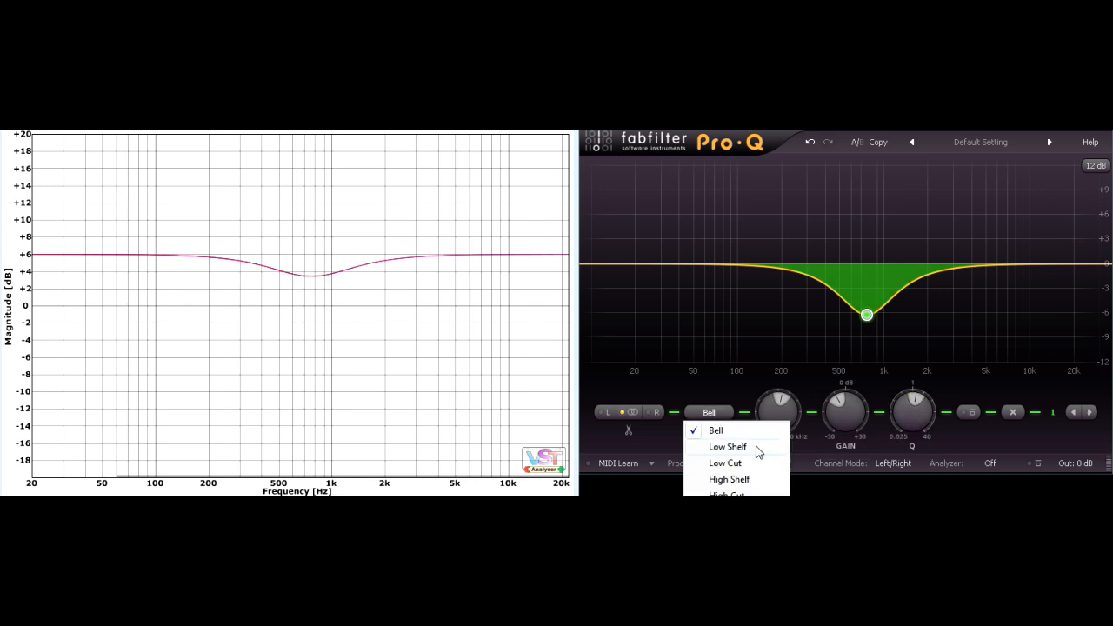
left_click(727, 446)
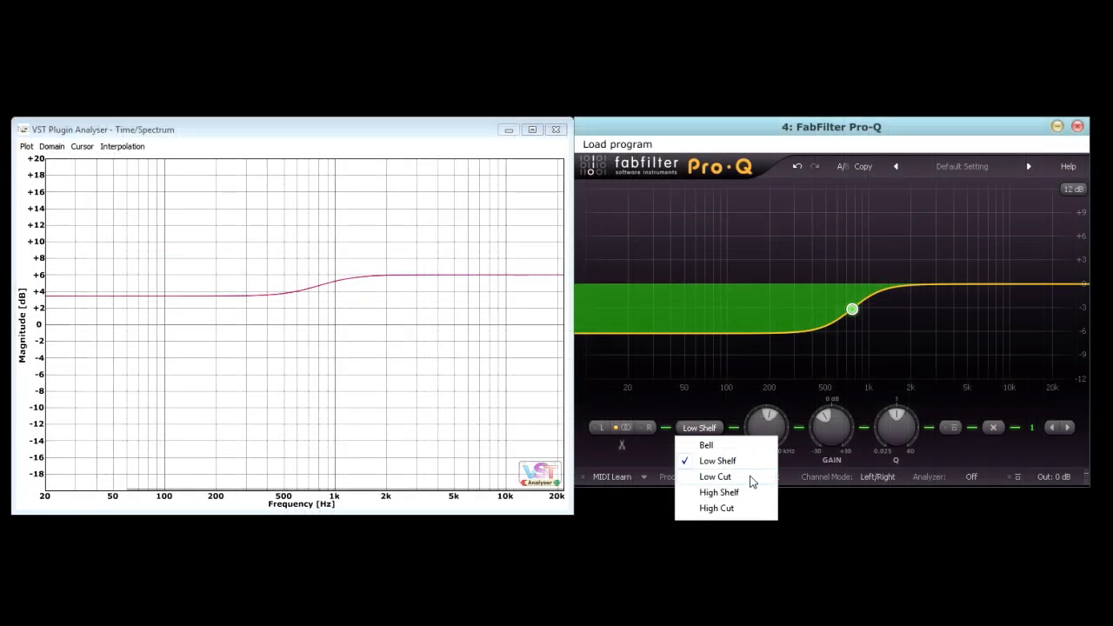
Make the band a 24 dB/oct low cut and set processing to Zero Latency.
left_click(715, 477)
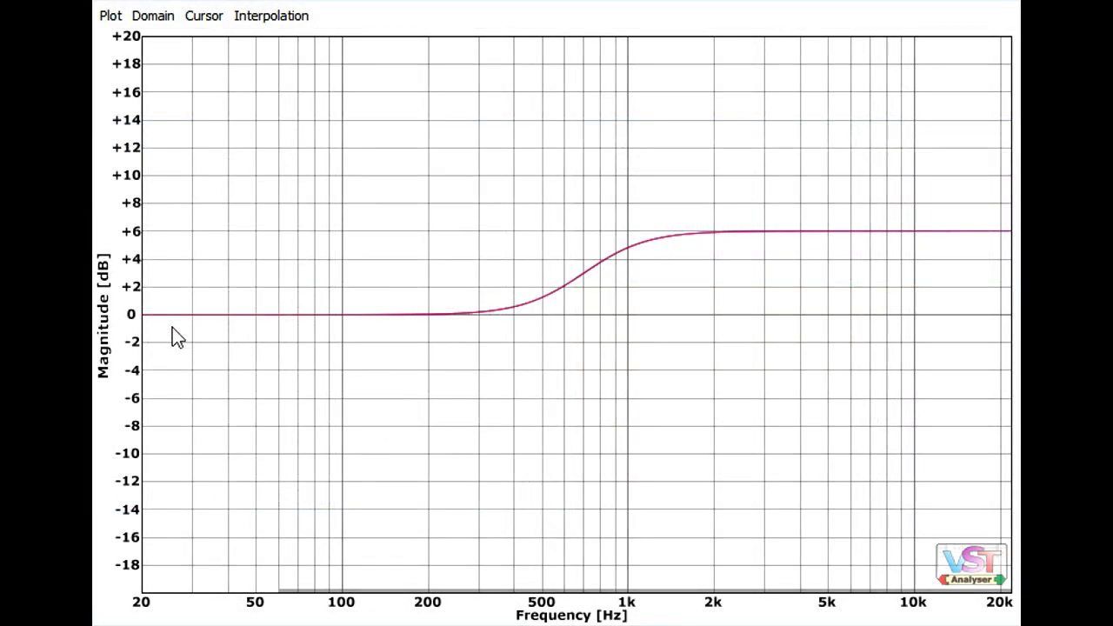
mouse_move(339, 335)
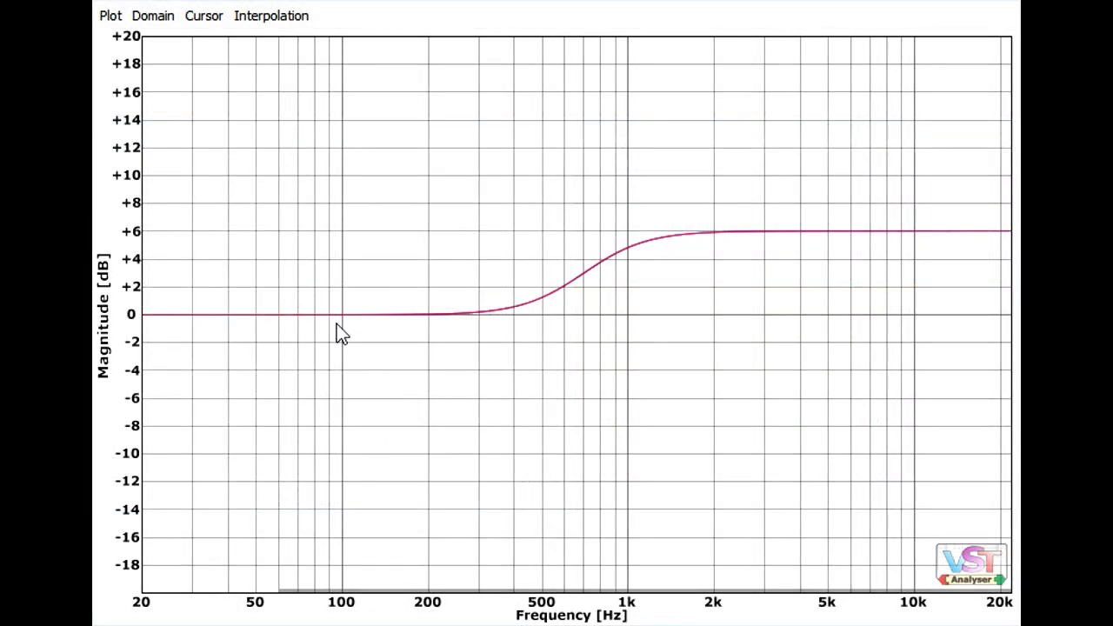
mouse_move(511, 334)
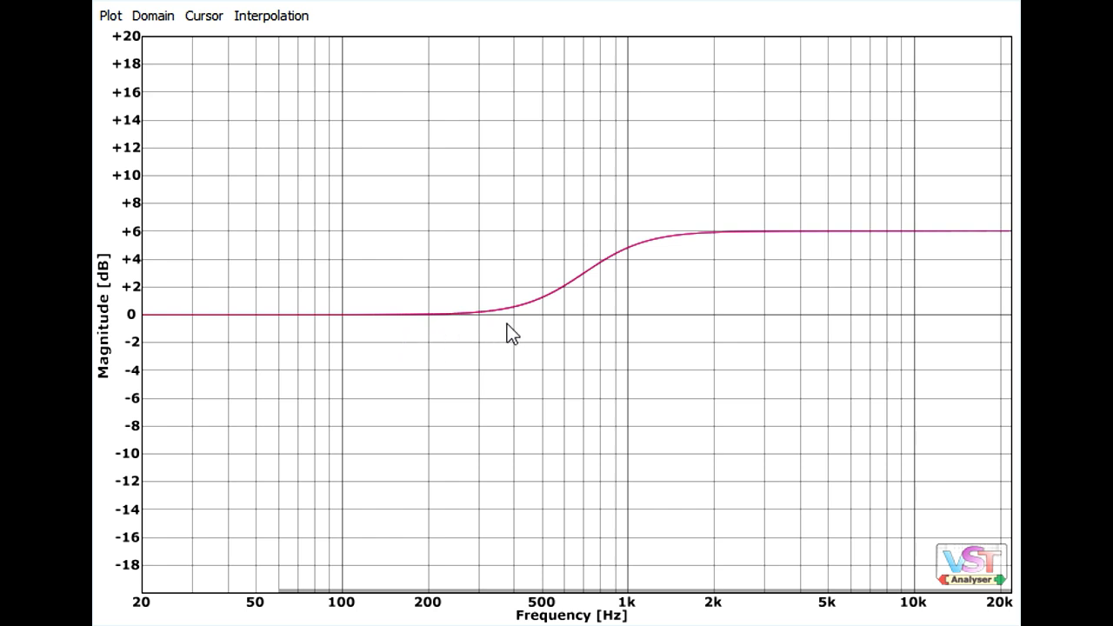
mouse_move(633, 274)
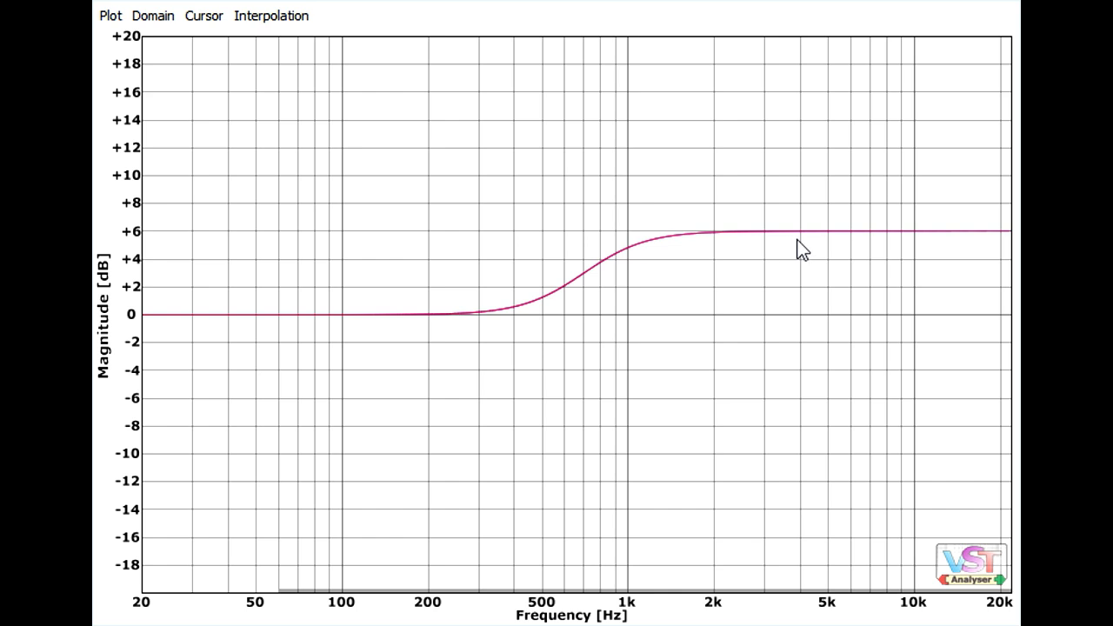
mouse_move(444, 329)
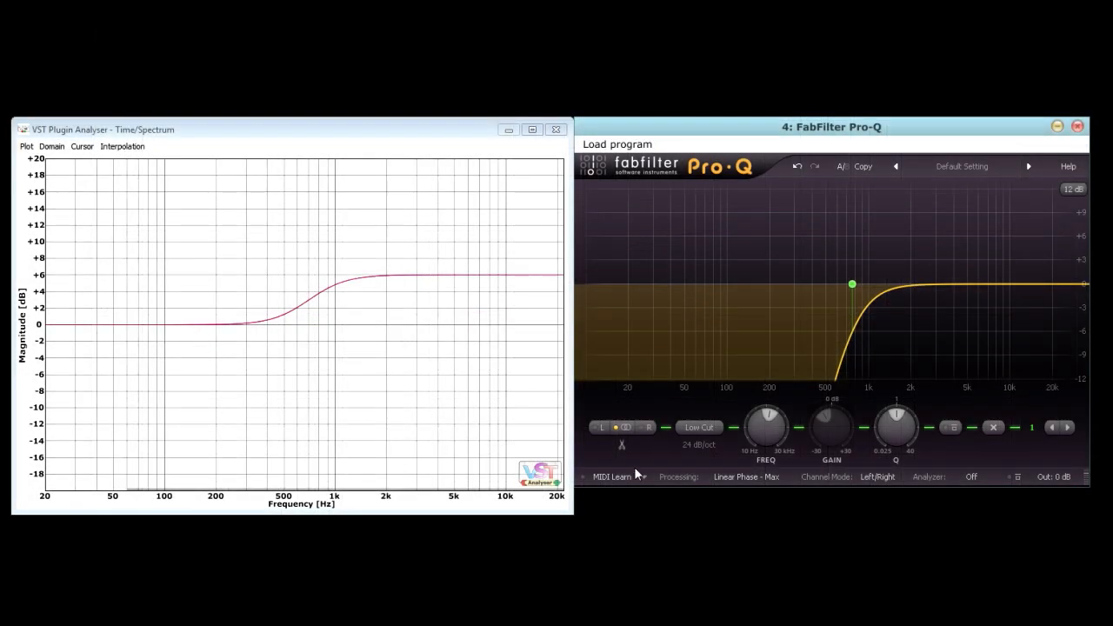
left_click(745, 476)
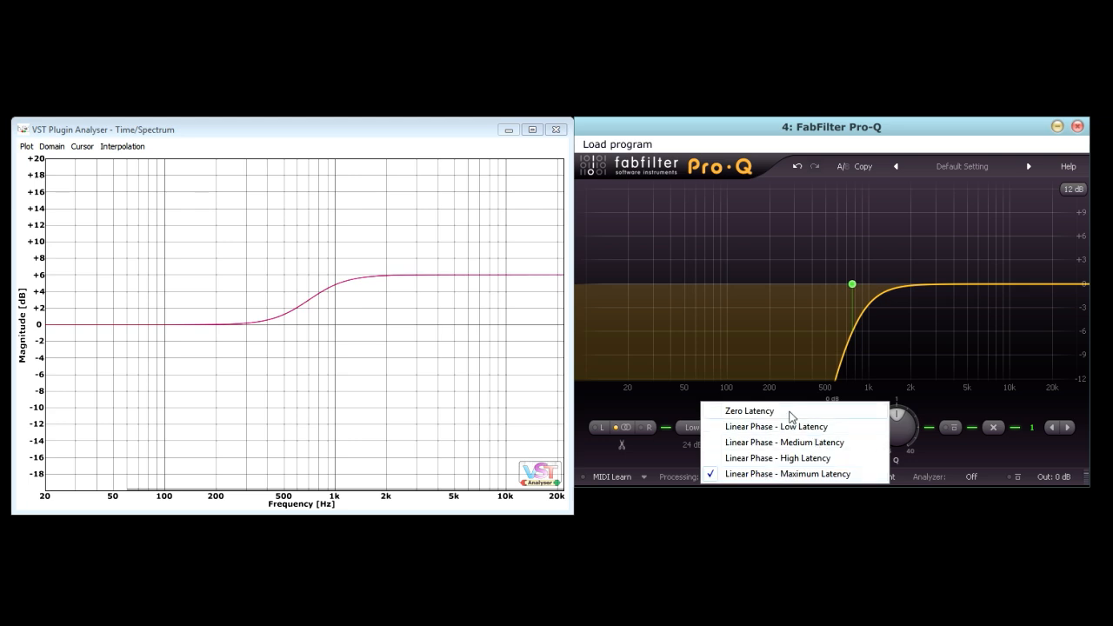
left_click(749, 411)
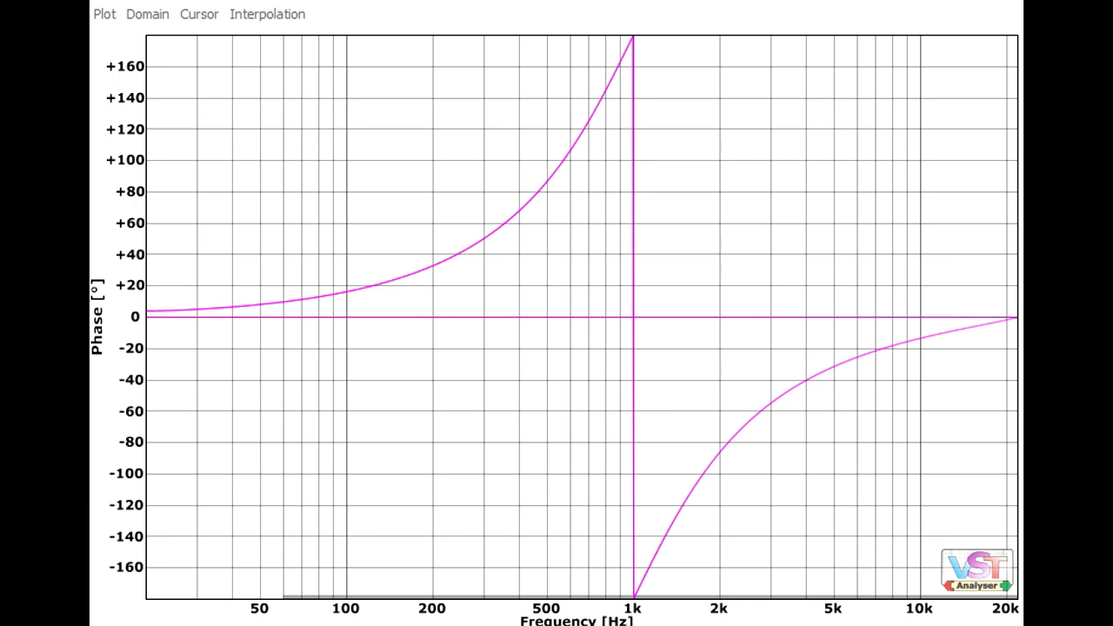
mouse_move(633, 532)
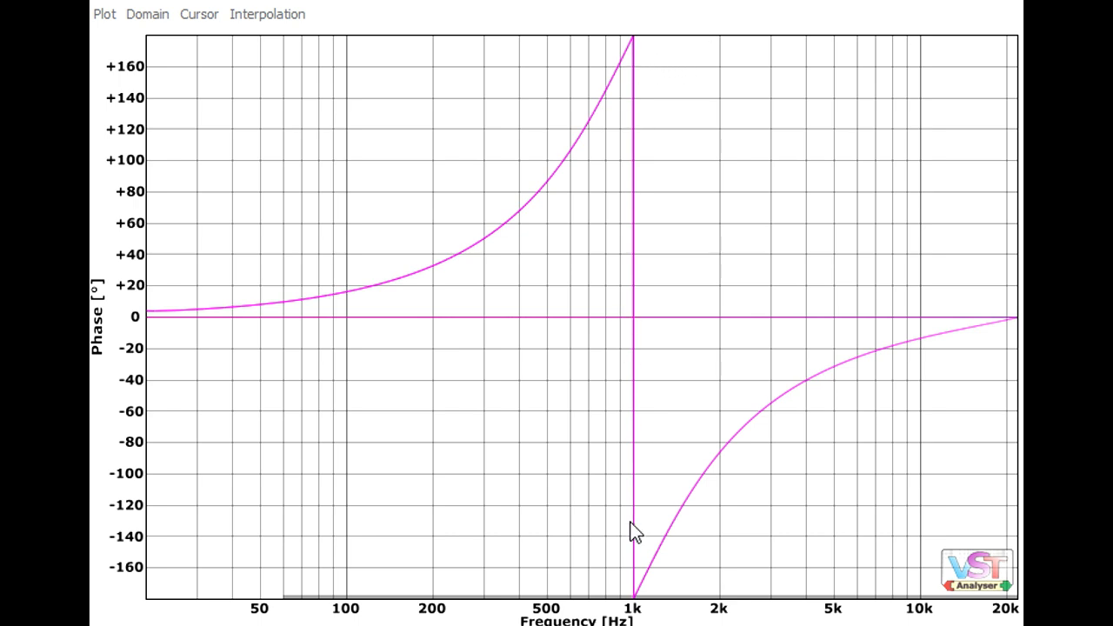
mouse_move(981, 341)
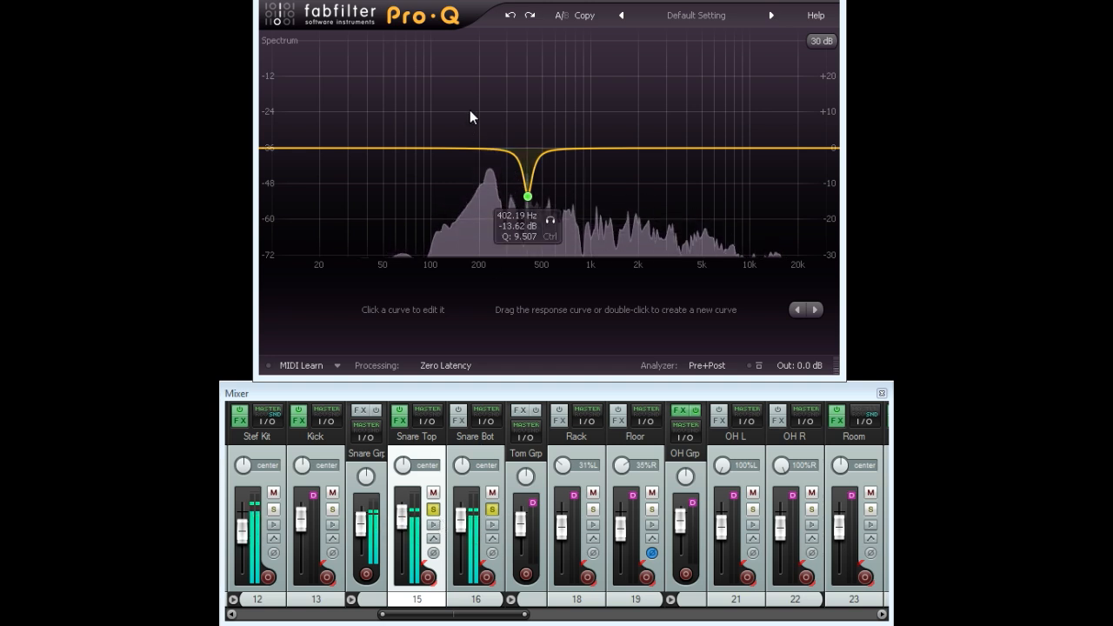
Set the drum track's Pro-Q band 1 to a low cut at about 91.5 Hz.
left_click_drag(528, 194, 279, 147)
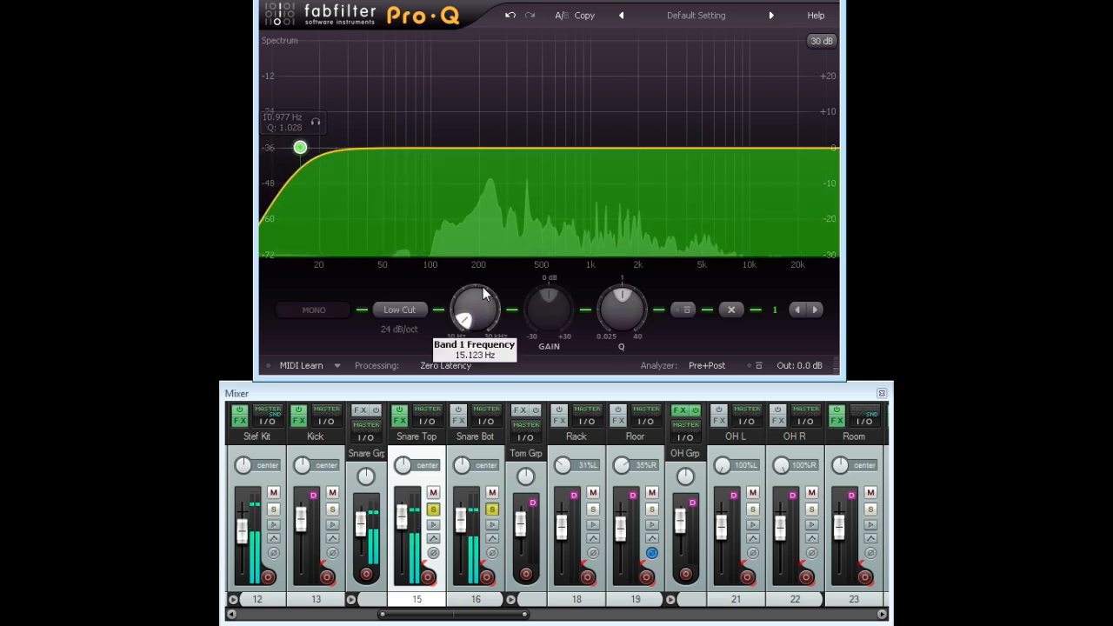
left_click_drag(300, 146, 360, 146)
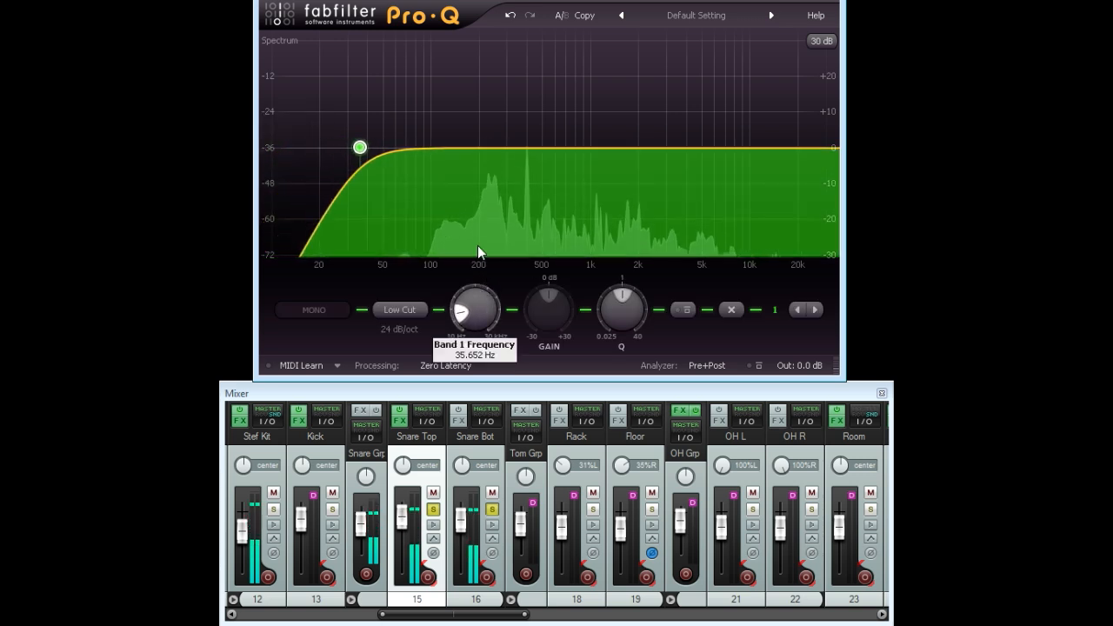
left_click_drag(359, 147, 404, 147)
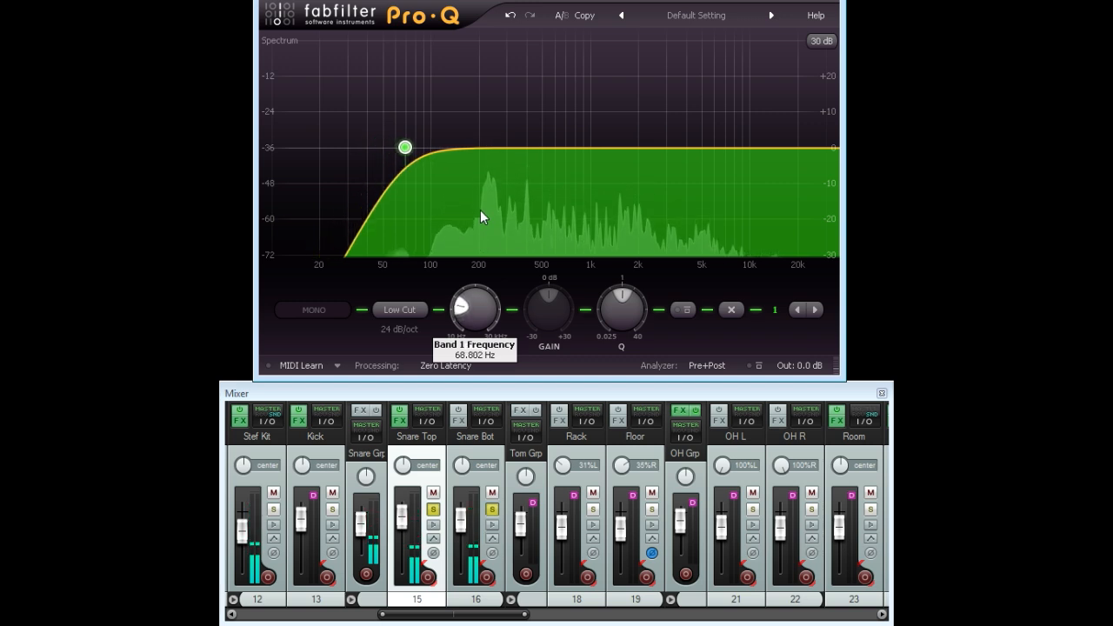
left_click_drag(404, 146, 422, 146)
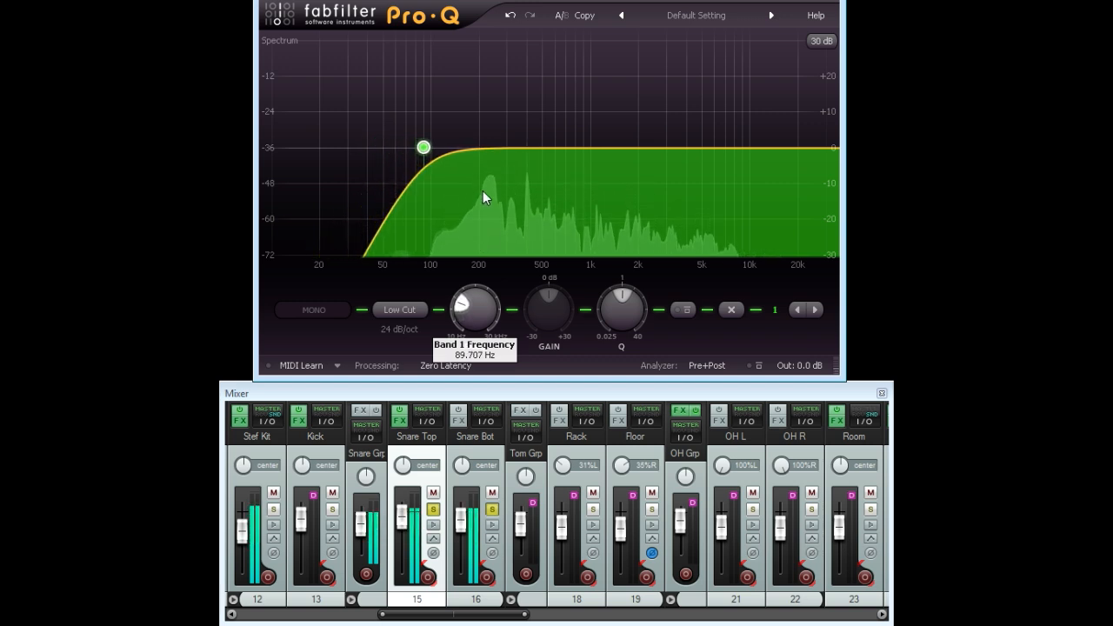
left_click_drag(423, 146, 425, 148)
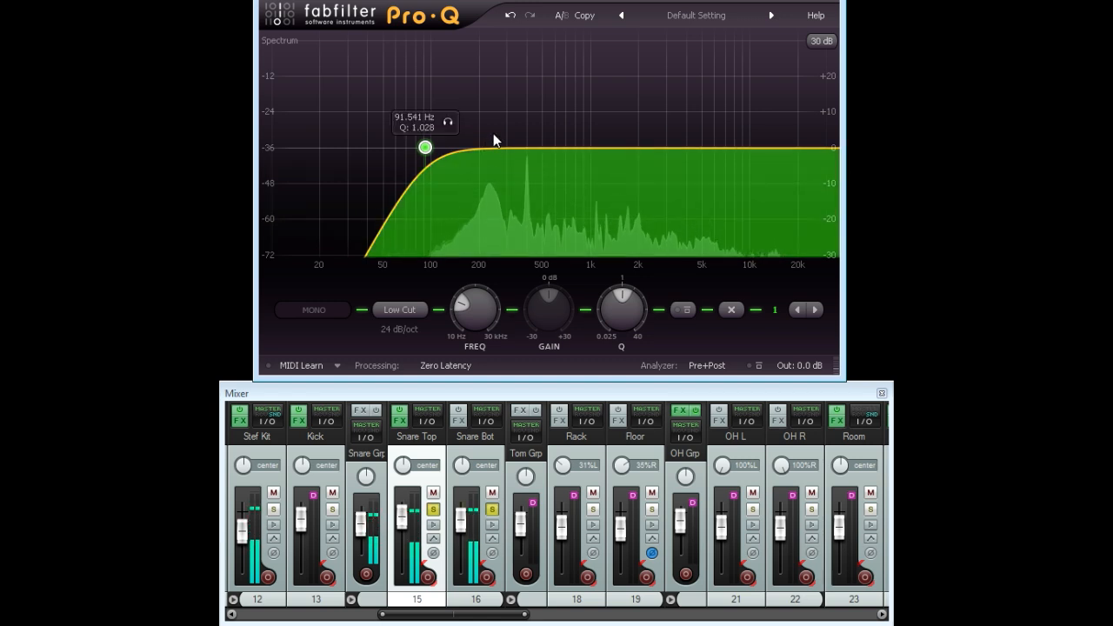
mouse_move(474, 309)
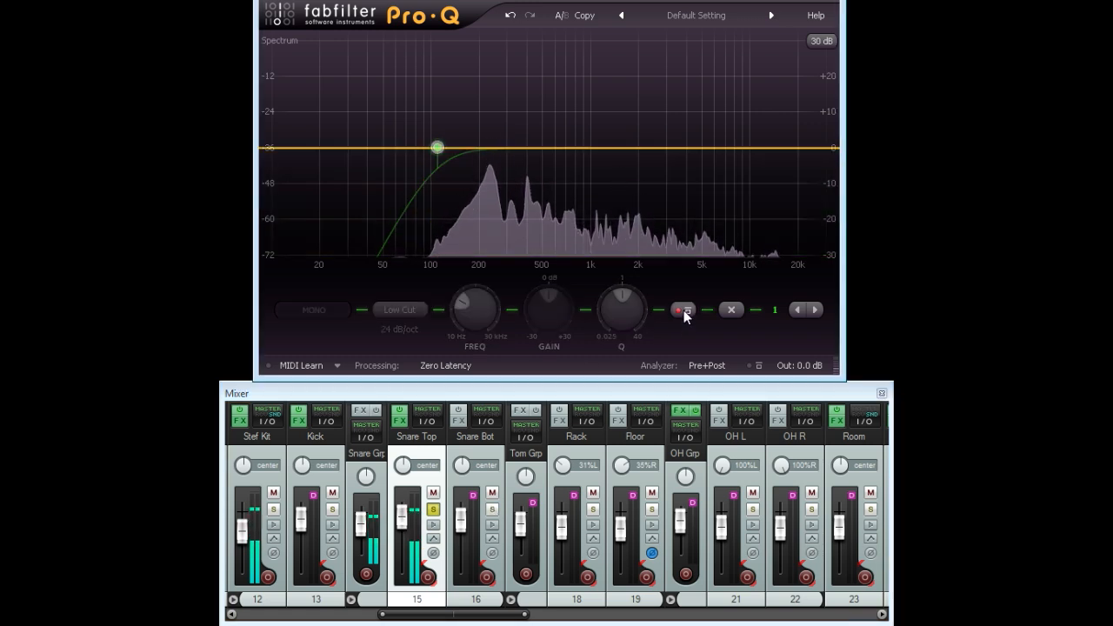
left_click(685, 309)
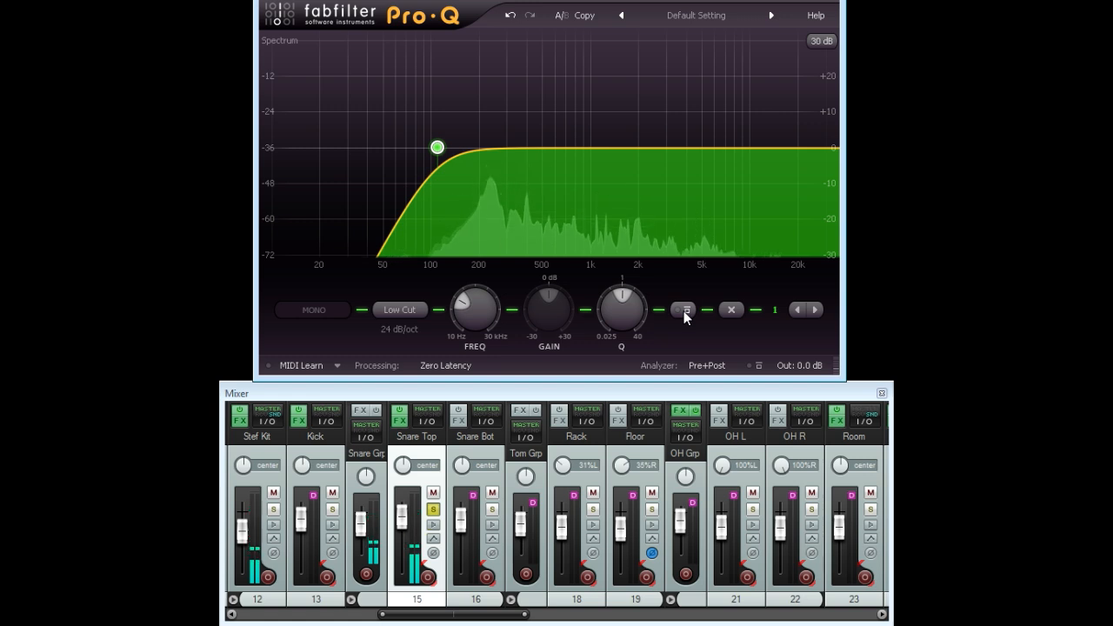
left_click(683, 310)
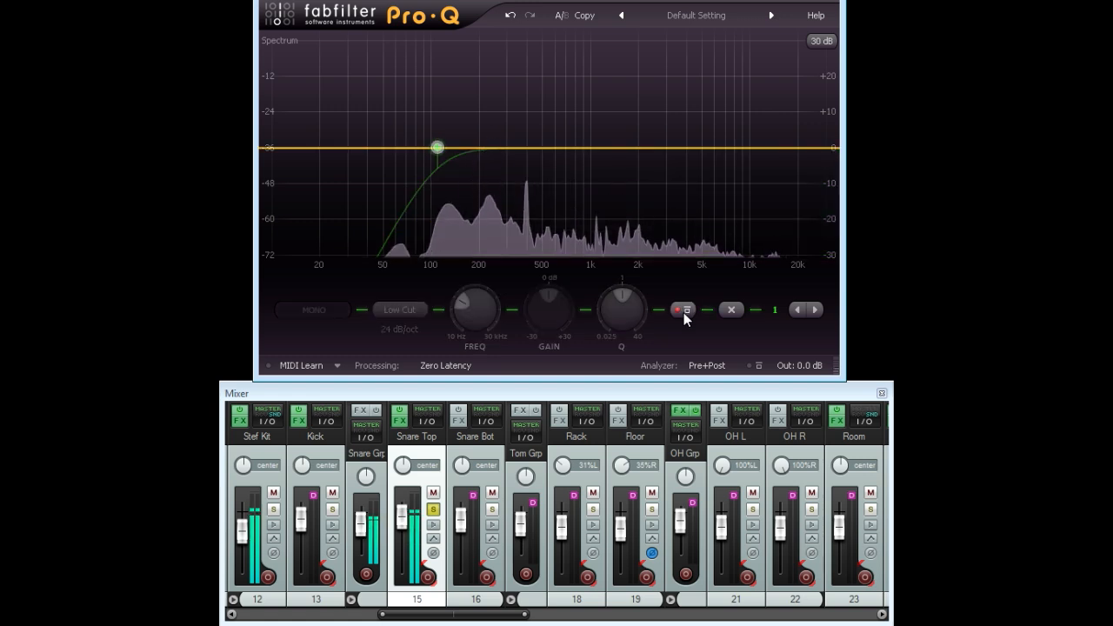
left_click(685, 310)
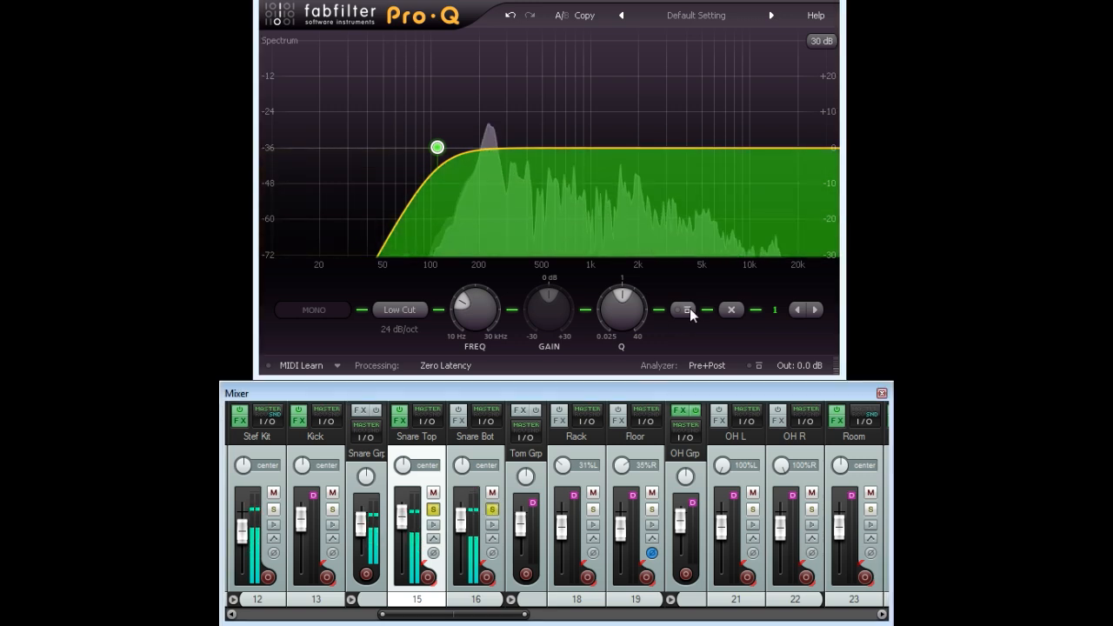
left_click(684, 310)
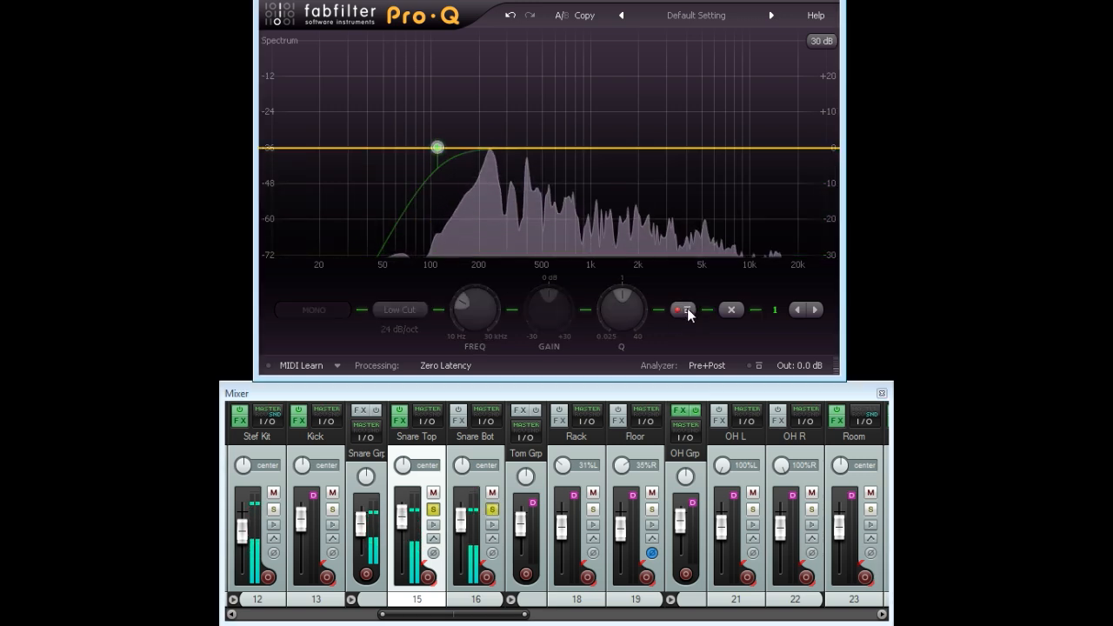
left_click(683, 310)
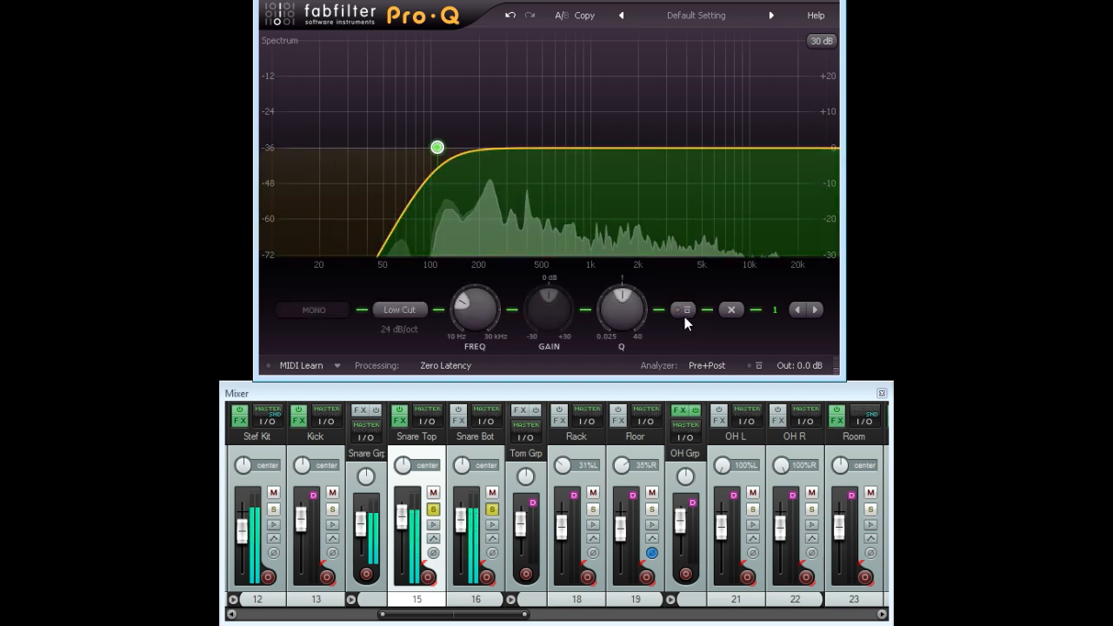
left_click(678, 310)
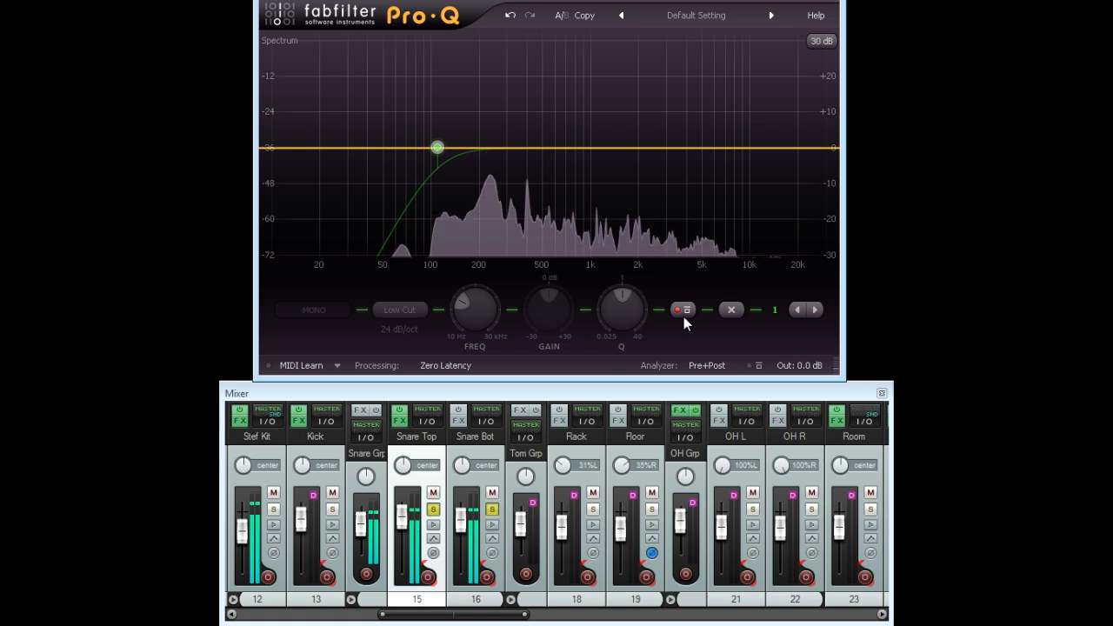
left_click(681, 309)
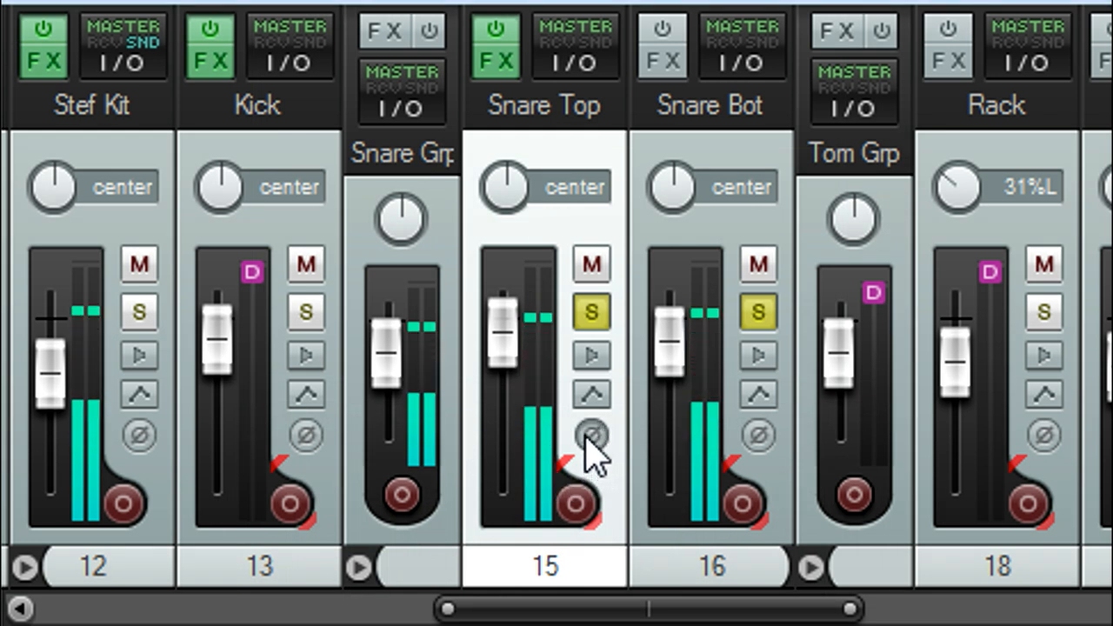
Toggle the Snare Top track's polarity on and off again.
left_click(592, 435)
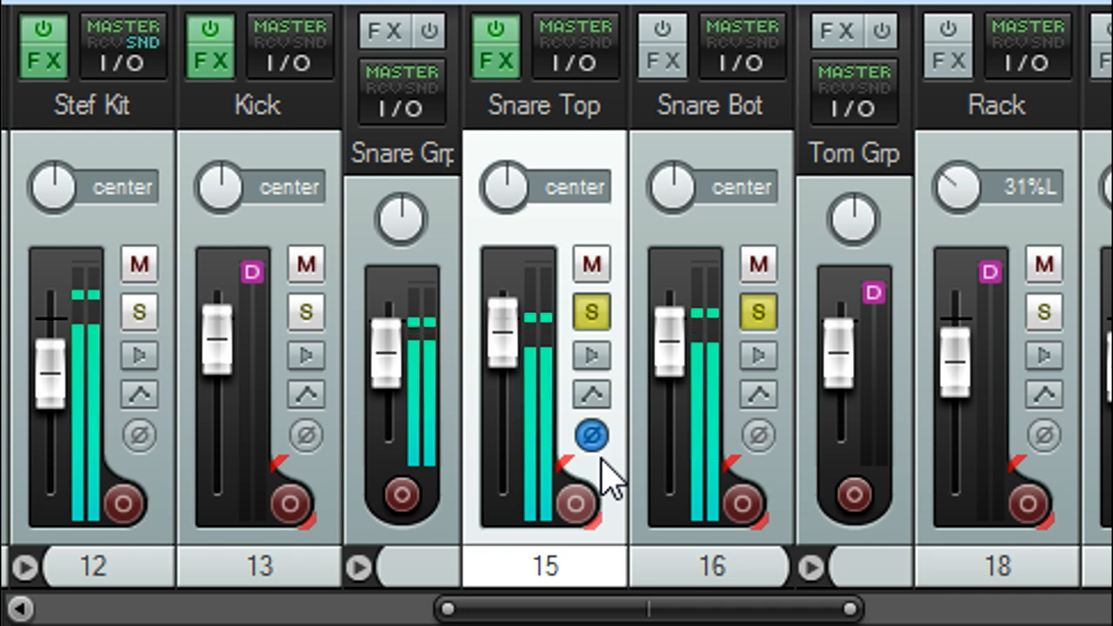
left_click(592, 435)
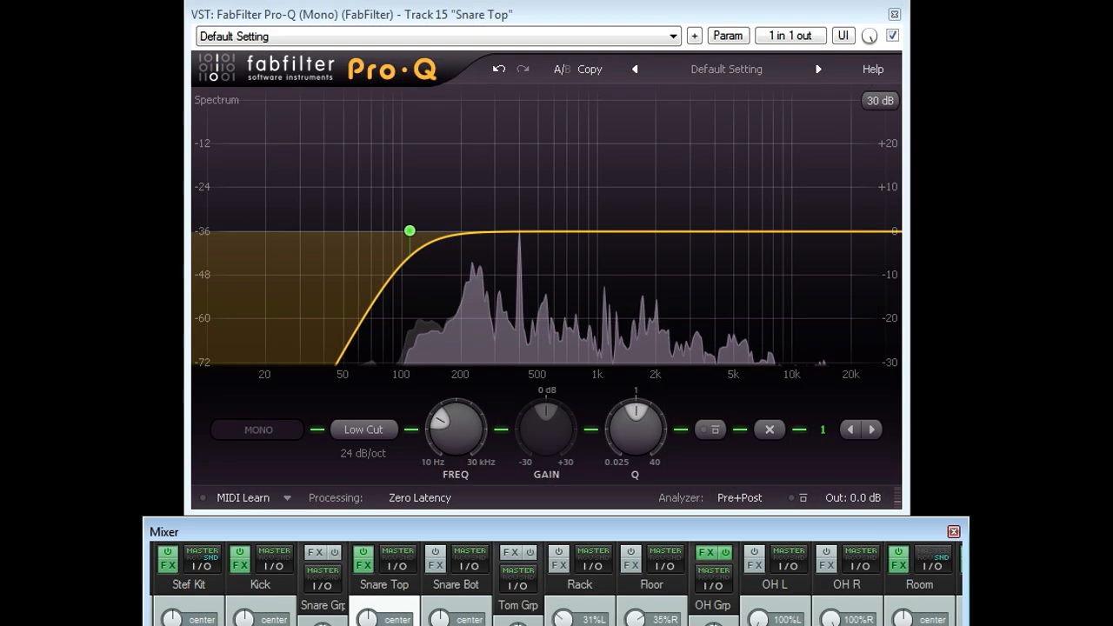
Steepen the snare low cut to 48 dB/oct and raise its cutoff to about 178 Hz.
left_click(363, 453)
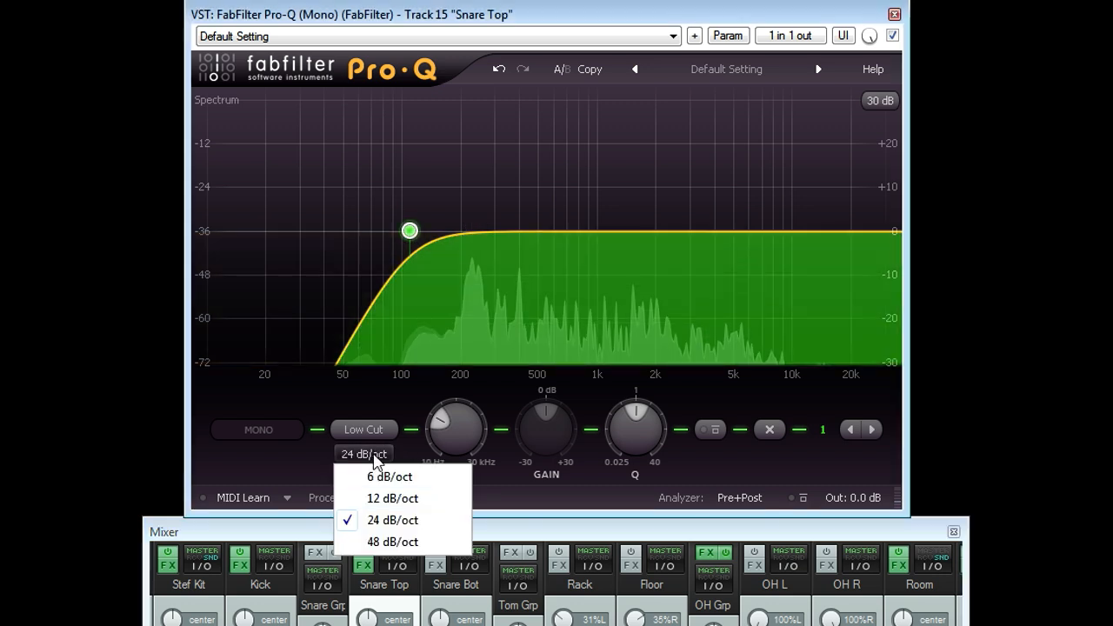
left_click(392, 542)
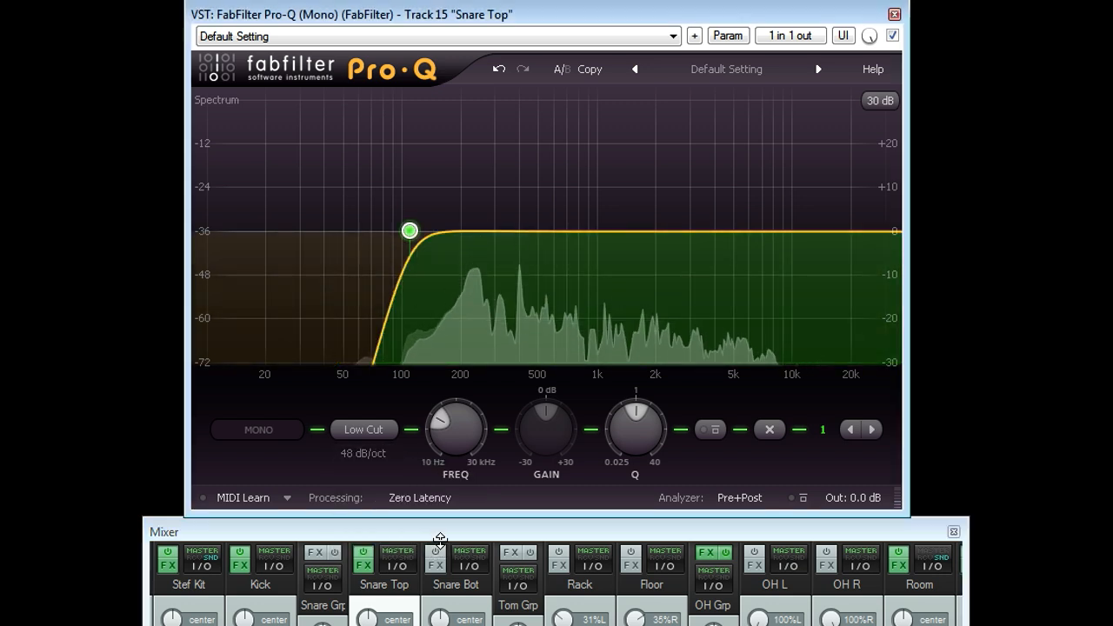
left_click_drag(456, 429, 475, 439)
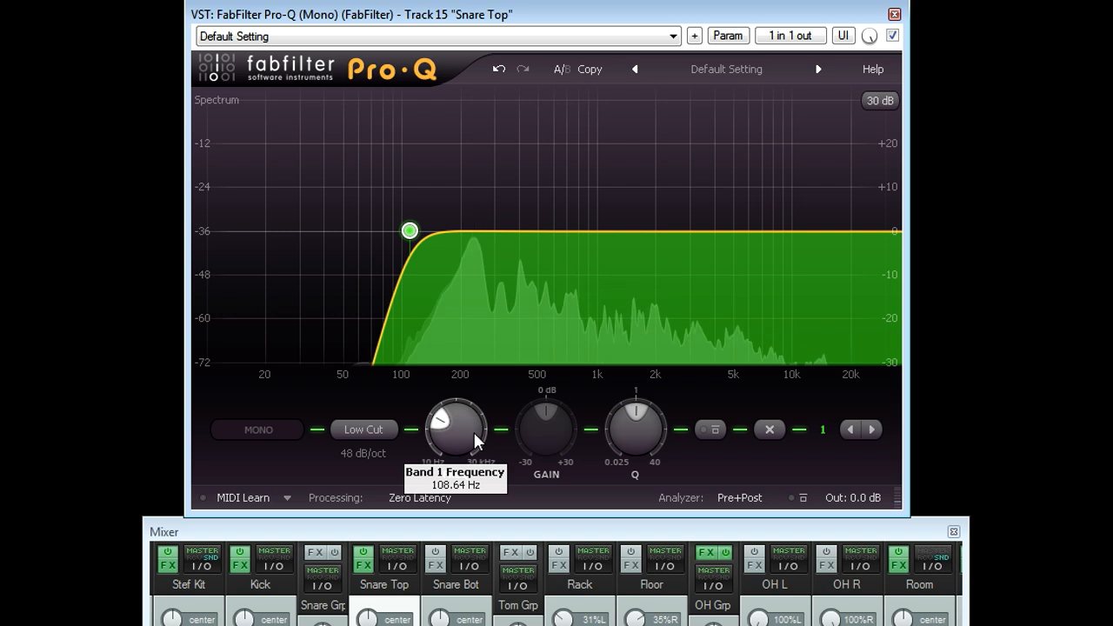
left_click_drag(410, 230, 432, 230)
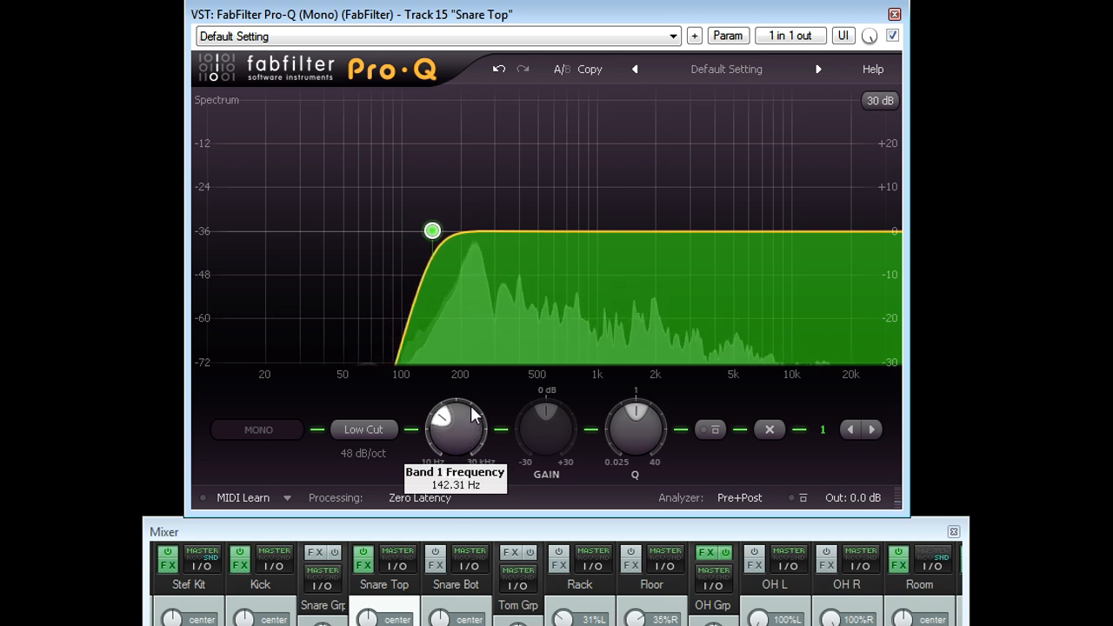
left_click_drag(433, 230, 445, 231)
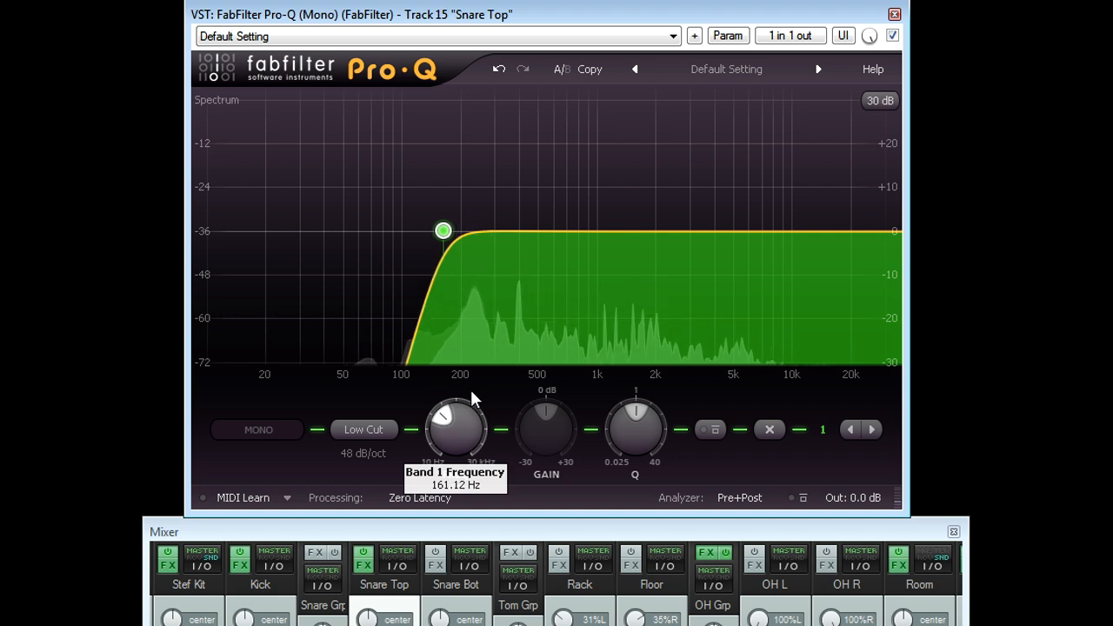
left_click_drag(443, 230, 451, 231)
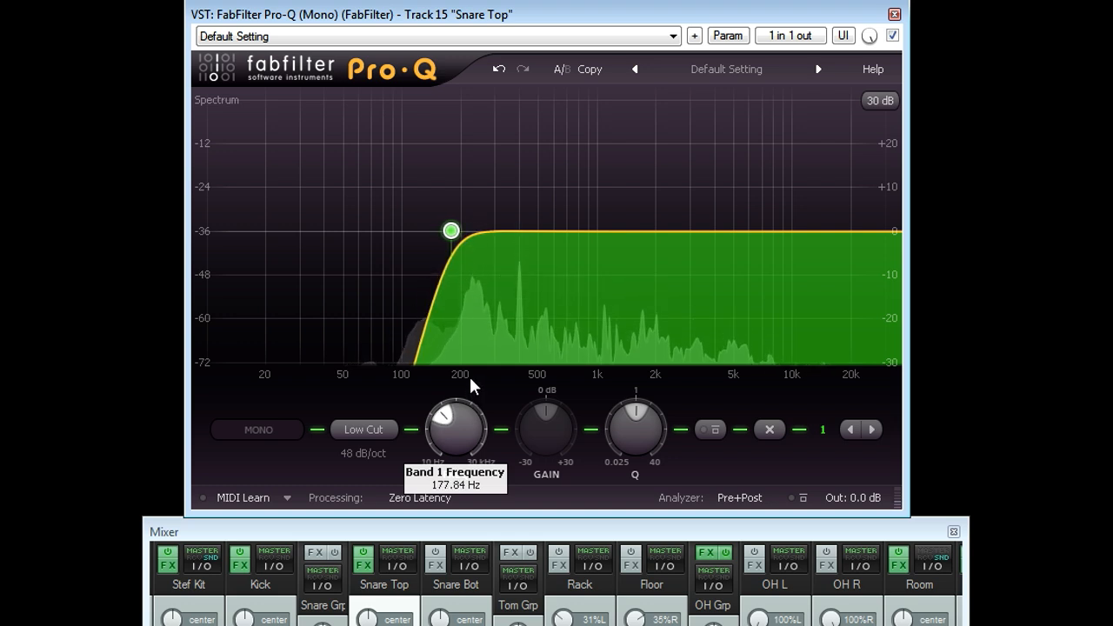
left_click_drag(451, 230, 452, 231)
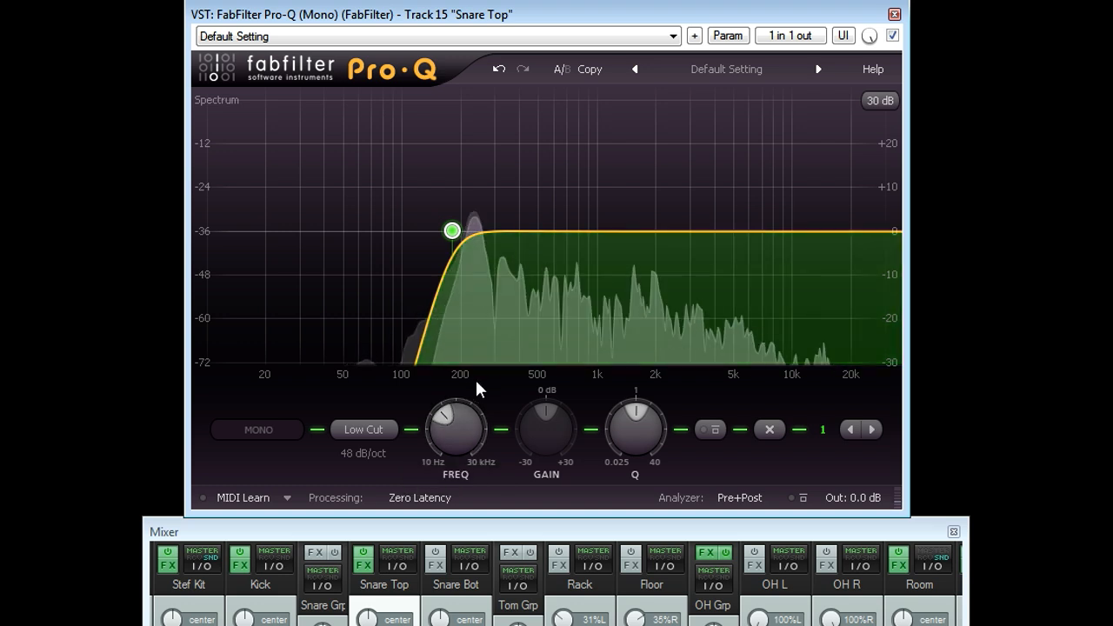
left_click(705, 429)
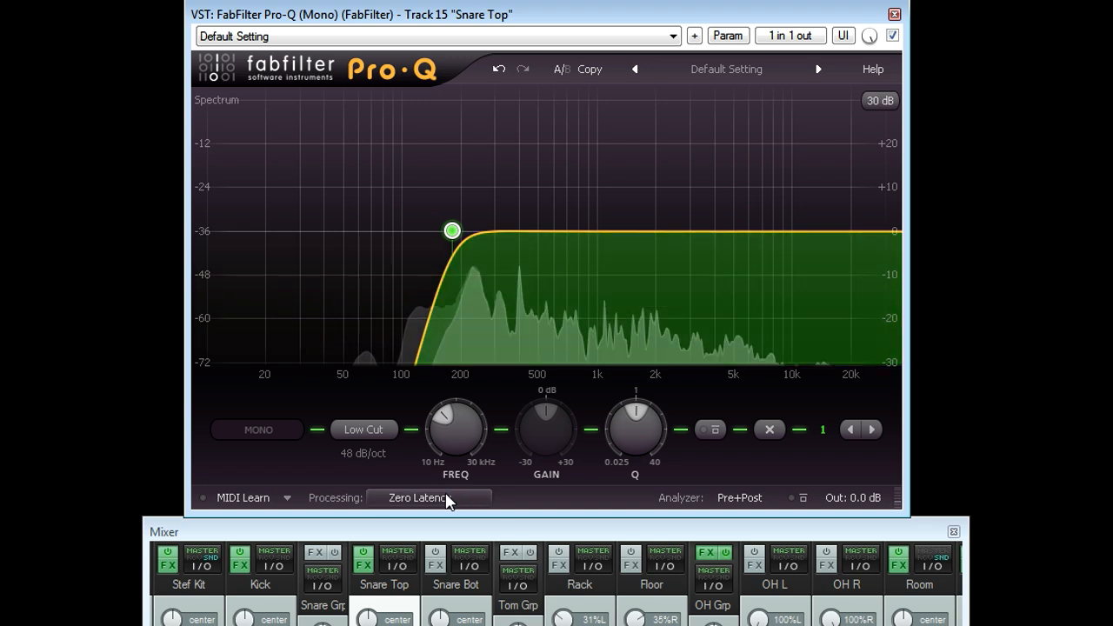
Switch to Linear Phase - Max and bypass the low cut band for comparison.
left_click(428, 498)
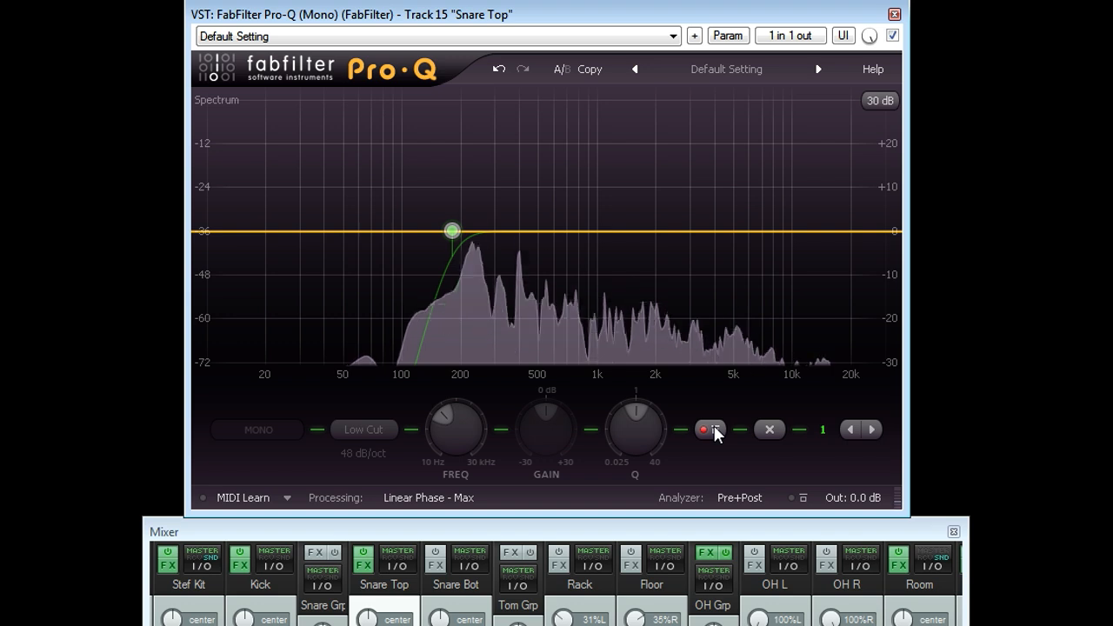
left_click(710, 429)
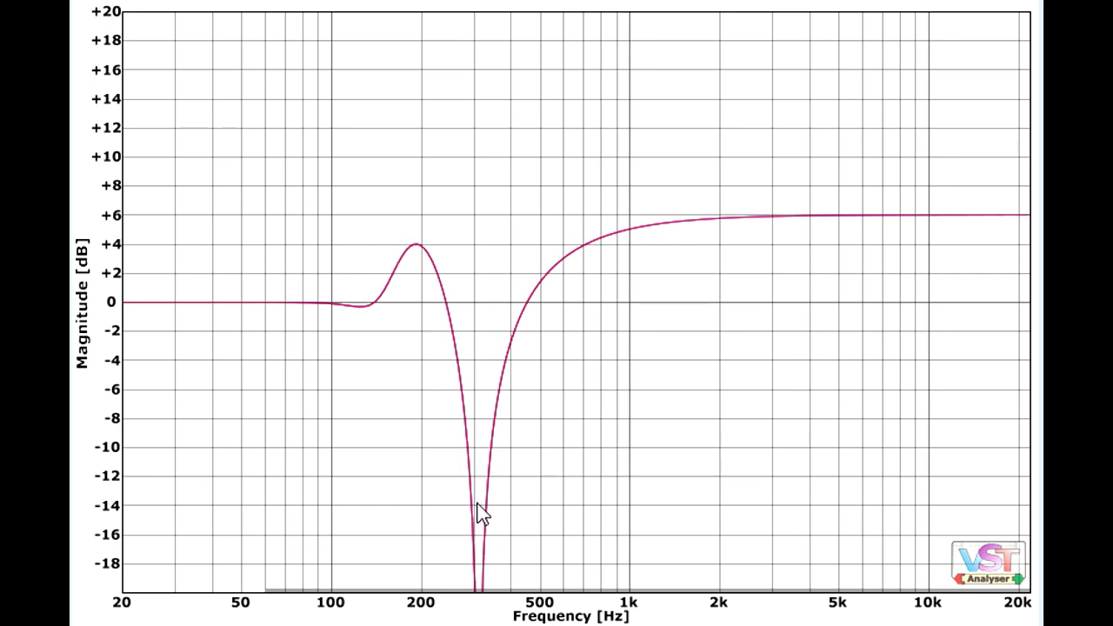
mouse_move(490, 615)
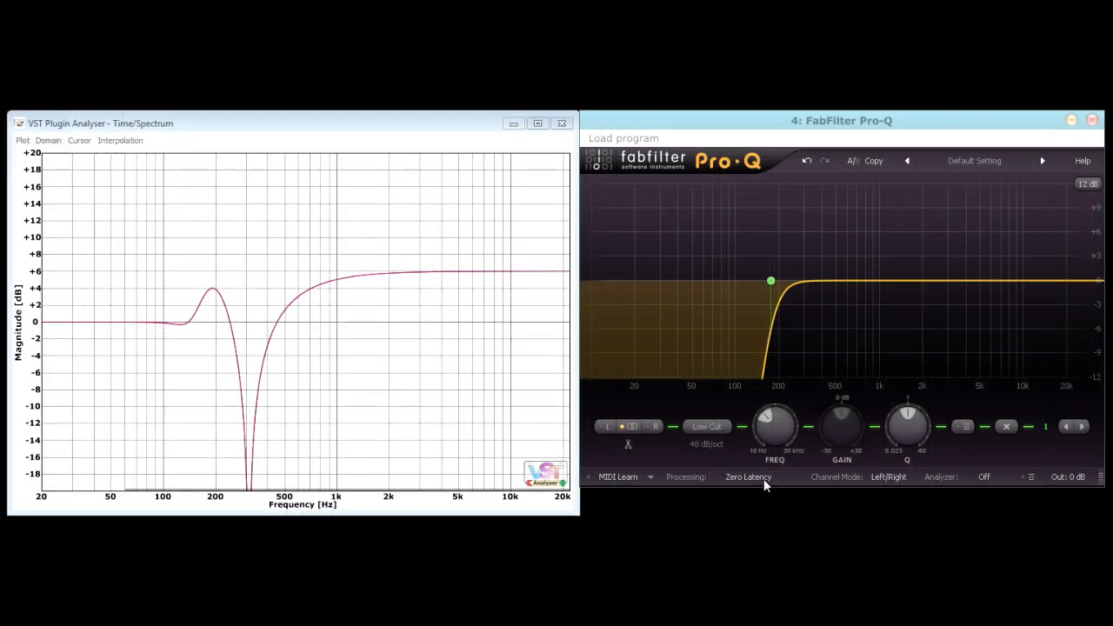
Switch Pro-Q processing to Linear Phase - Maximum Latency after viewing the 300 Hz notch.
left_click(748, 476)
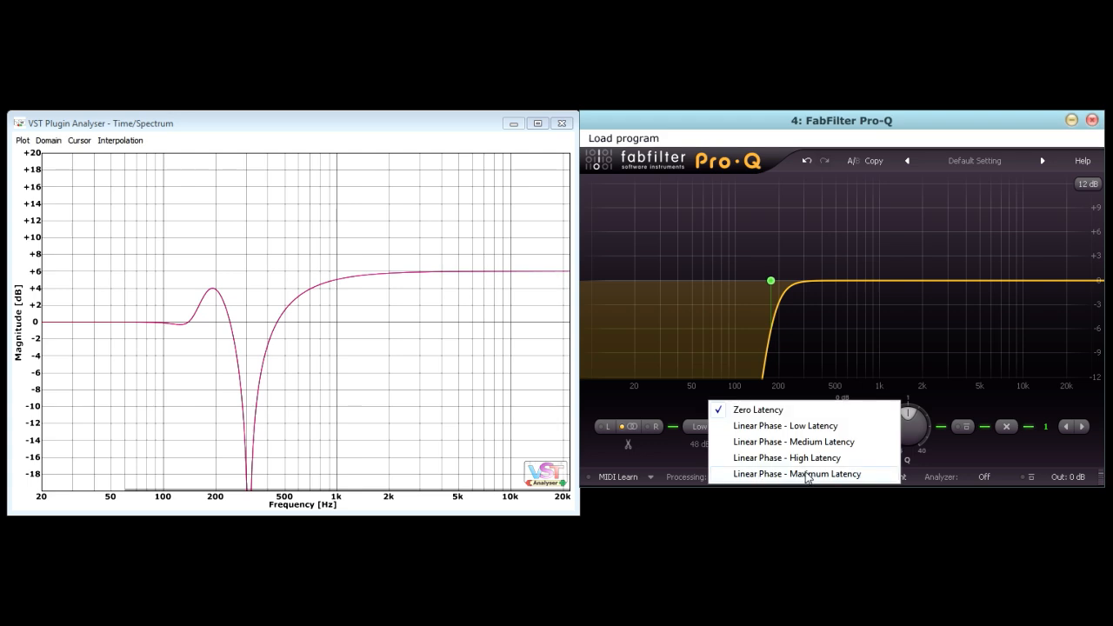
left_click(796, 474)
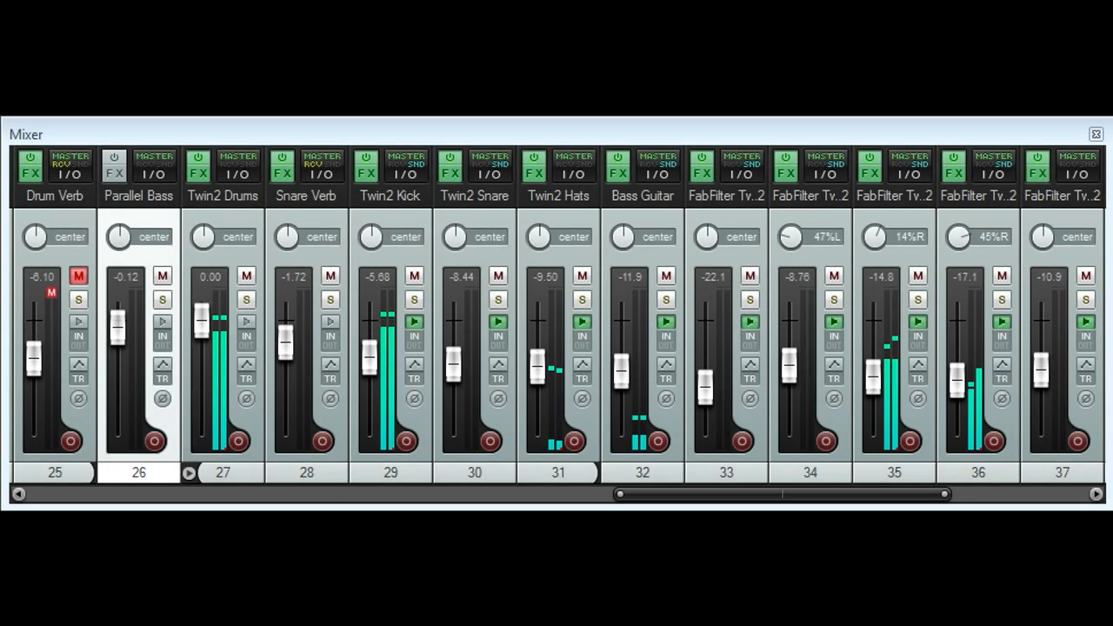
mouse_move(356, 213)
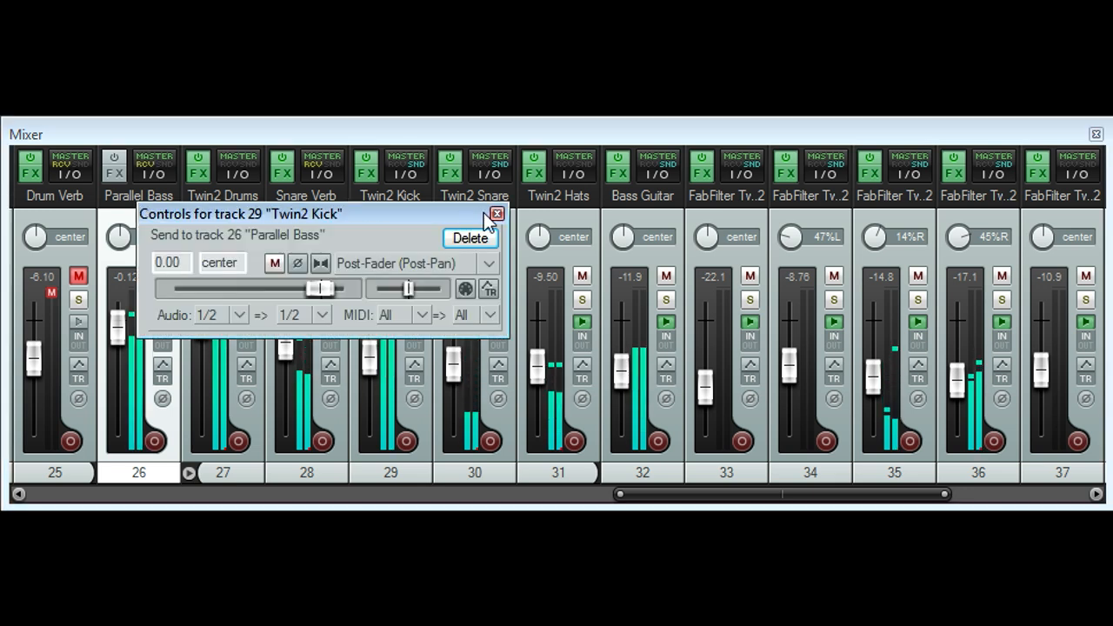
Close the Twin2 Kick send settings window for Parallel Bass.
left_click(497, 214)
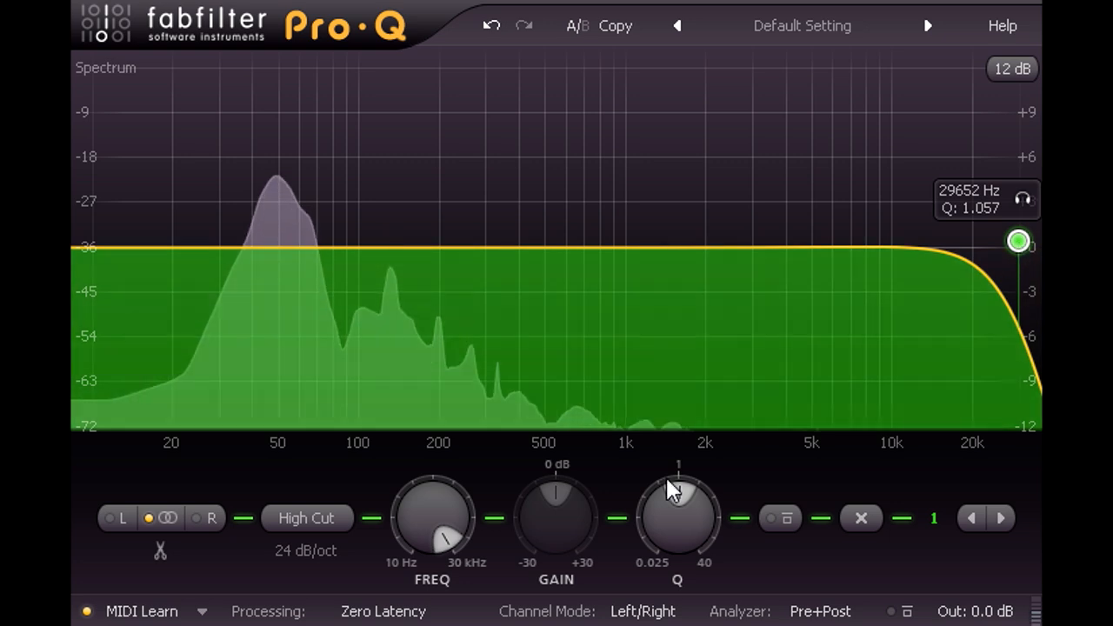
Lower the High Cut band frequency from about 29.6 kHz to around 133 Hz.
left_click_drag(1018, 241, 564, 241)
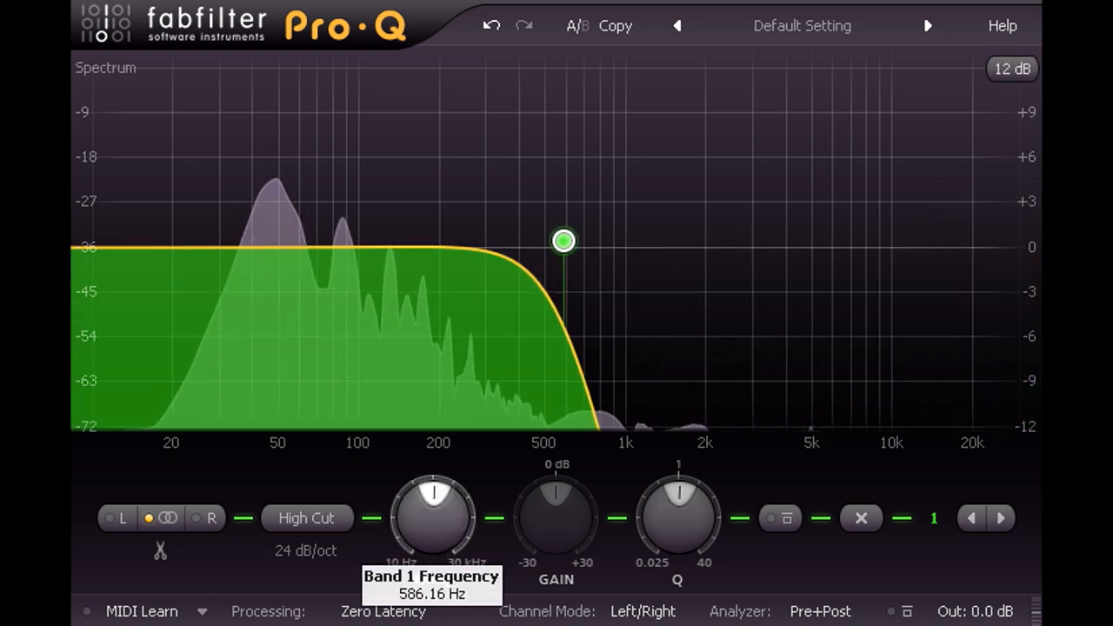
left_click_drag(563, 241, 392, 241)
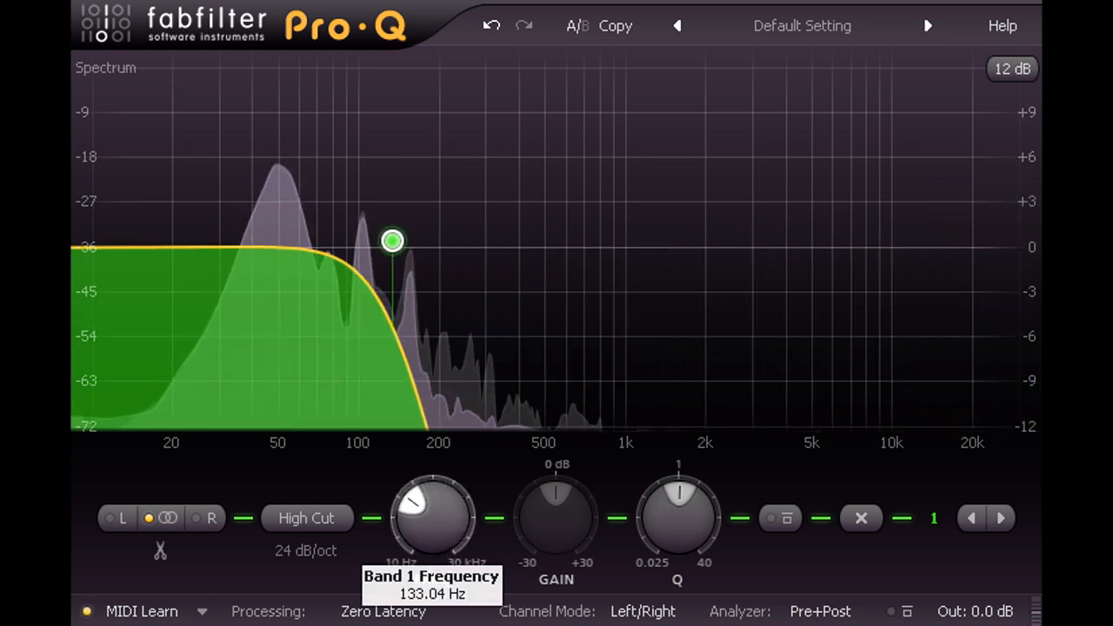
left_click_drag(392, 241, 380, 241)
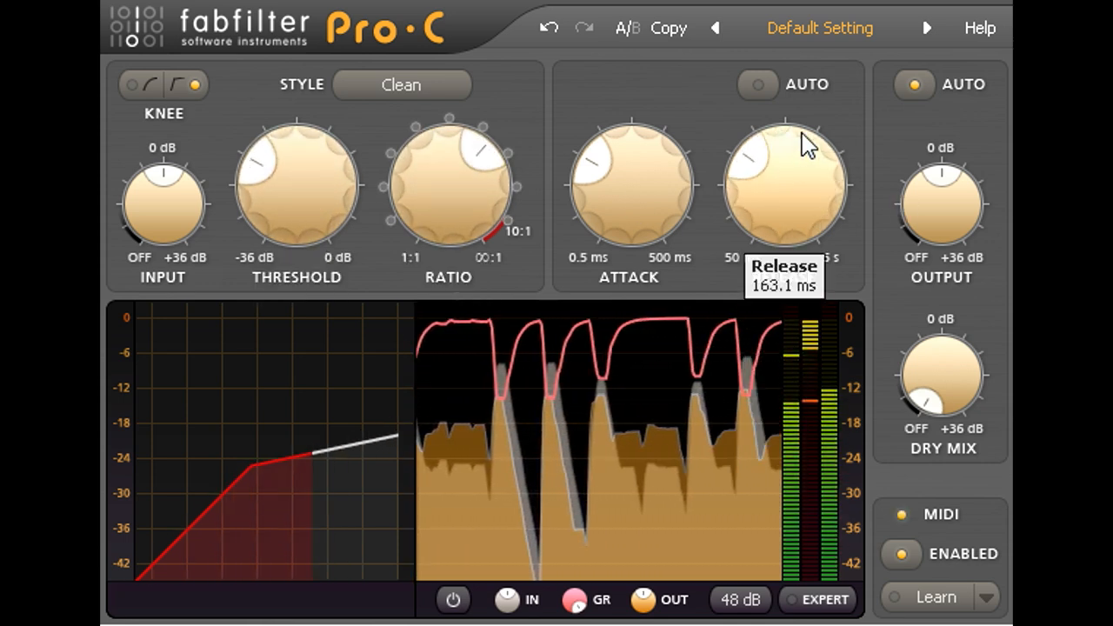
Adjust the Pro-C compressor's release time.
left_click_drag(783, 165, 805, 130)
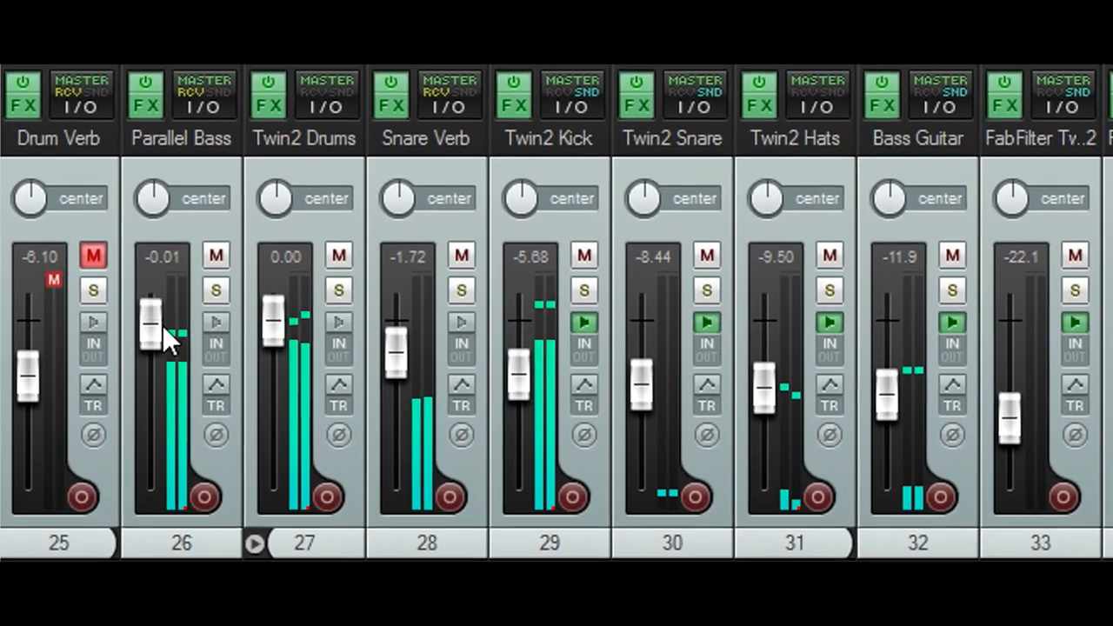
Pull the Parallel Bass fader to near silence and back to 0.00 dB, twice.
left_click_drag(148, 326, 187, 426)
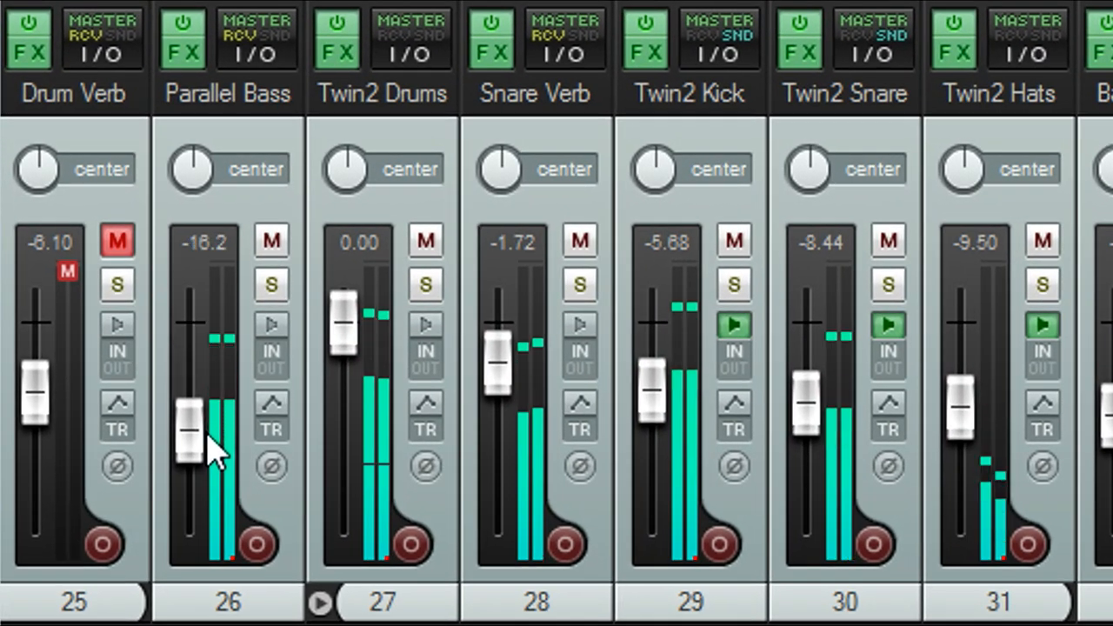
left_click_drag(189, 426, 196, 518)
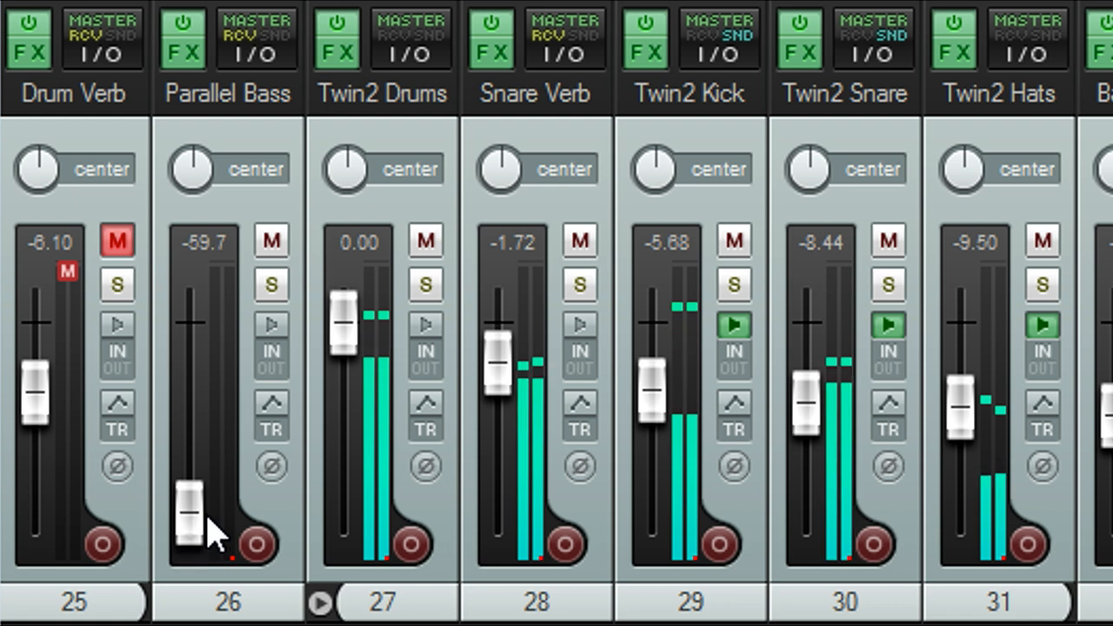
left_click_drag(193, 518, 194, 365)
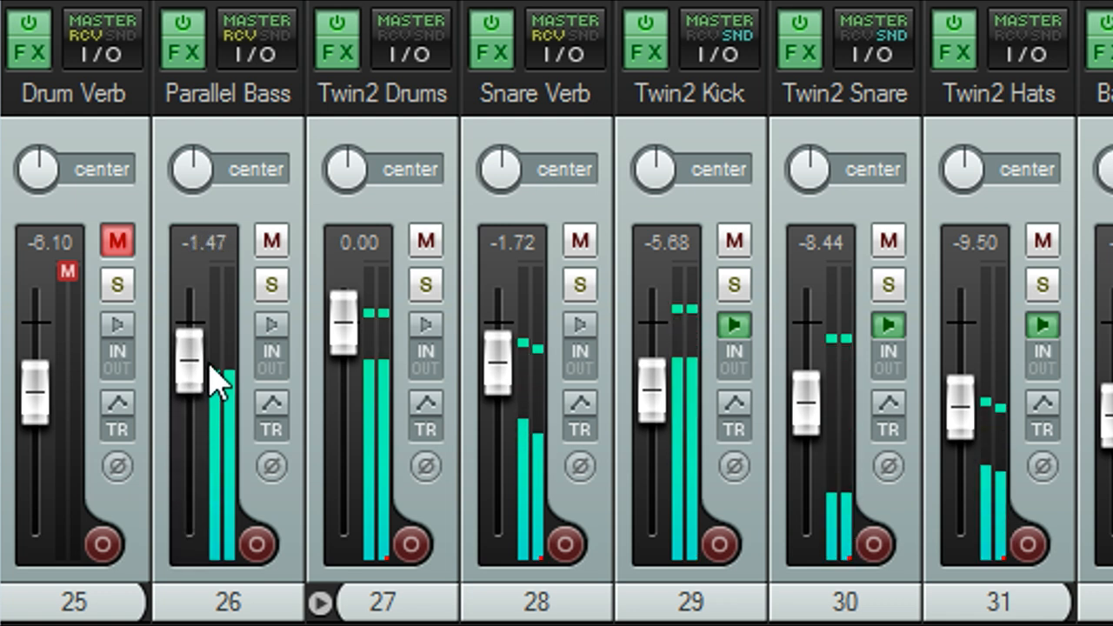
left_click_drag(184, 363, 191, 326)
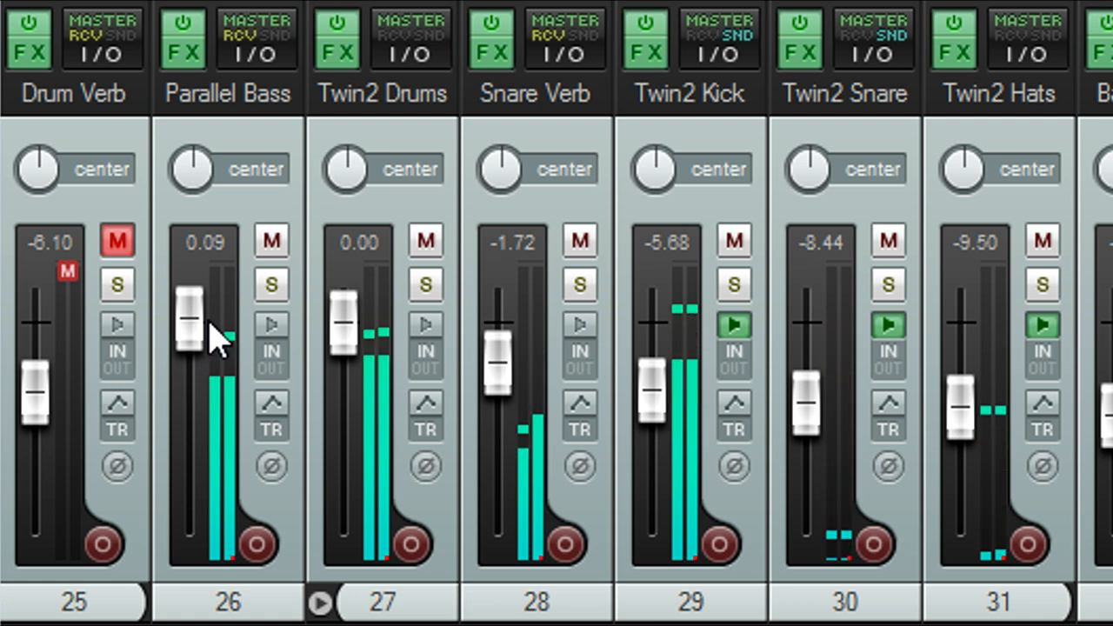
left_click_drag(189, 326, 189, 426)
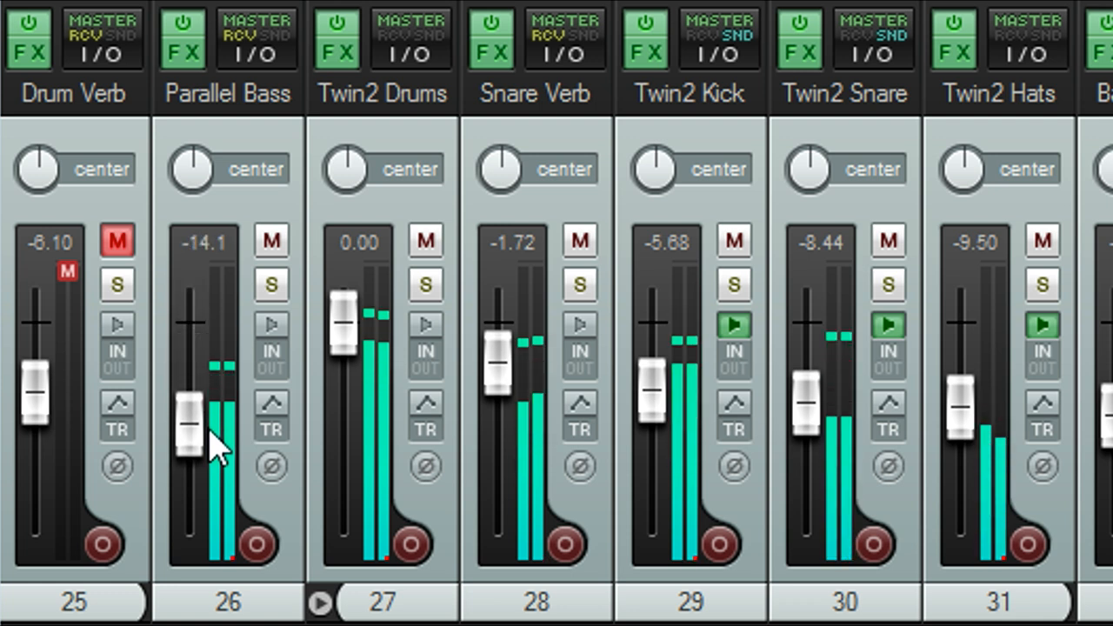
left_click_drag(187, 421, 187, 522)
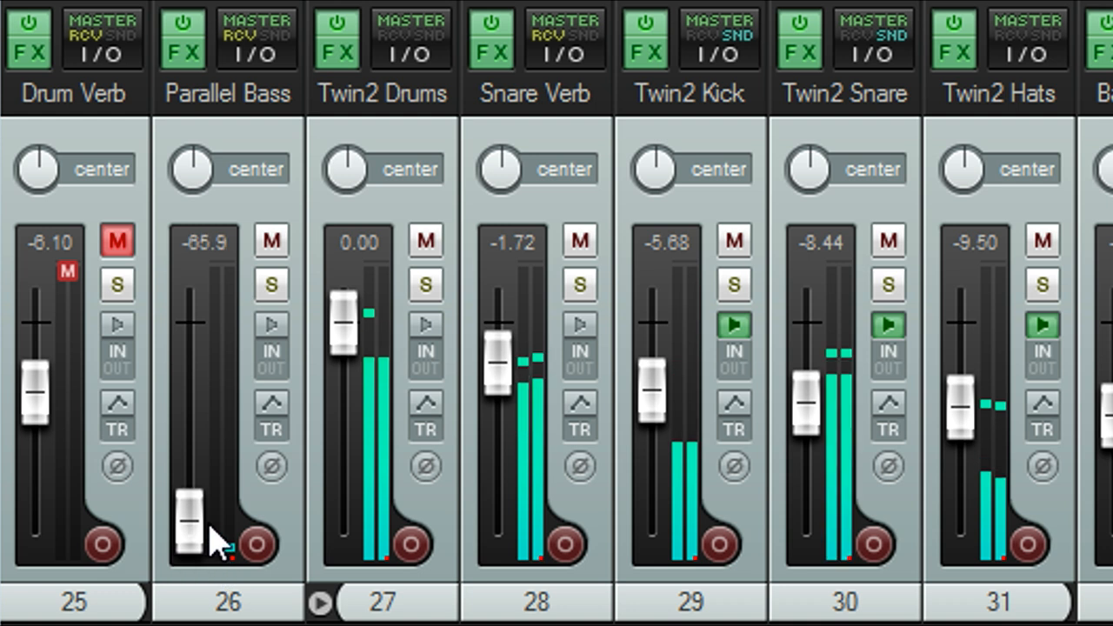
left_click_drag(188, 518, 189, 326)
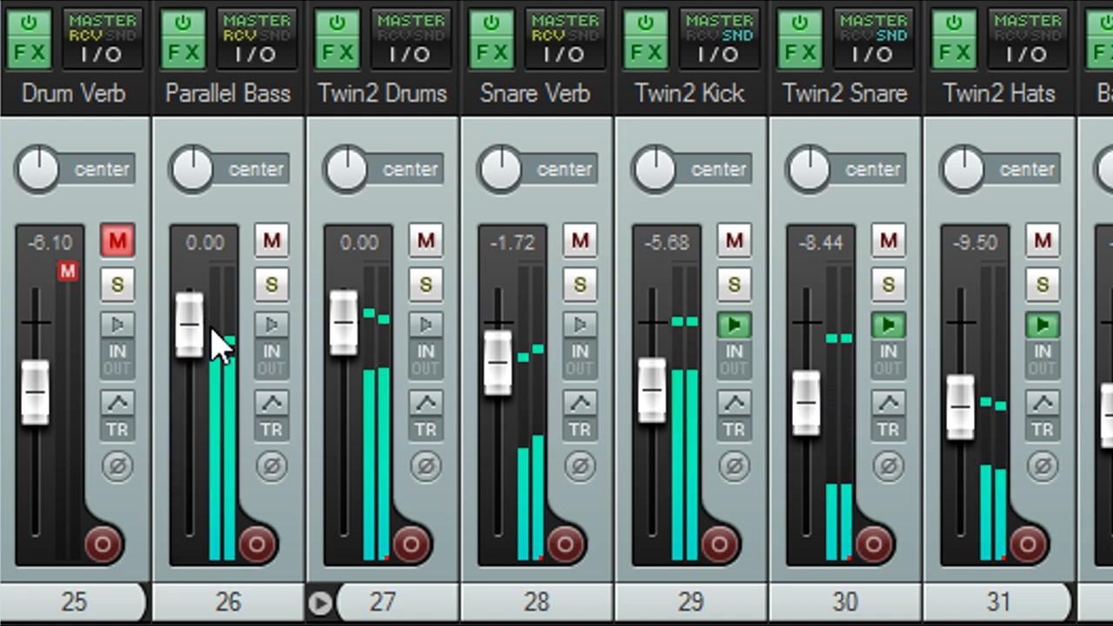
left_click_drag(187, 326, 187, 330)
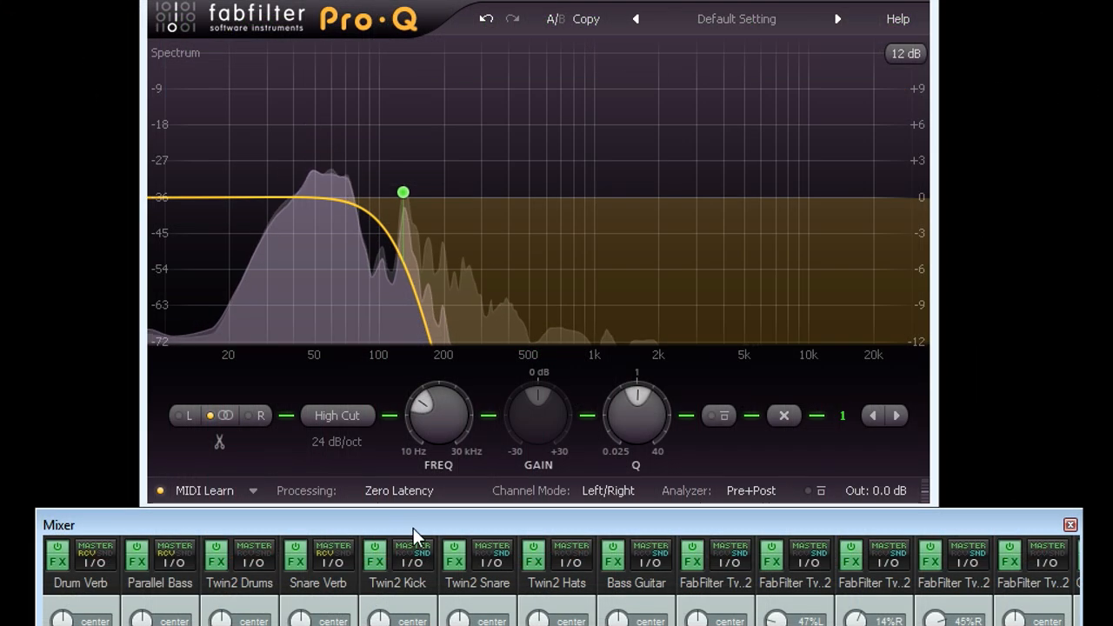
Drop the Parallel Bass fader to near silence once more, then restore 0 dB.
left_click(399, 490)
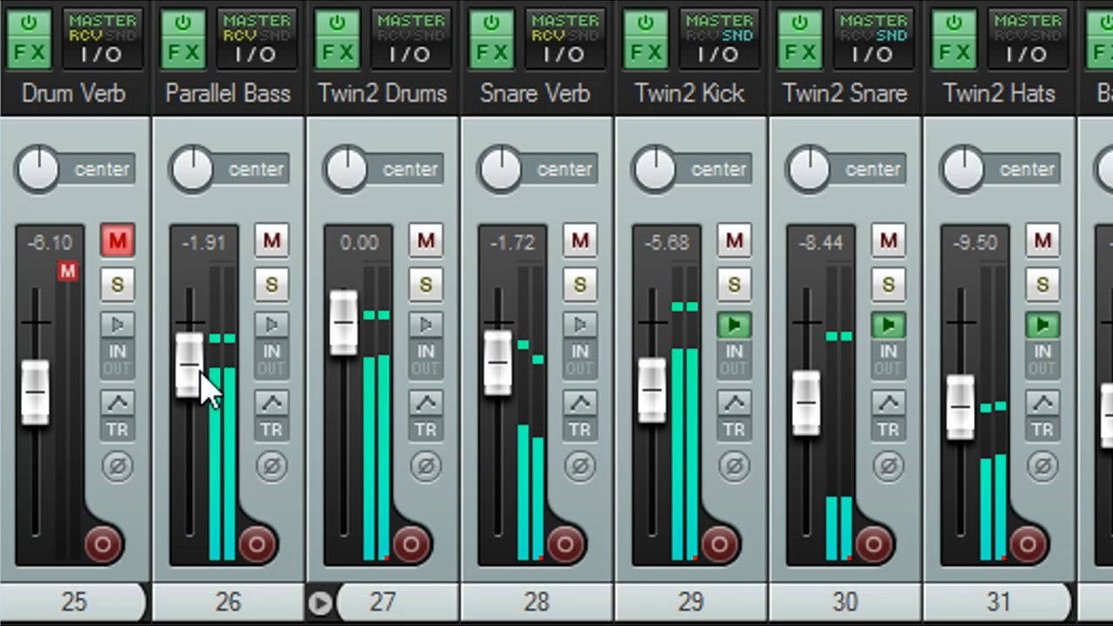
left_click_drag(185, 369, 185, 522)
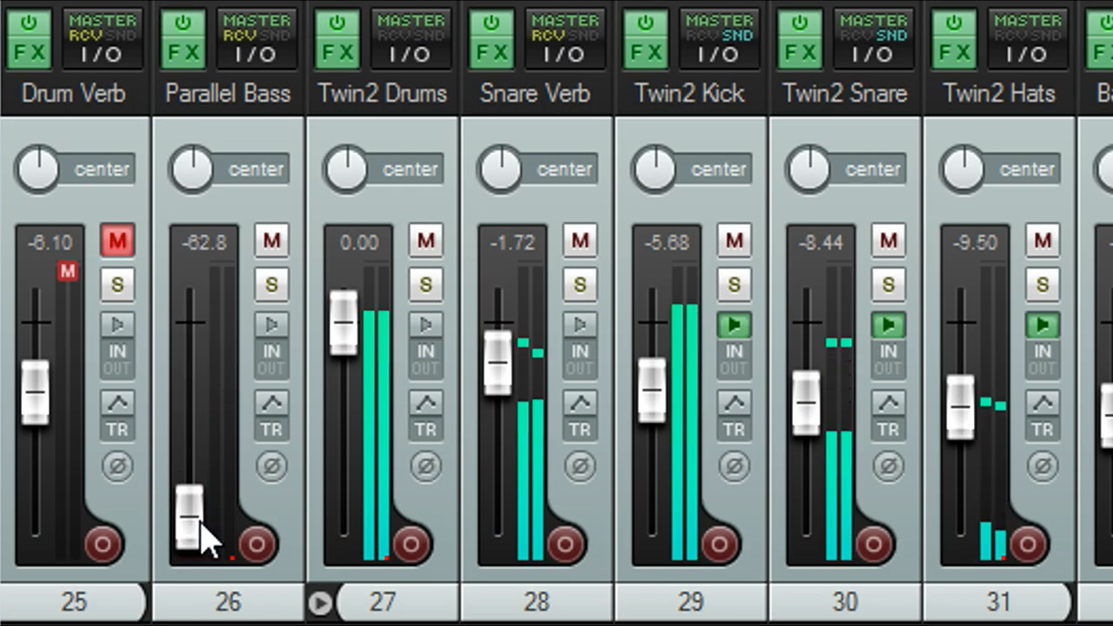
left_click_drag(187, 513, 187, 365)
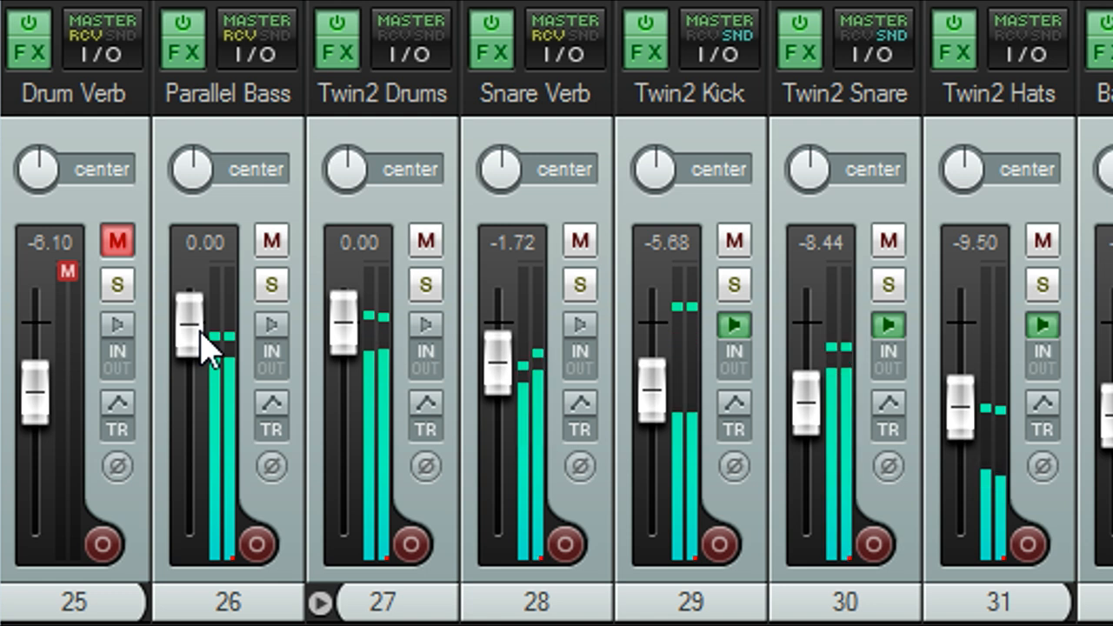
mouse_move(213, 448)
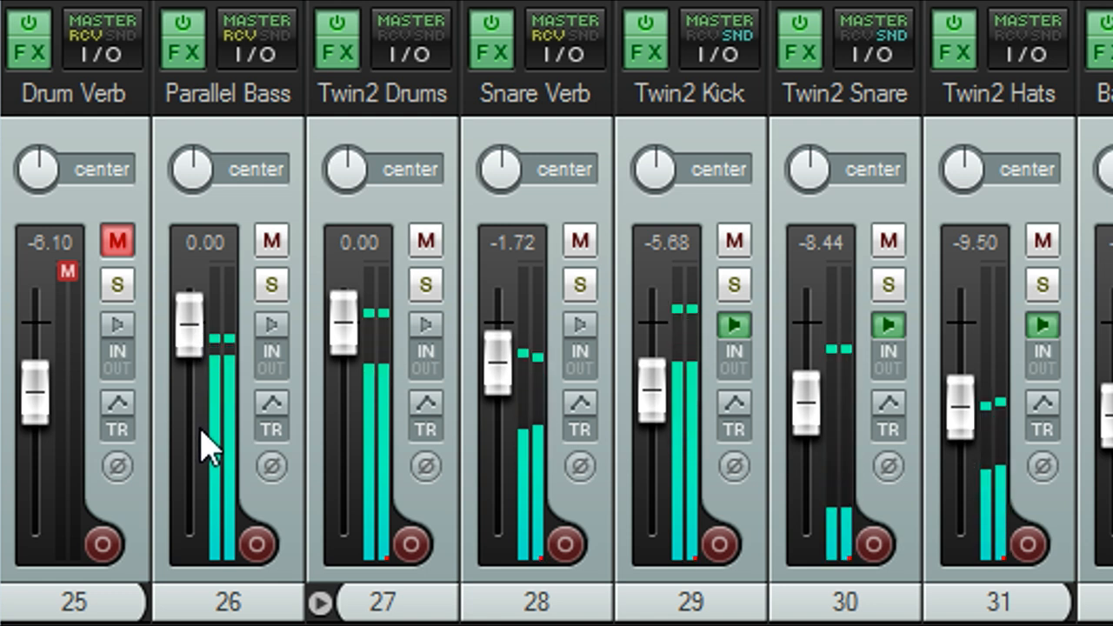
left_click_drag(192, 322, 187, 361)
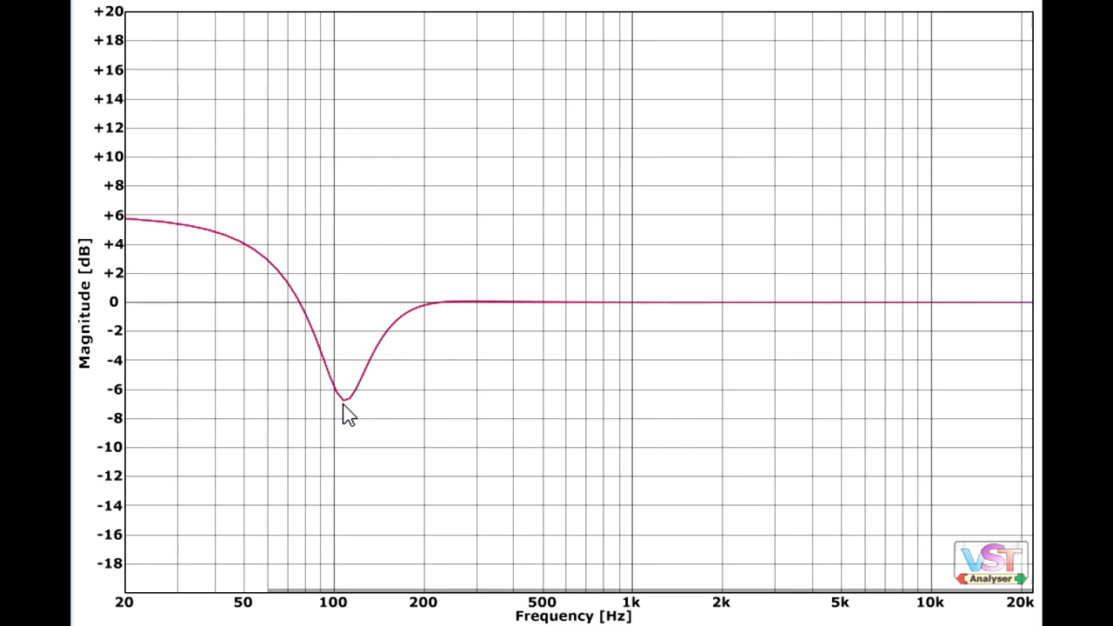
mouse_move(574, 438)
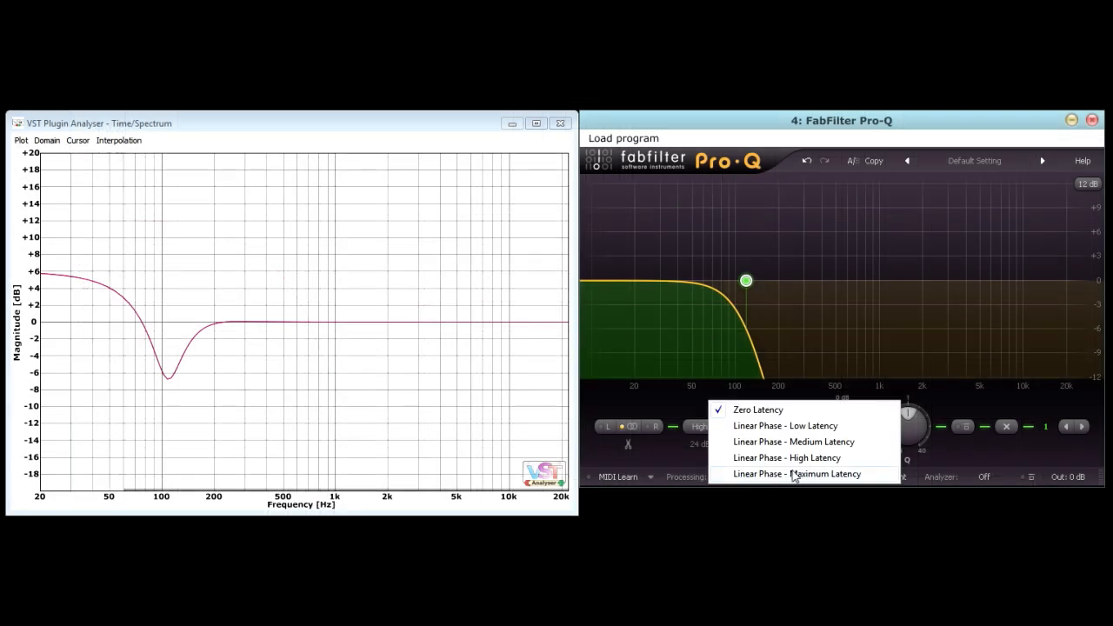
Try Linear Phase - Maximum Latency, then return Pro-Q processing to Zero Latency.
left_click(797, 474)
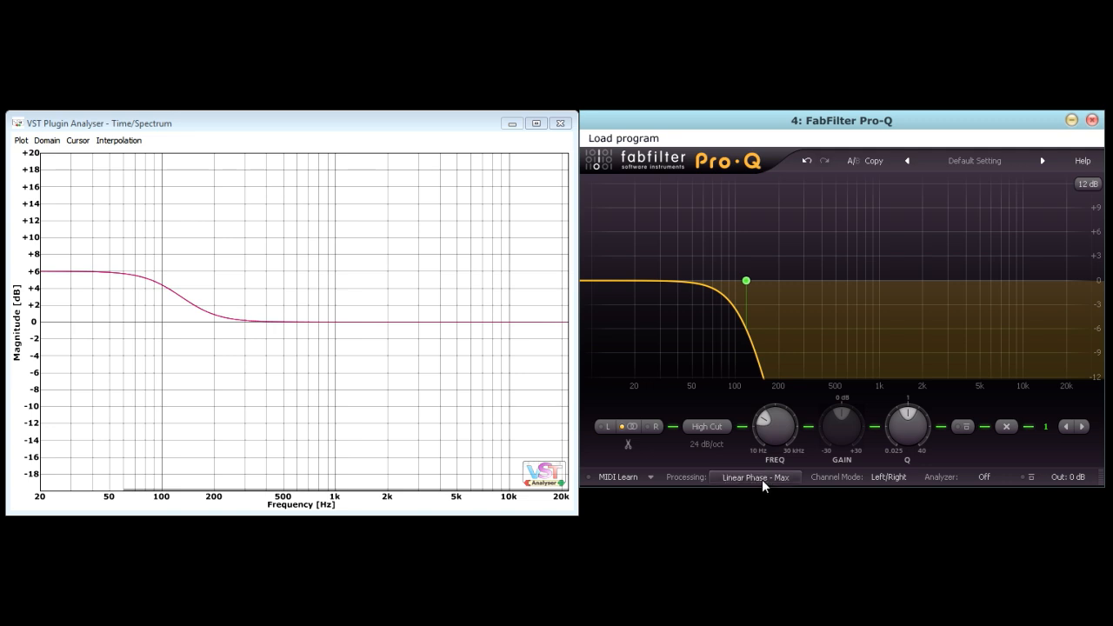
left_click(755, 477)
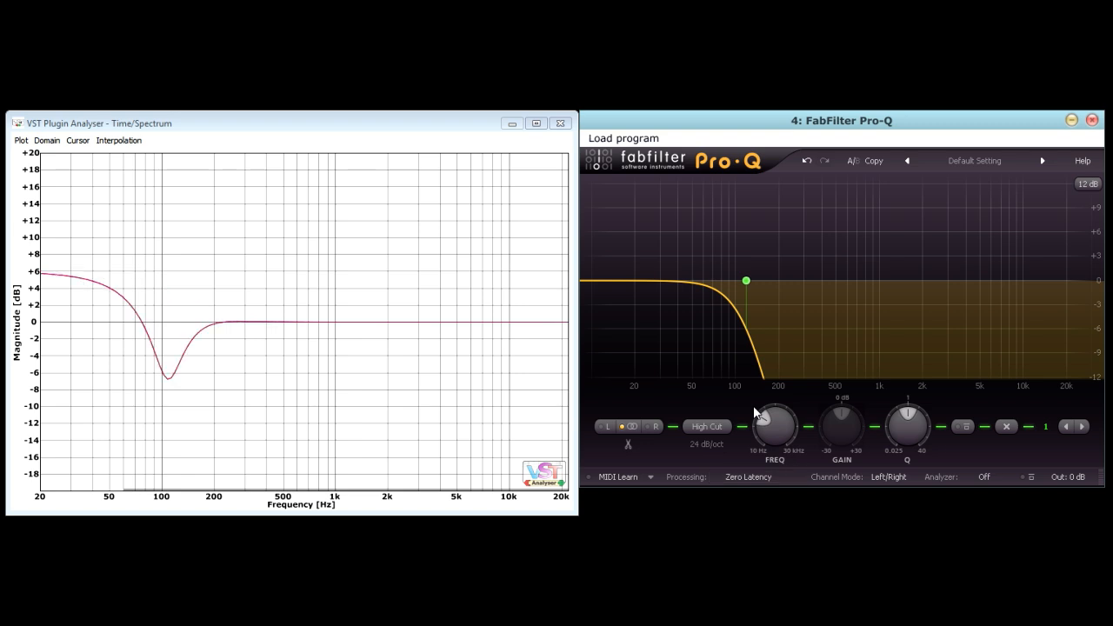
Set the high-cut band's Q to about 0.39, flattening the dip to -2.5 dB.
left_click_drag(908, 426, 907, 409)
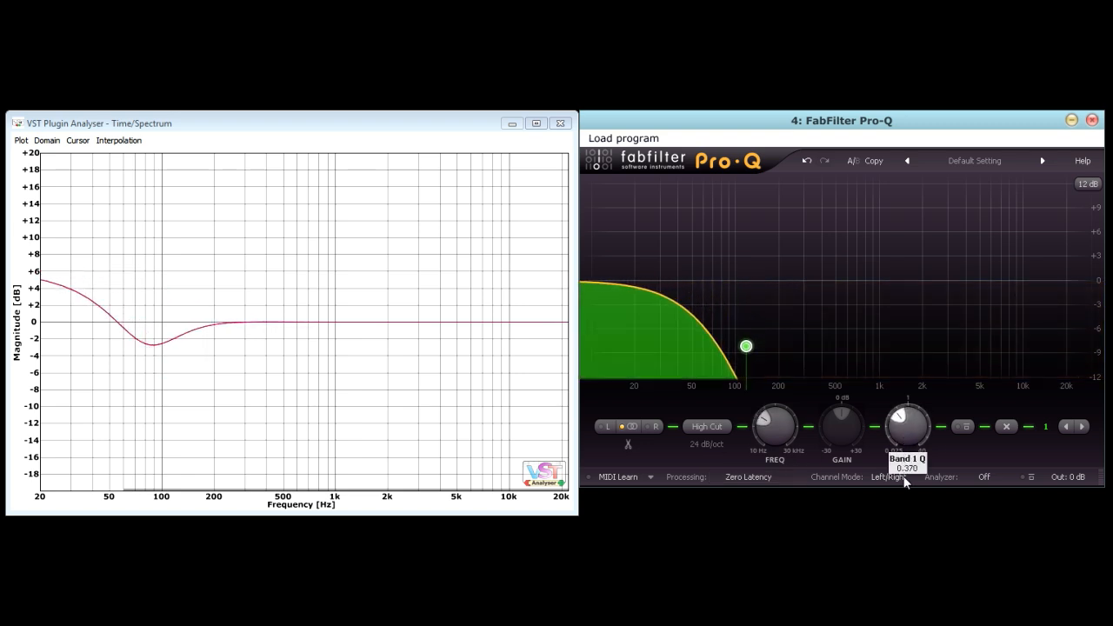
left_click_drag(907, 426, 907, 422)
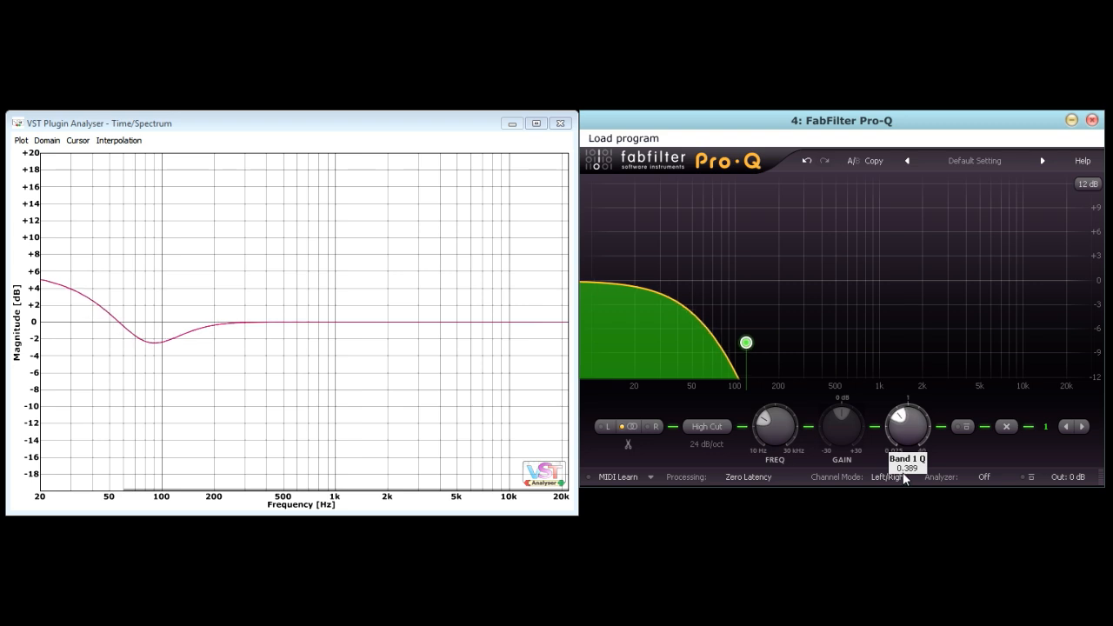
left_click_drag(908, 422, 908, 470)
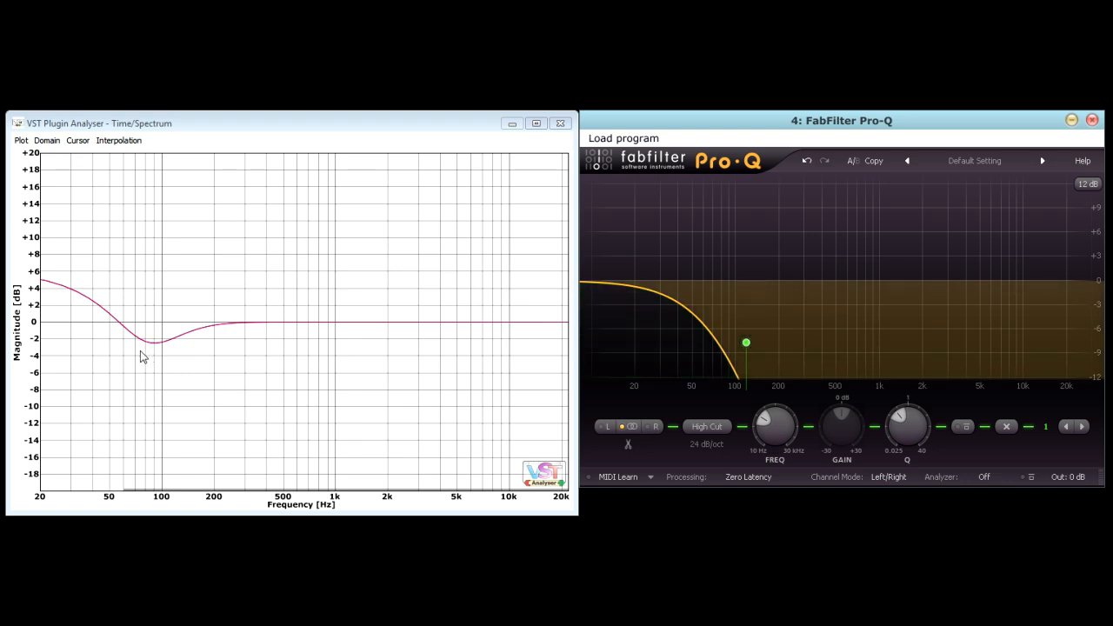
mouse_move(185, 364)
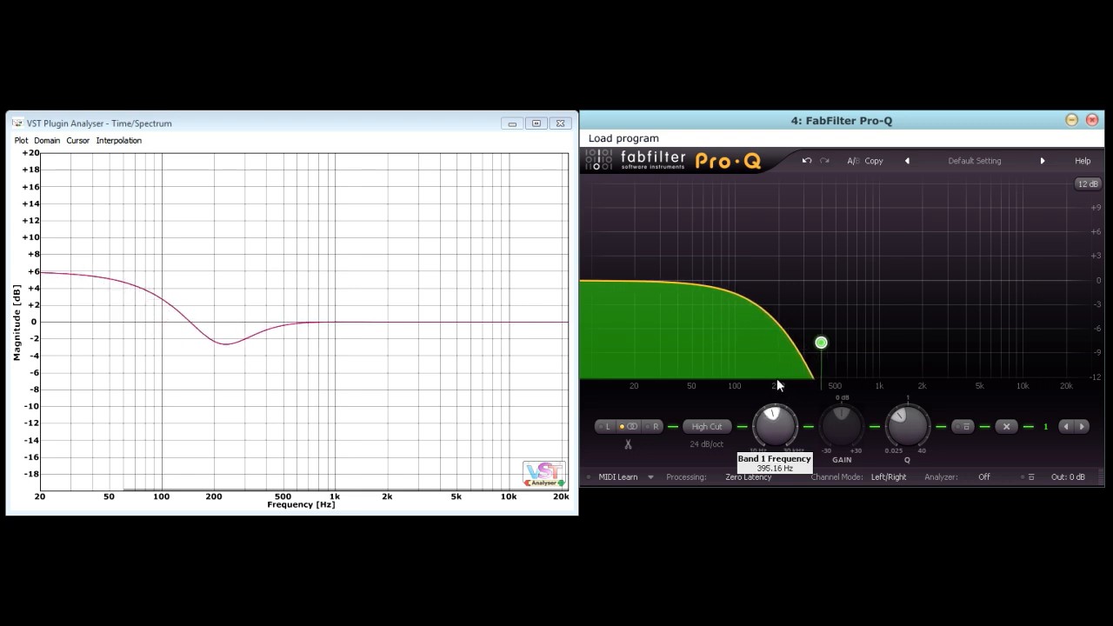
Raise band 1's high-cut frequency from about 395 Hz to about 629 Hz.
left_click_drag(821, 342, 829, 341)
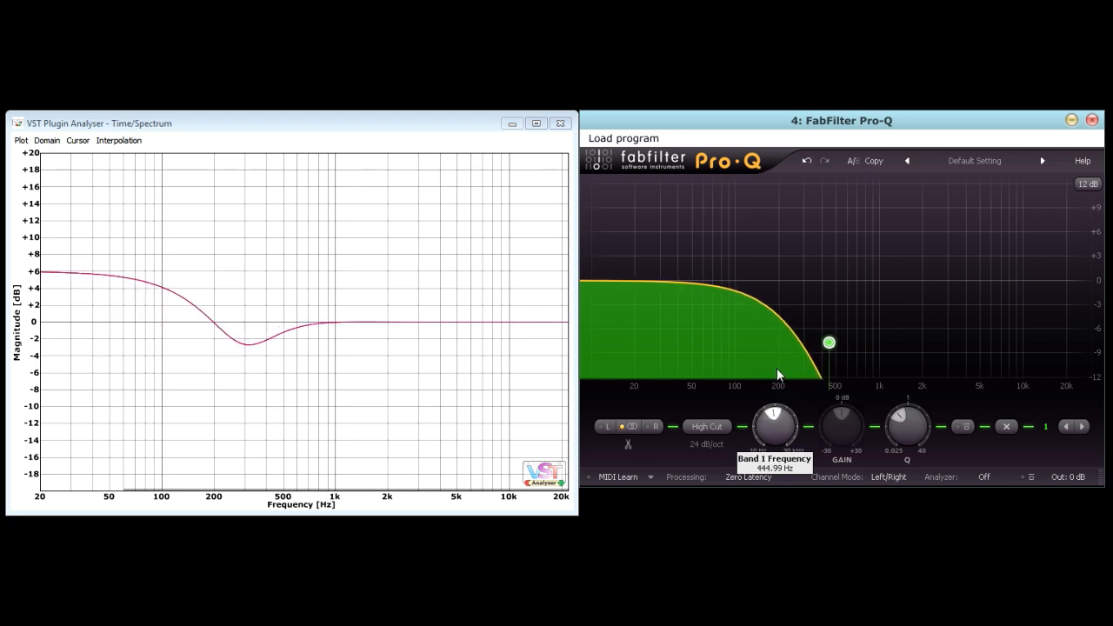
left_click_drag(829, 342, 835, 342)
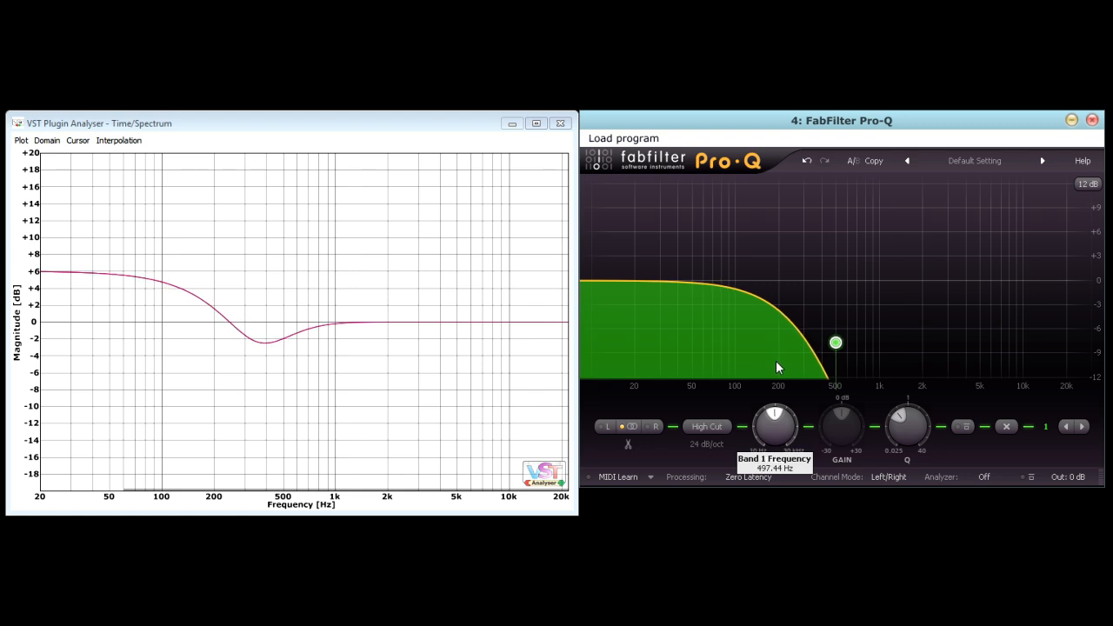
left_click_drag(835, 342, 847, 342)
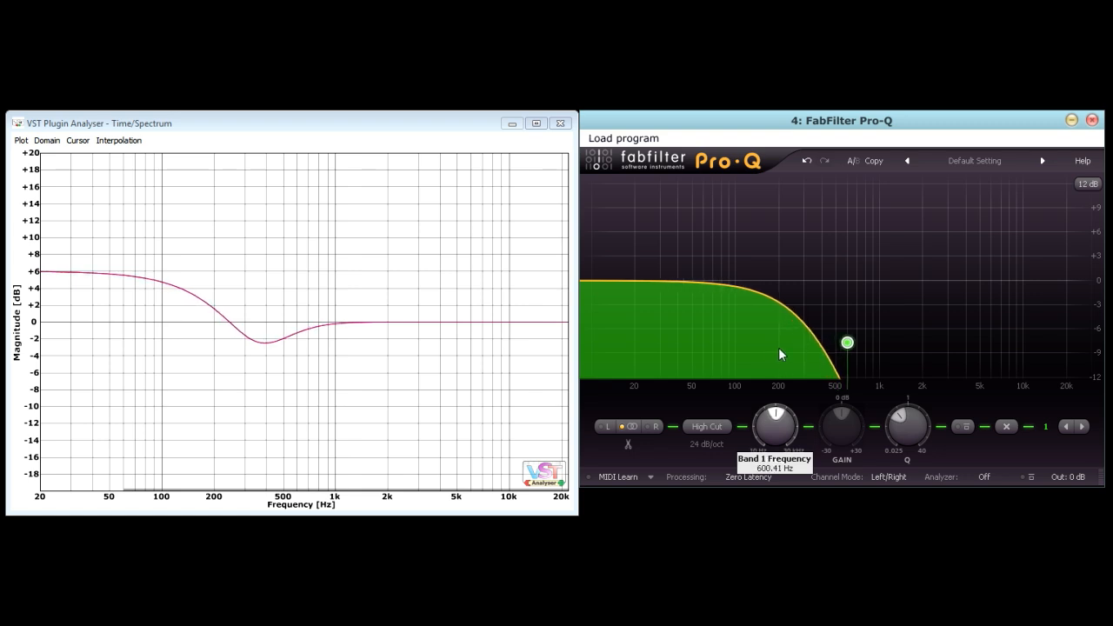
left_click_drag(847, 342, 851, 342)
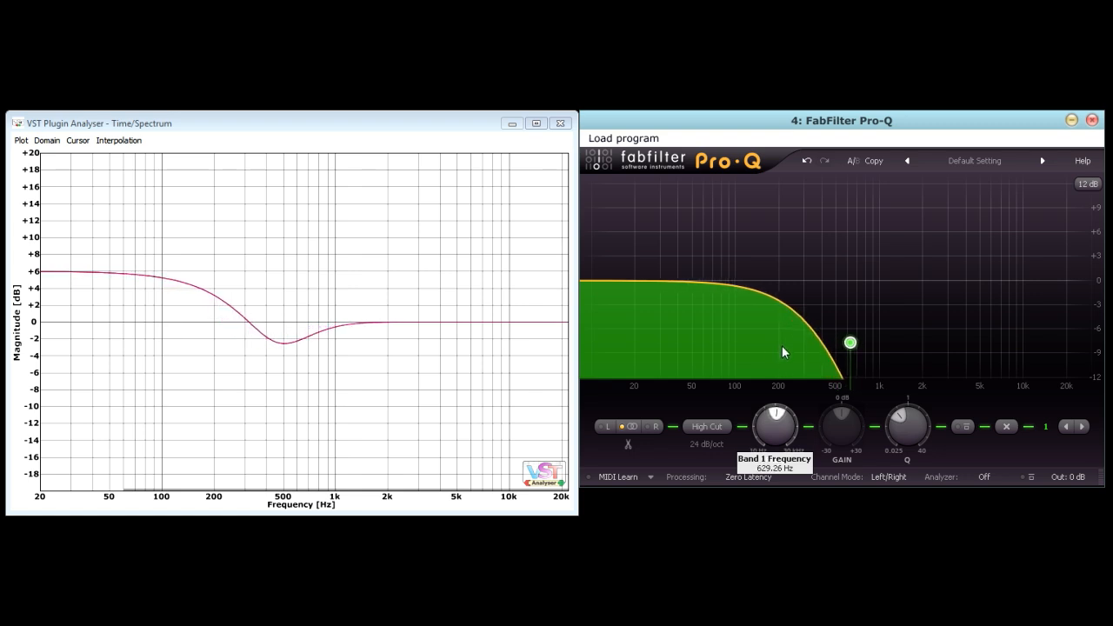
left_click_drag(850, 342, 853, 342)
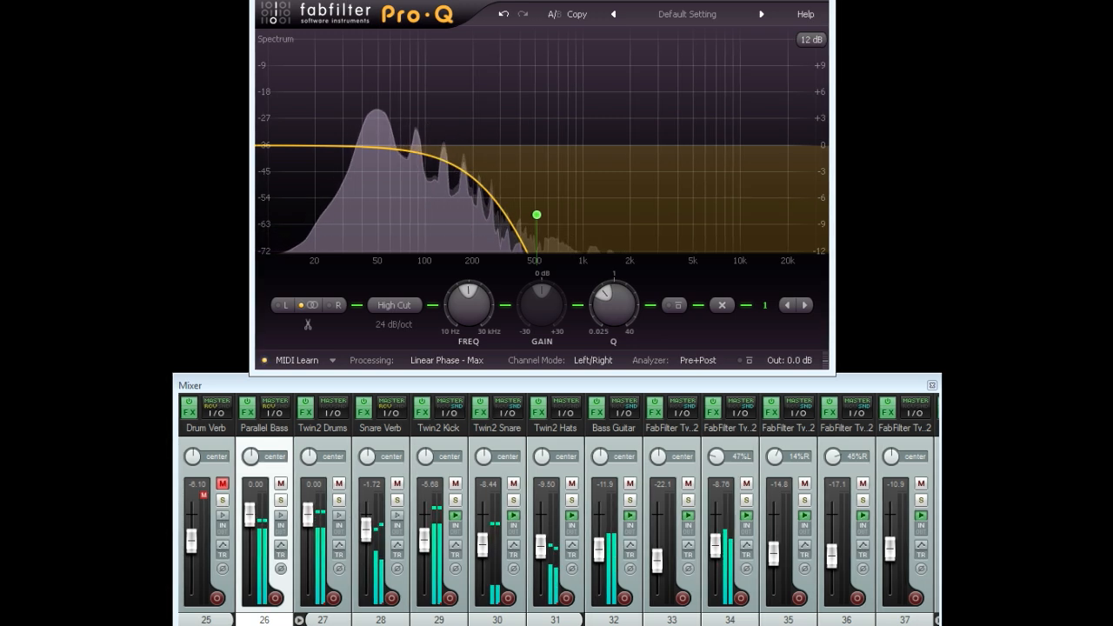
Set the Parallel Bass Pro-Q processing mode to Zero Latency.
left_click(447, 360)
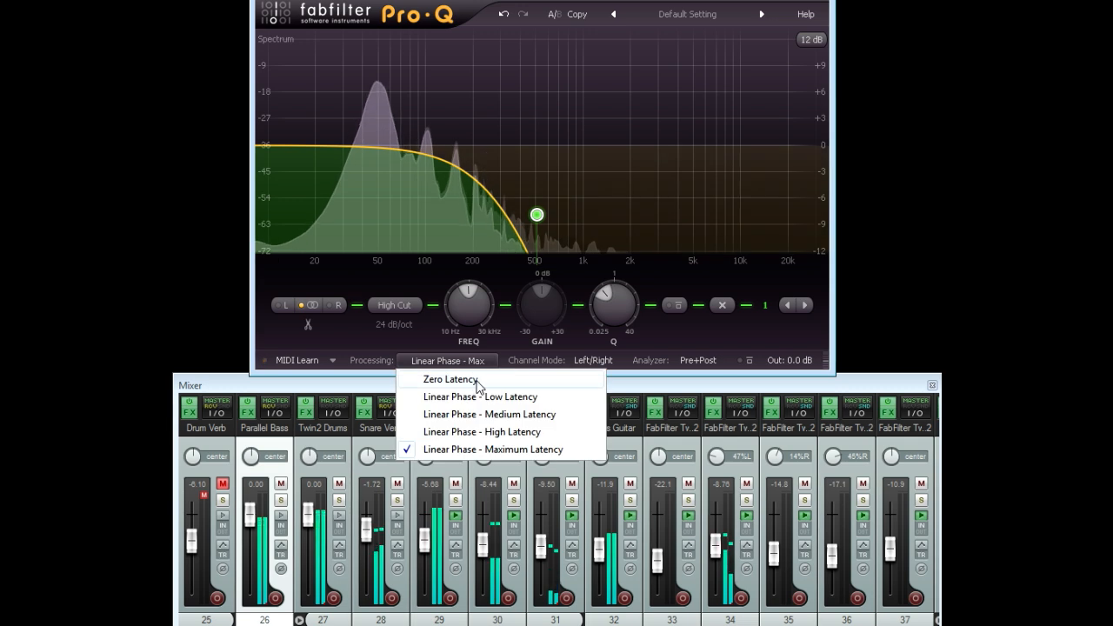
left_click(450, 379)
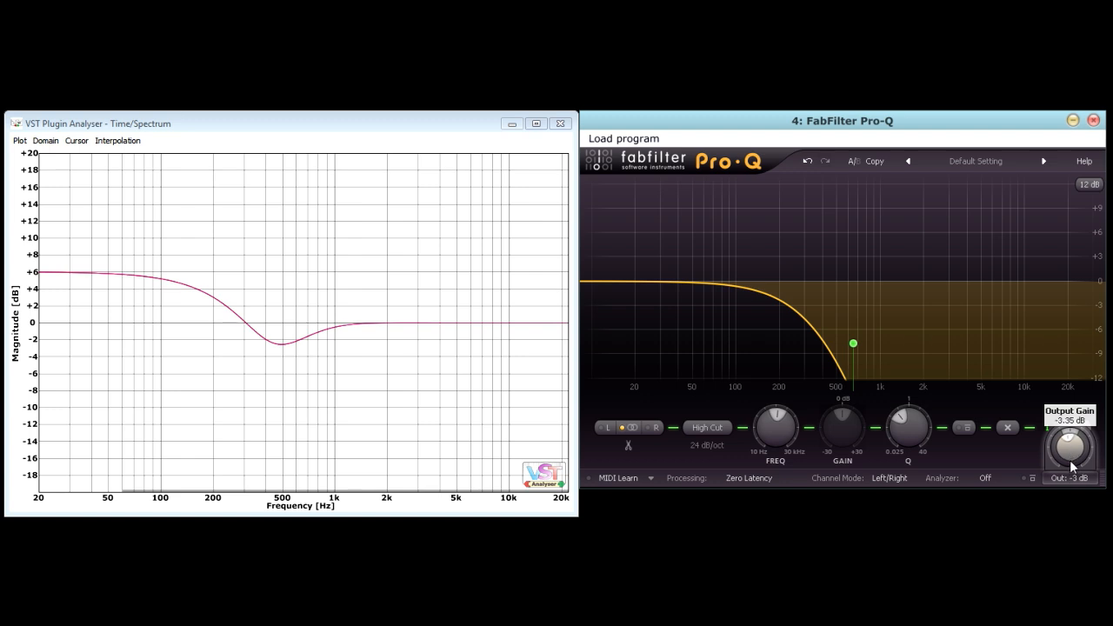
Sweep Pro-Q output gain down to about -11 dB, then up to about +5.5 dB.
left_click_drag(1070, 448, 1069, 457)
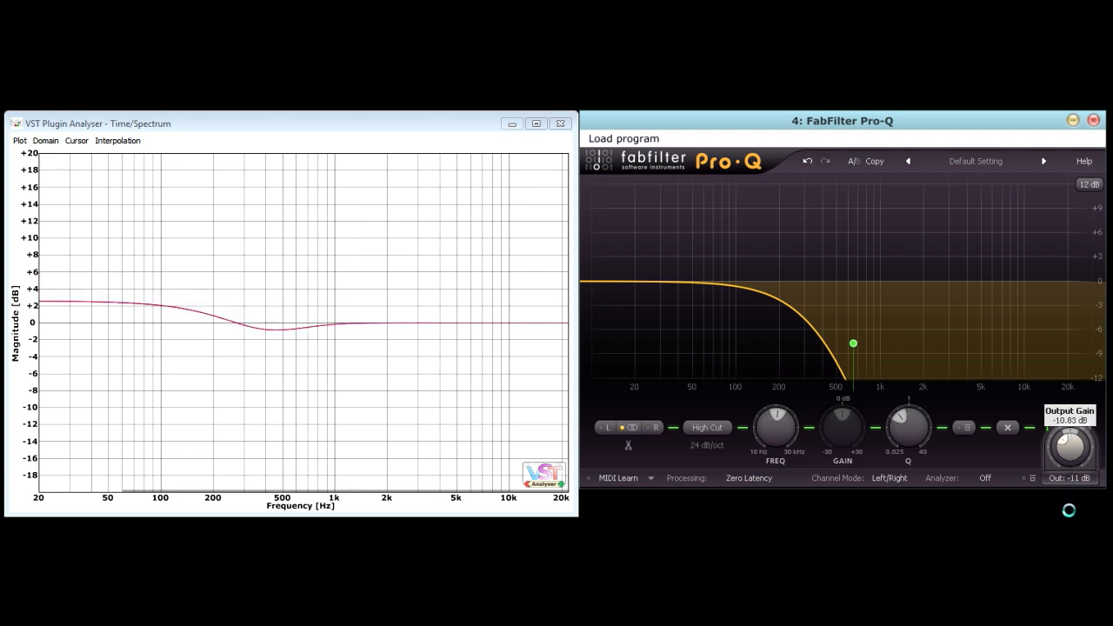
left_click_drag(1070, 448, 1068, 457)
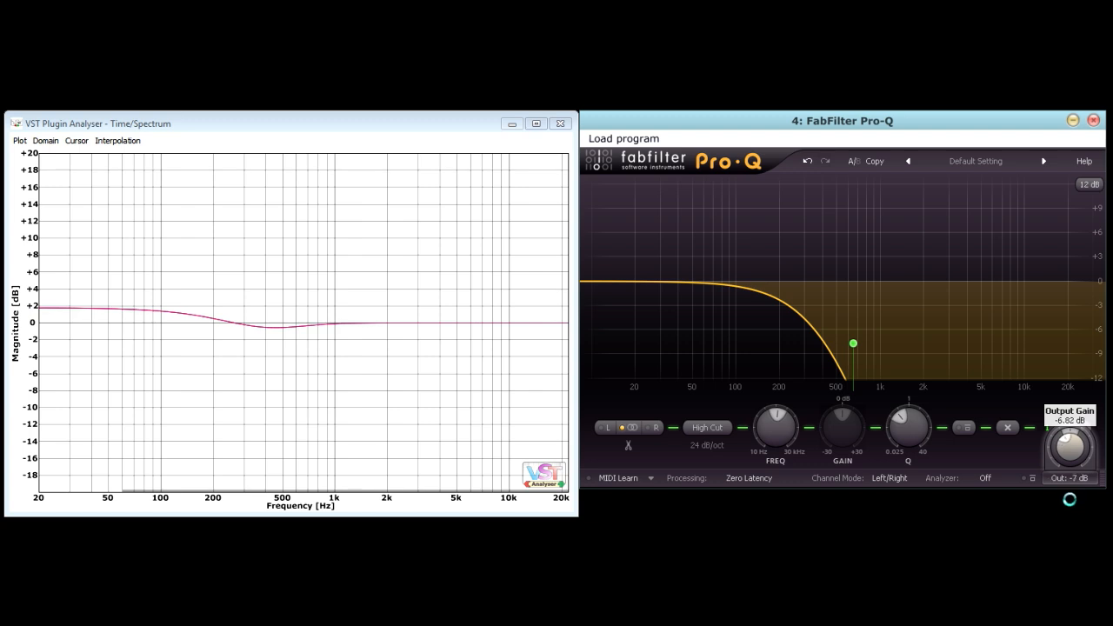
left_click_drag(1070, 448, 1070, 435)
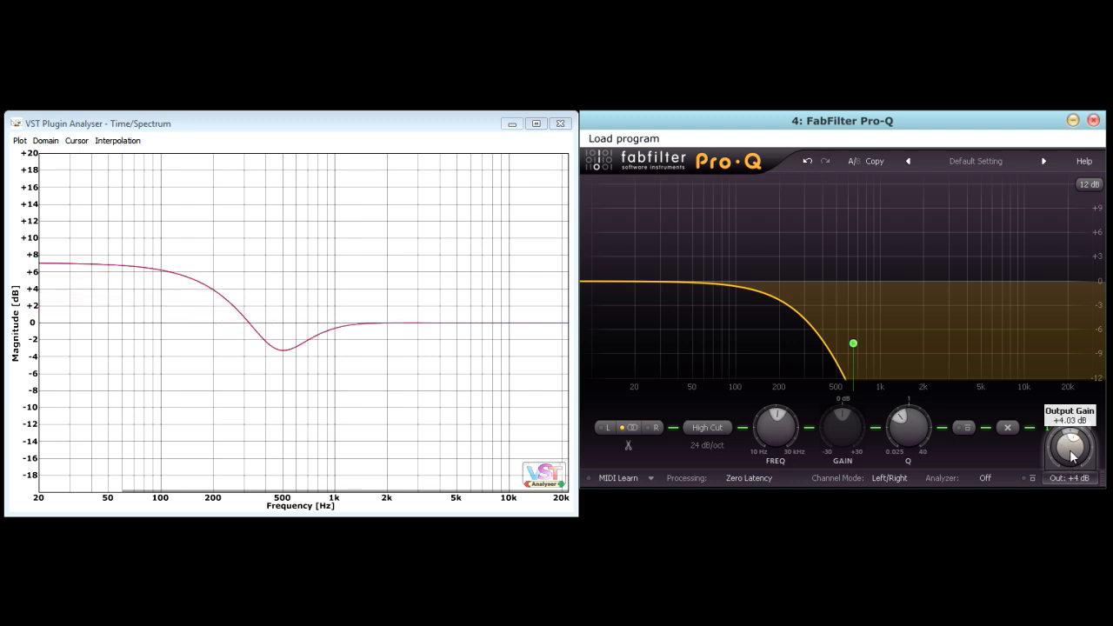
left_click_drag(1071, 452, 1071, 439)
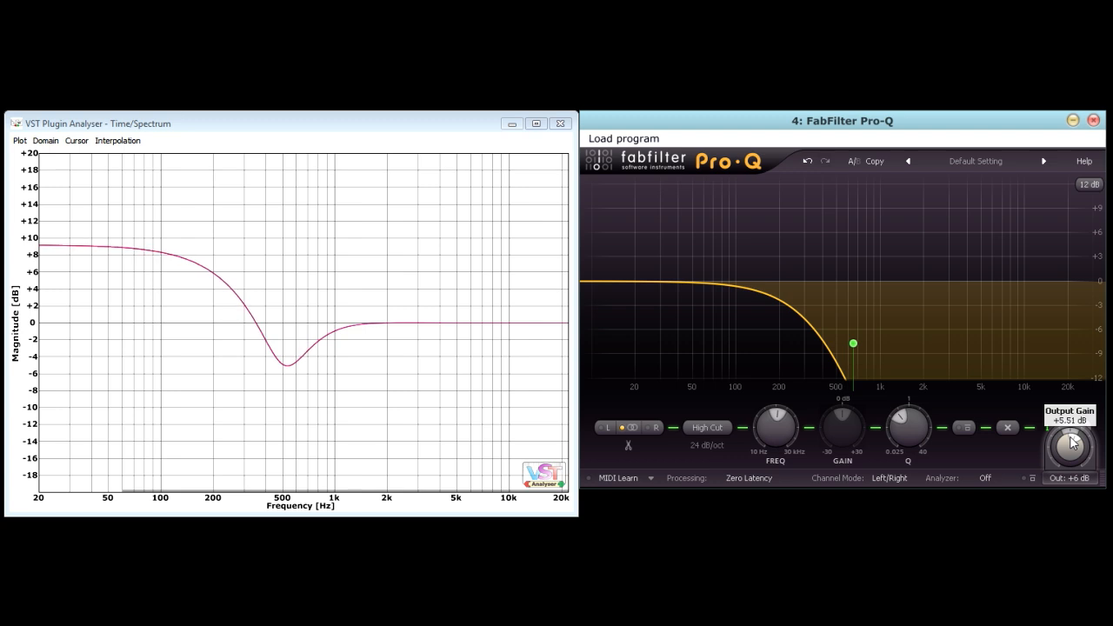
left_click_drag(1070, 439, 1071, 448)
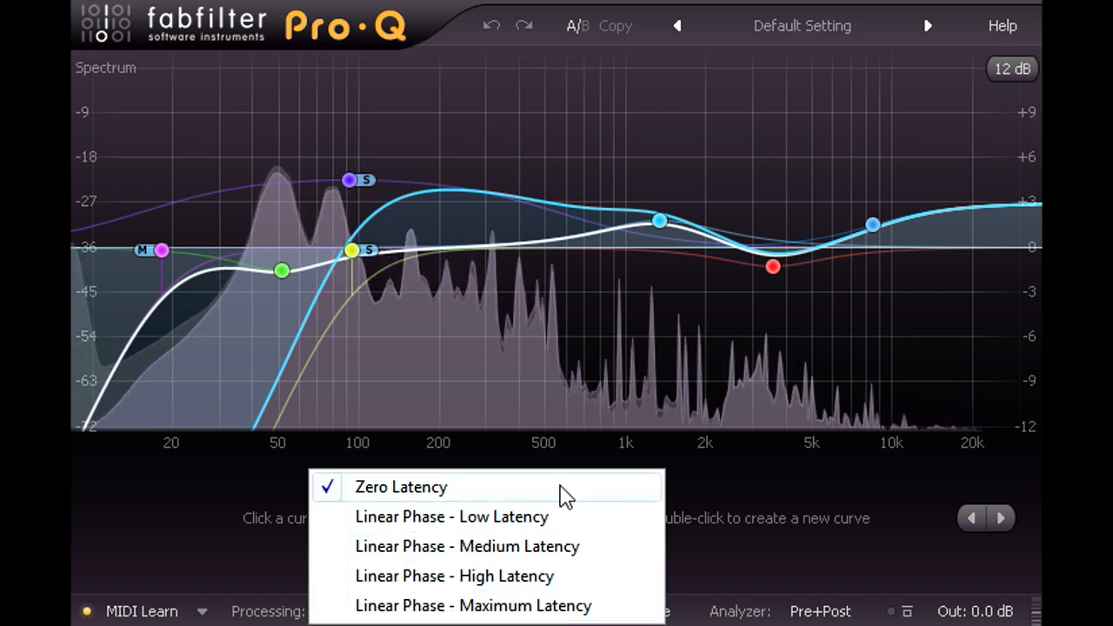
mouse_move(628, 498)
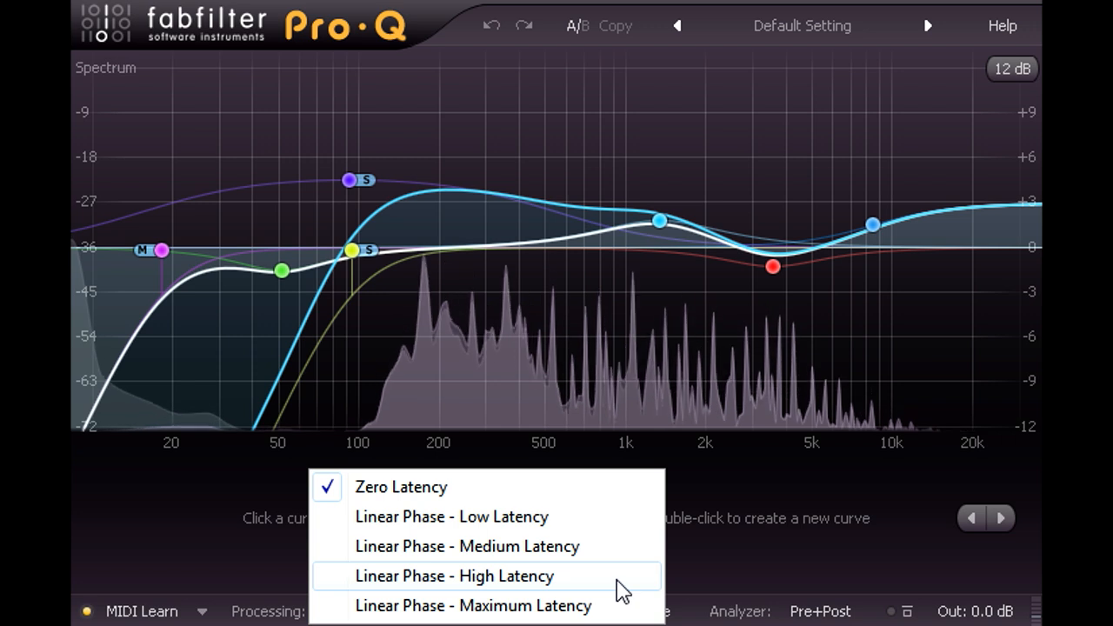
Switch Pro-Q processing to Linear Phase - High Latency, then settle on Linear Phase - Medium Latency.
left_click(454, 575)
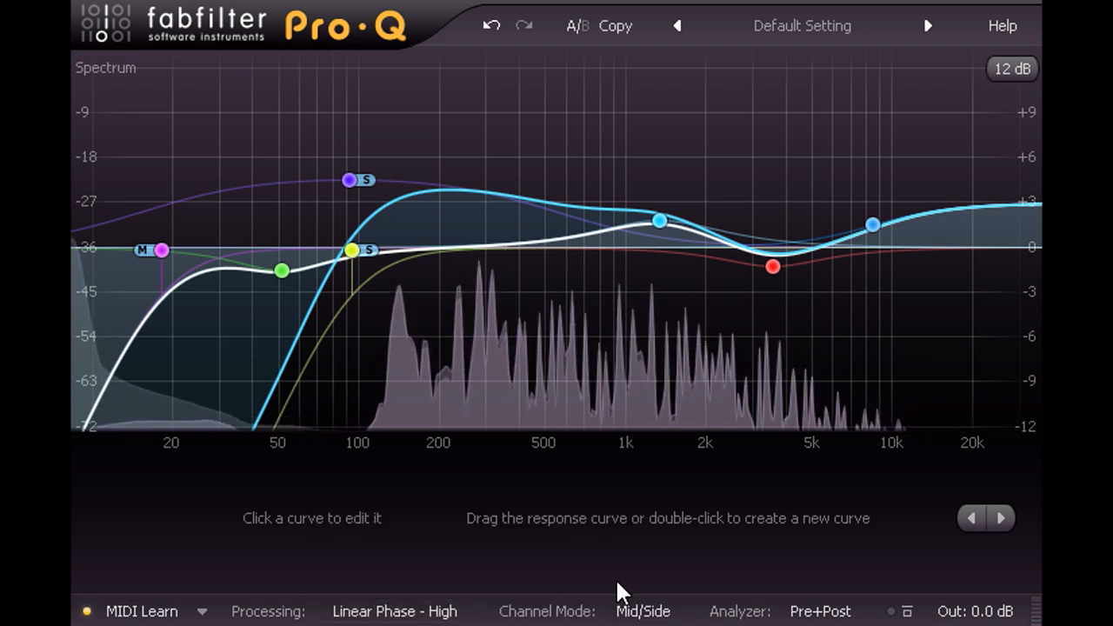
left_click(393, 611)
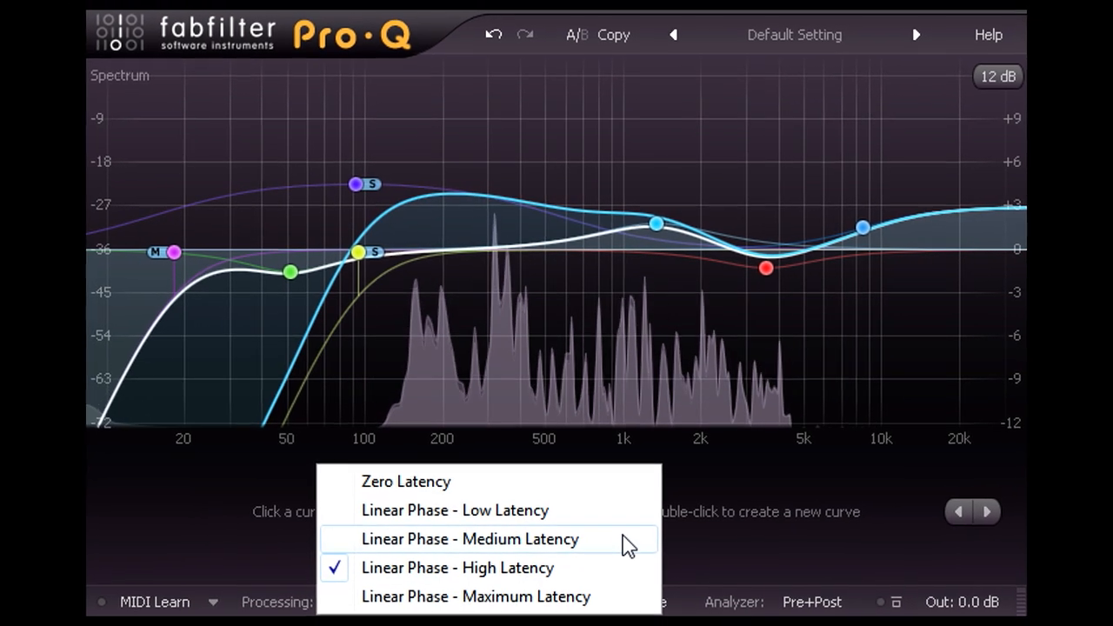
left_click(470, 539)
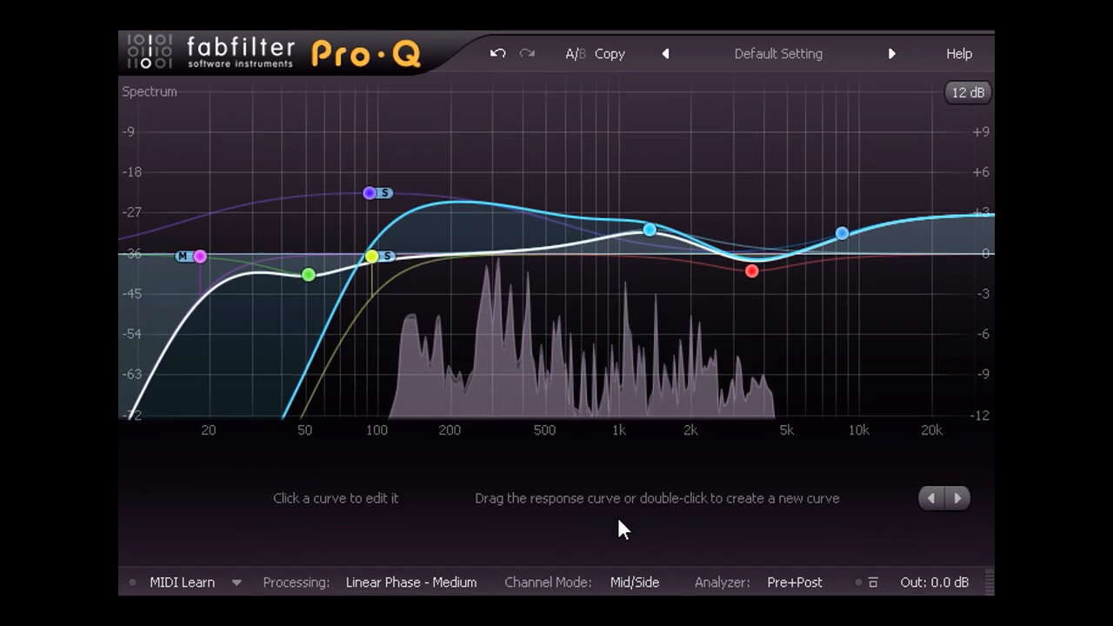